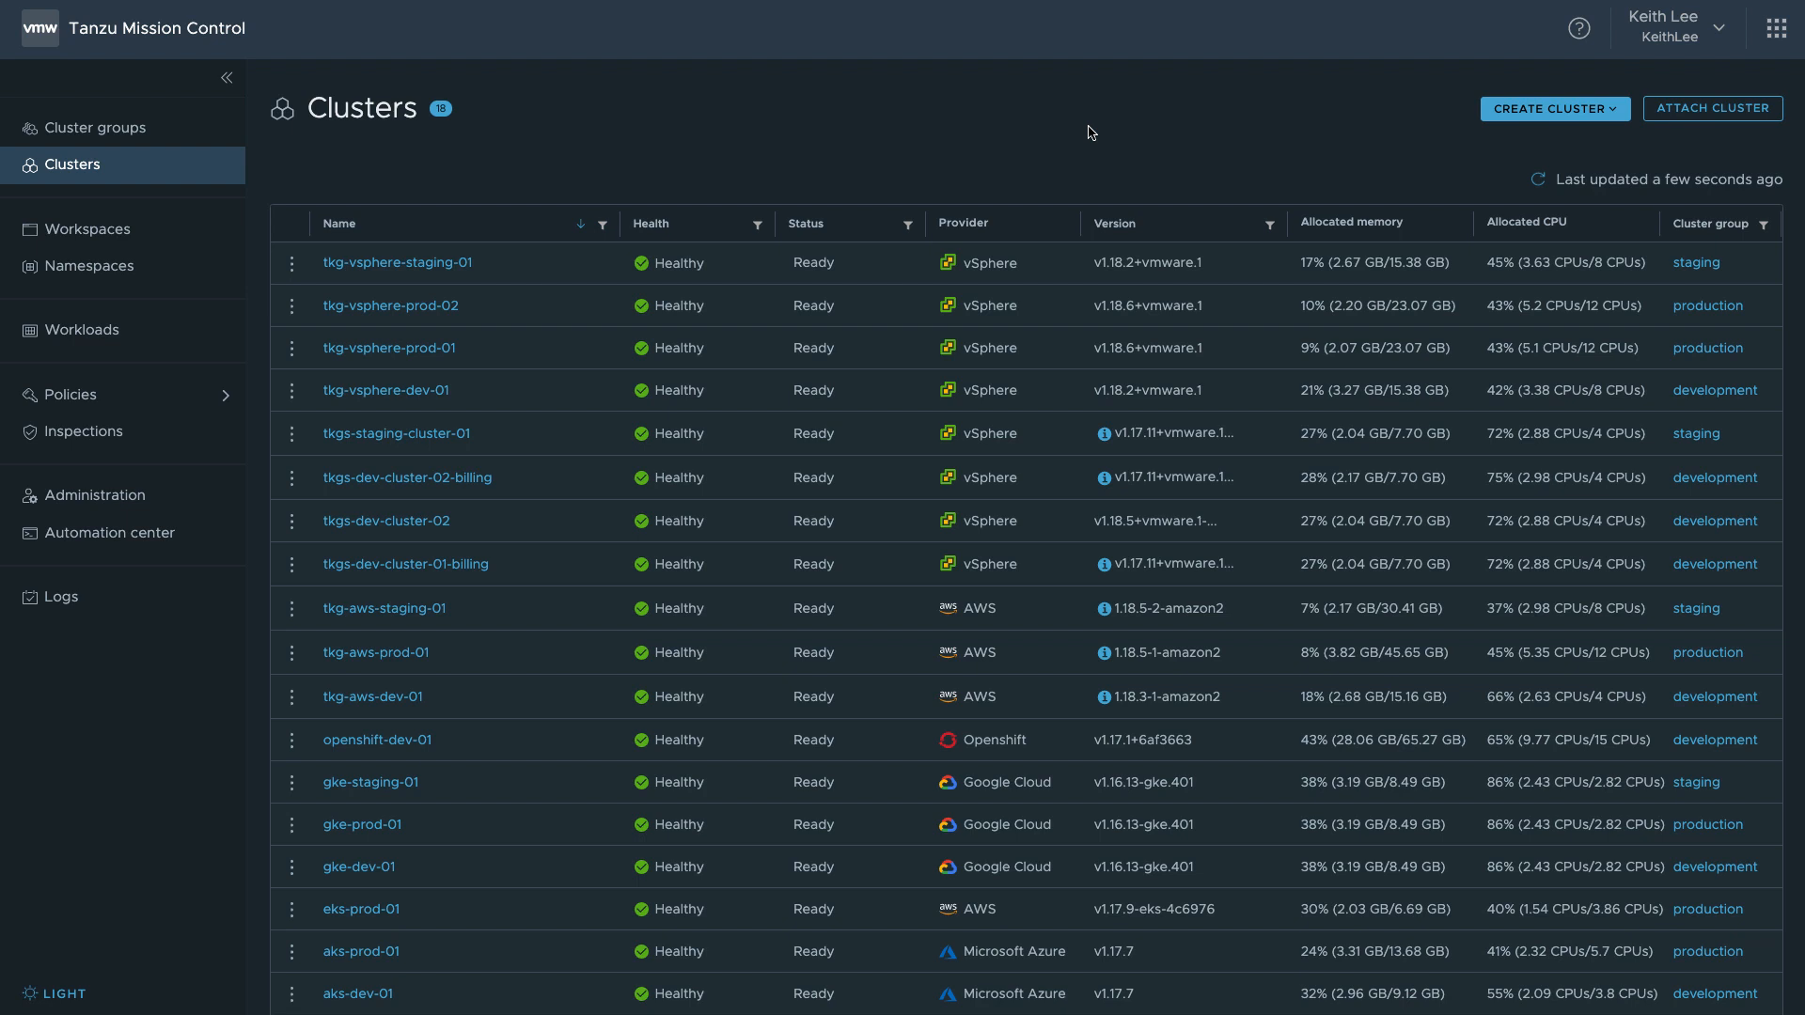
mouse_move(263, 457)
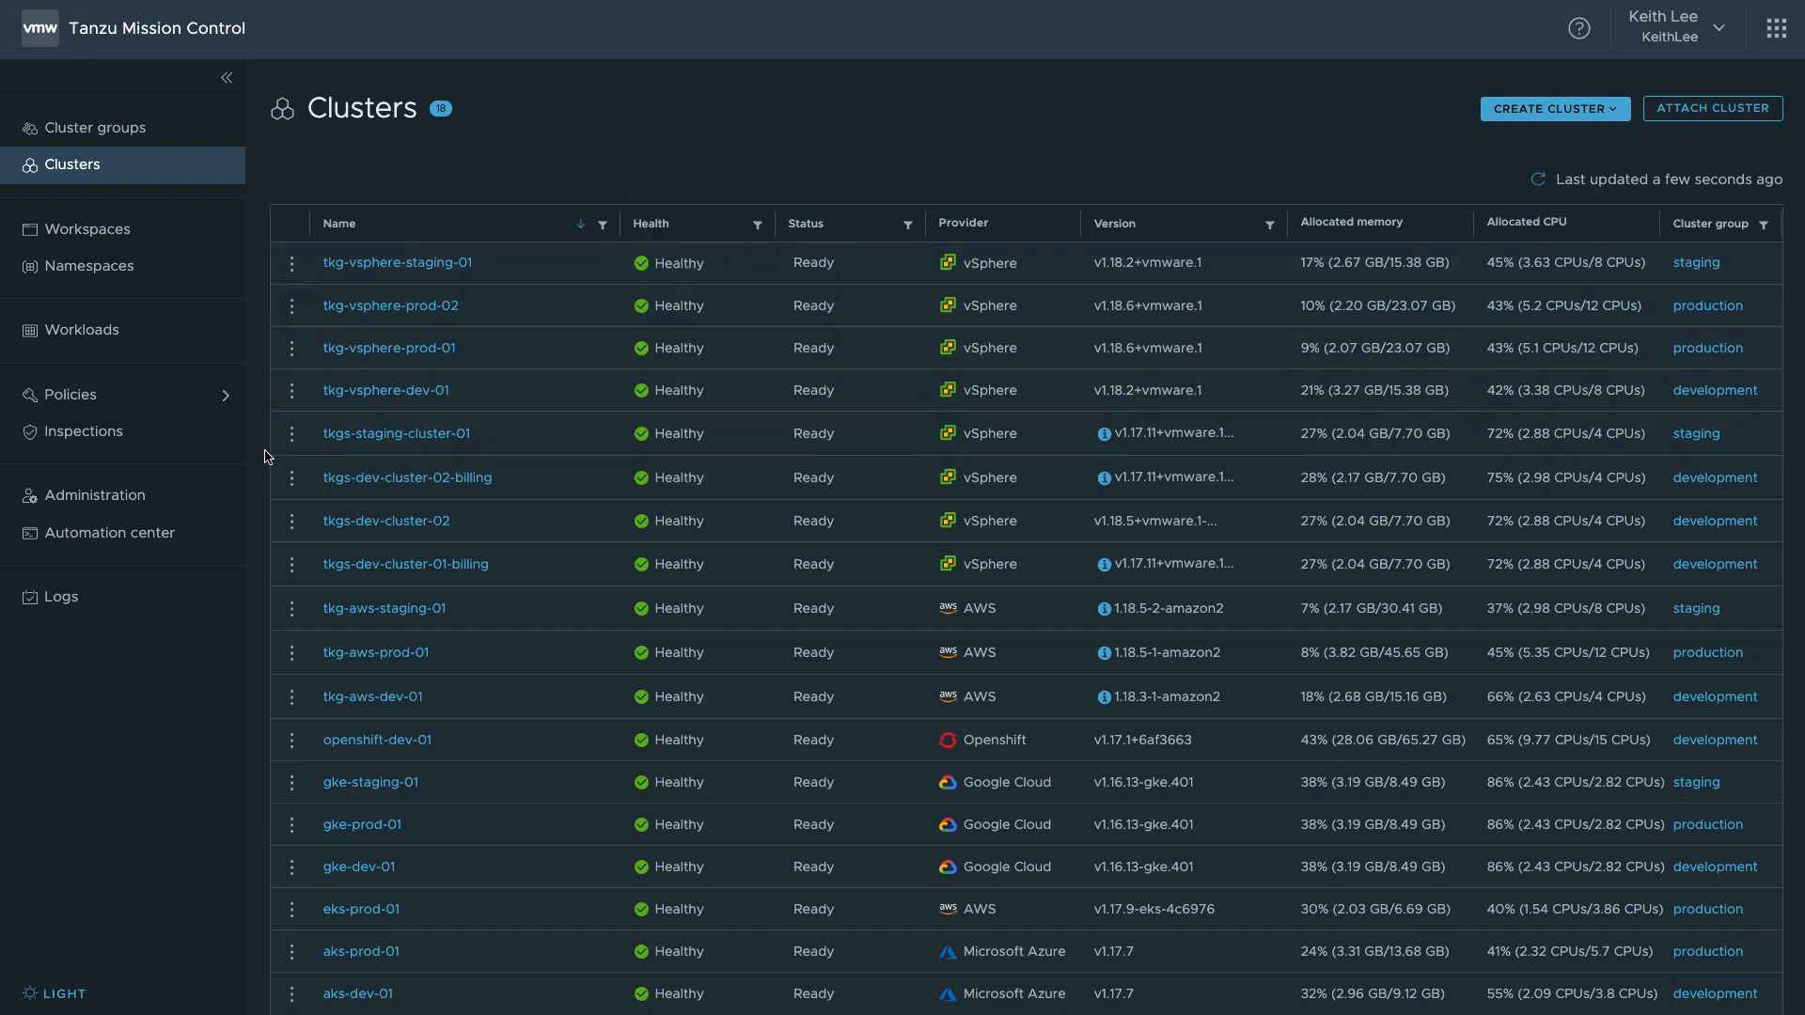
- Show the Management clusters list under Administration (aws-hosted, dublin-vc-01, sanfran-vc-01)
left_click(96, 494)
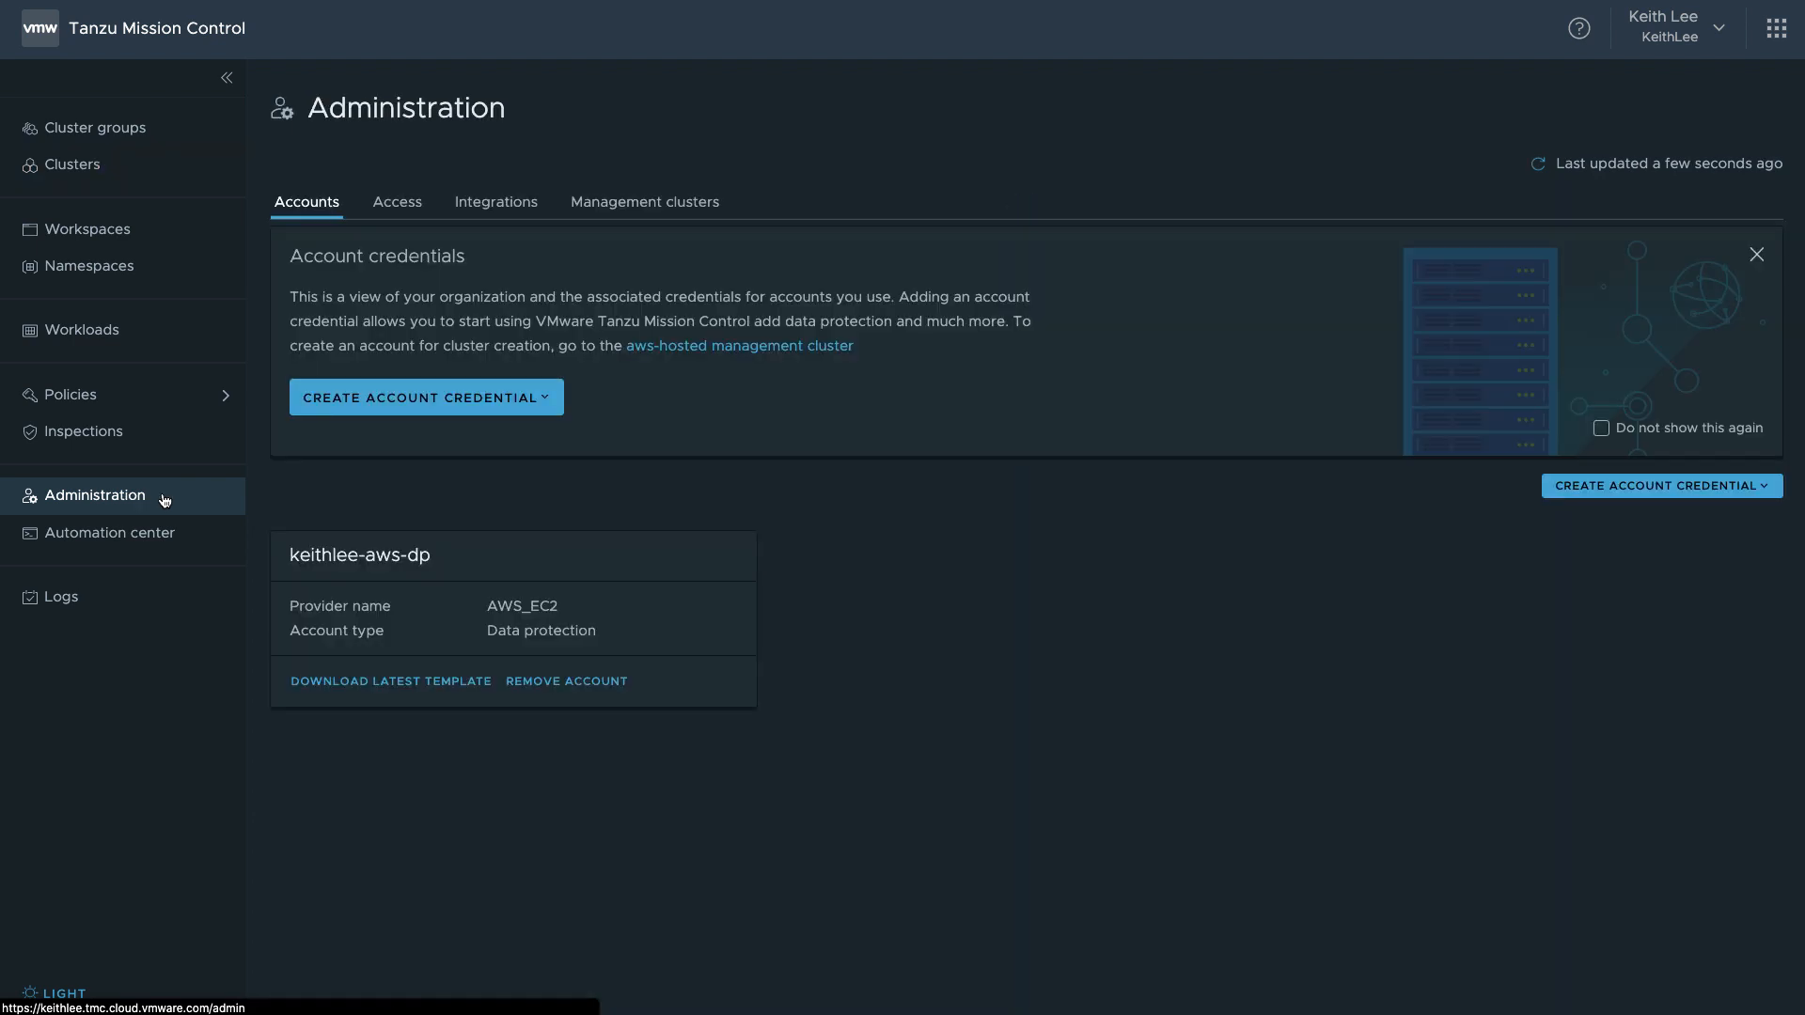
left_click(645, 201)
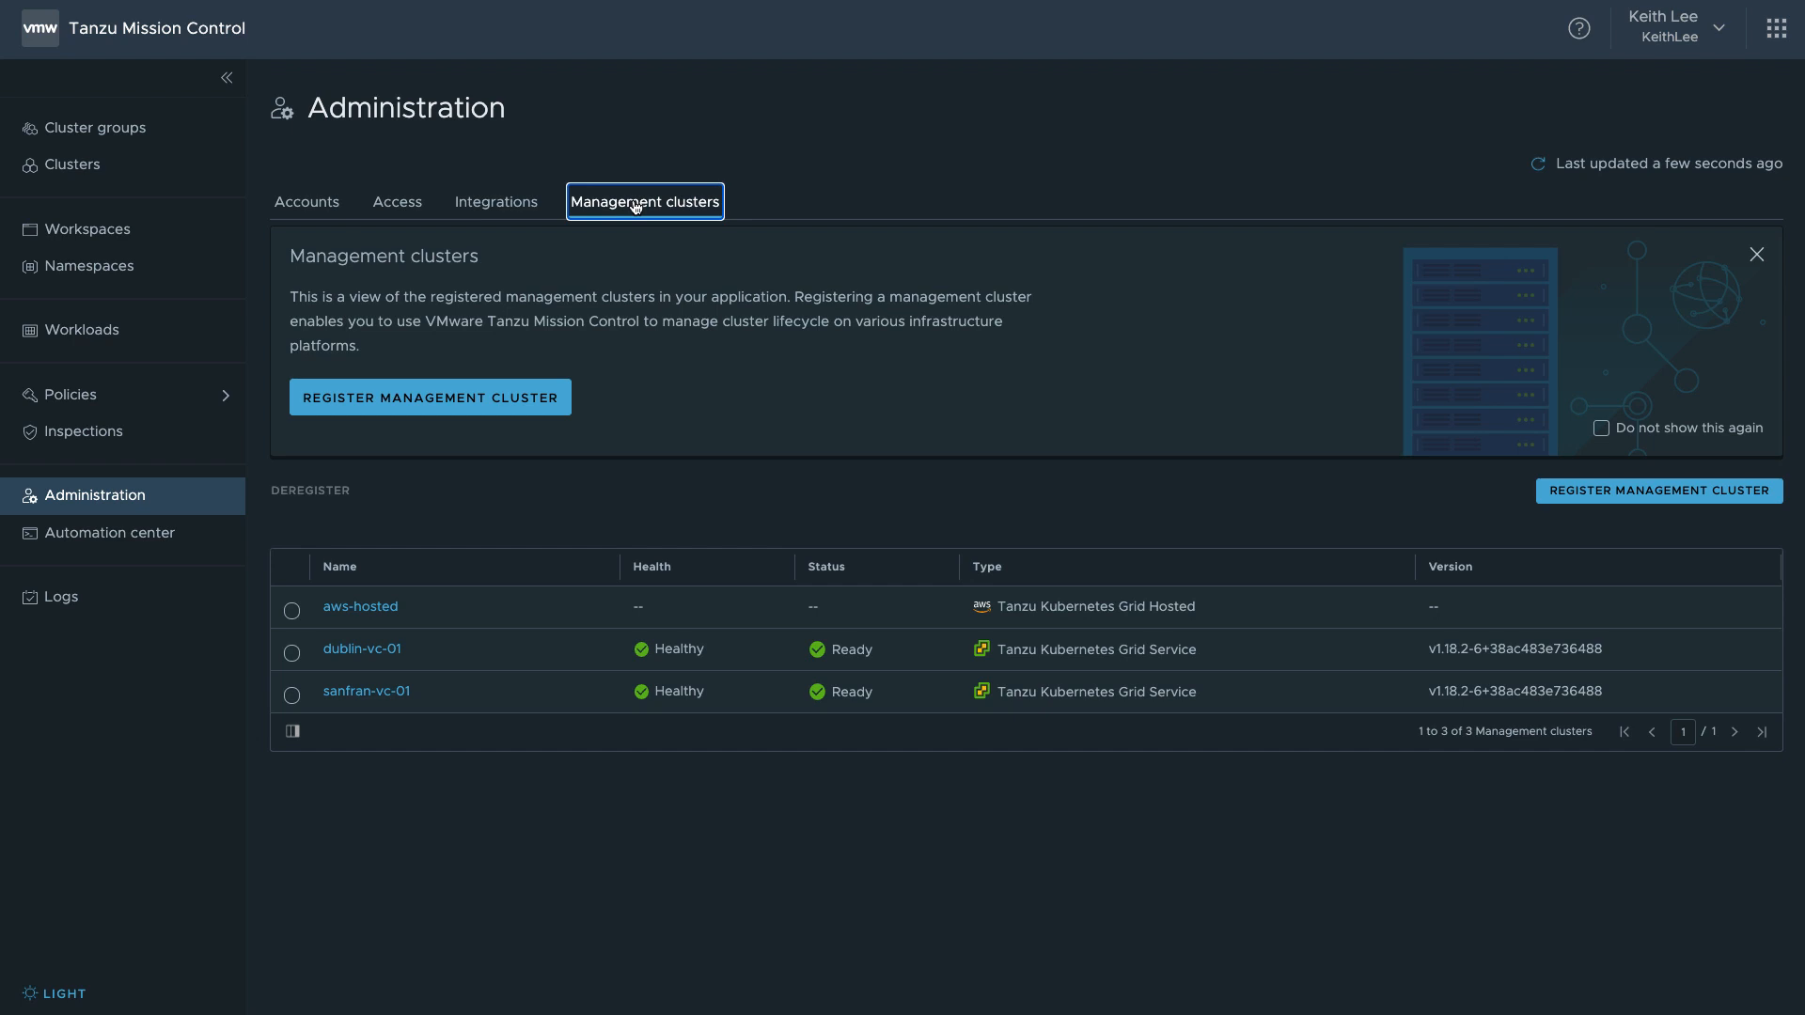
mouse_move(395, 666)
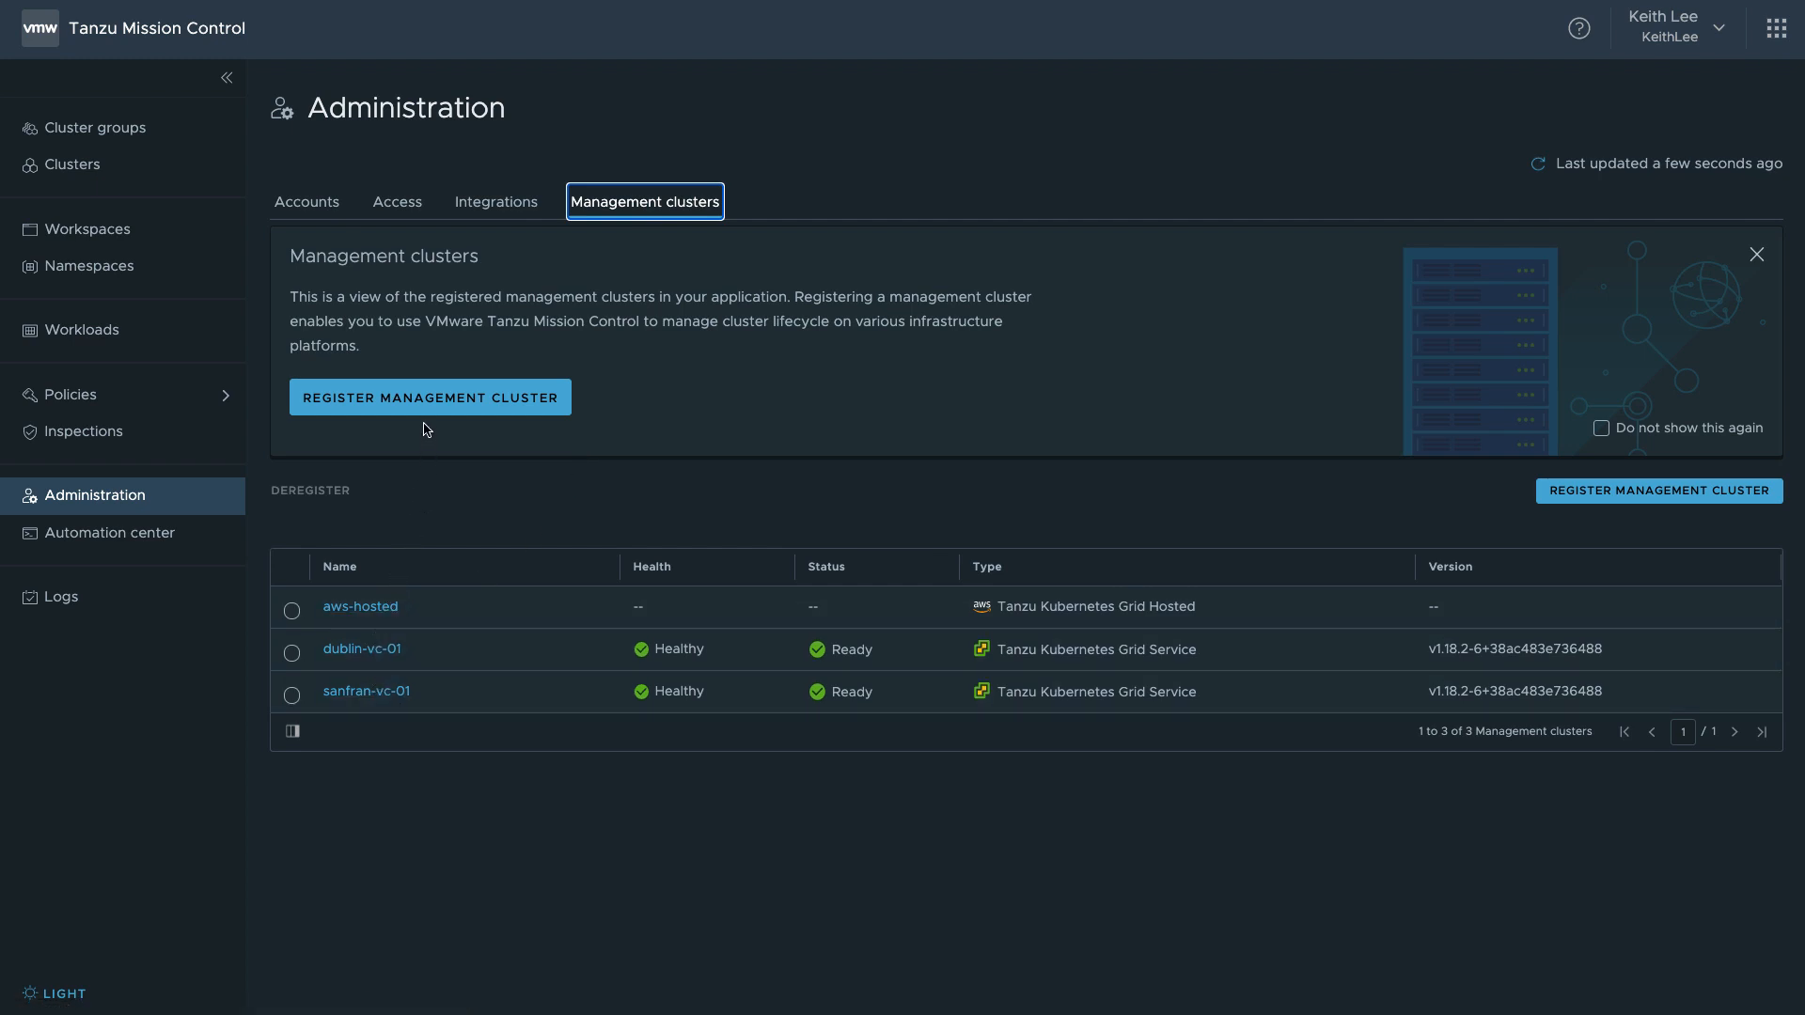
mouse_move(429, 397)
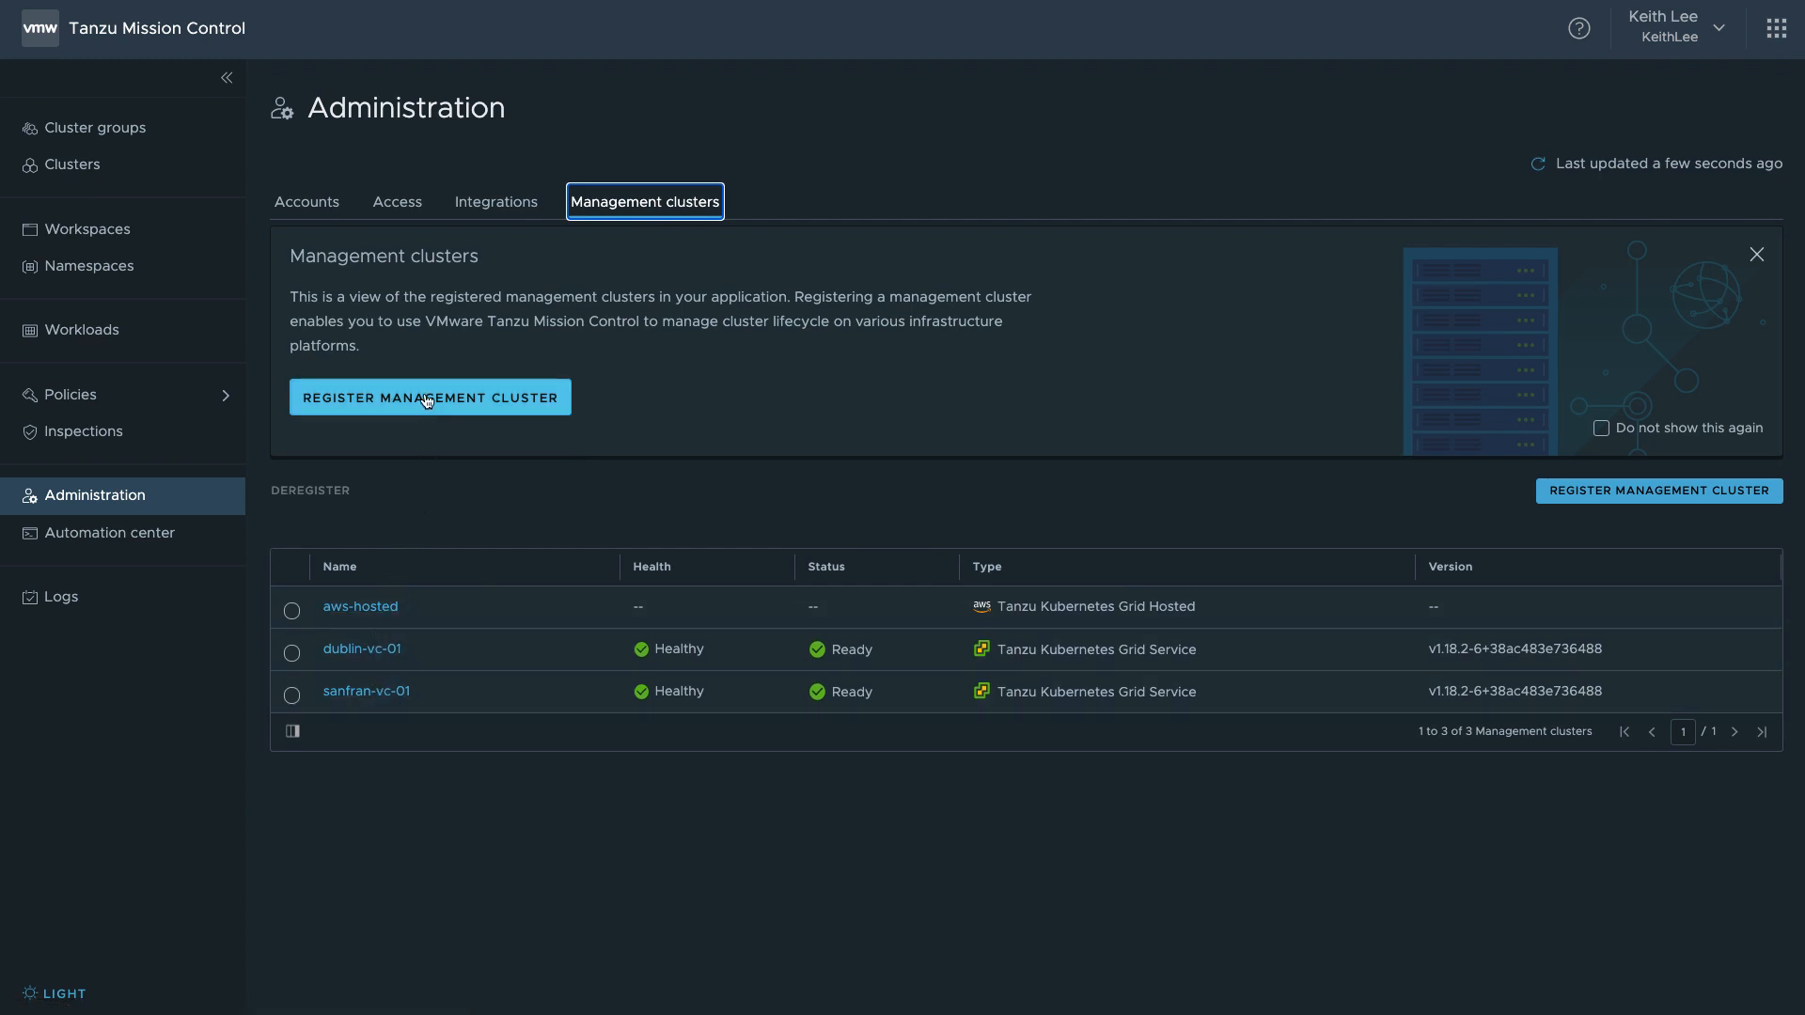
- Register management cluster sydney-vc-01 in the development group and copy its registration URL
left_click(429, 396)
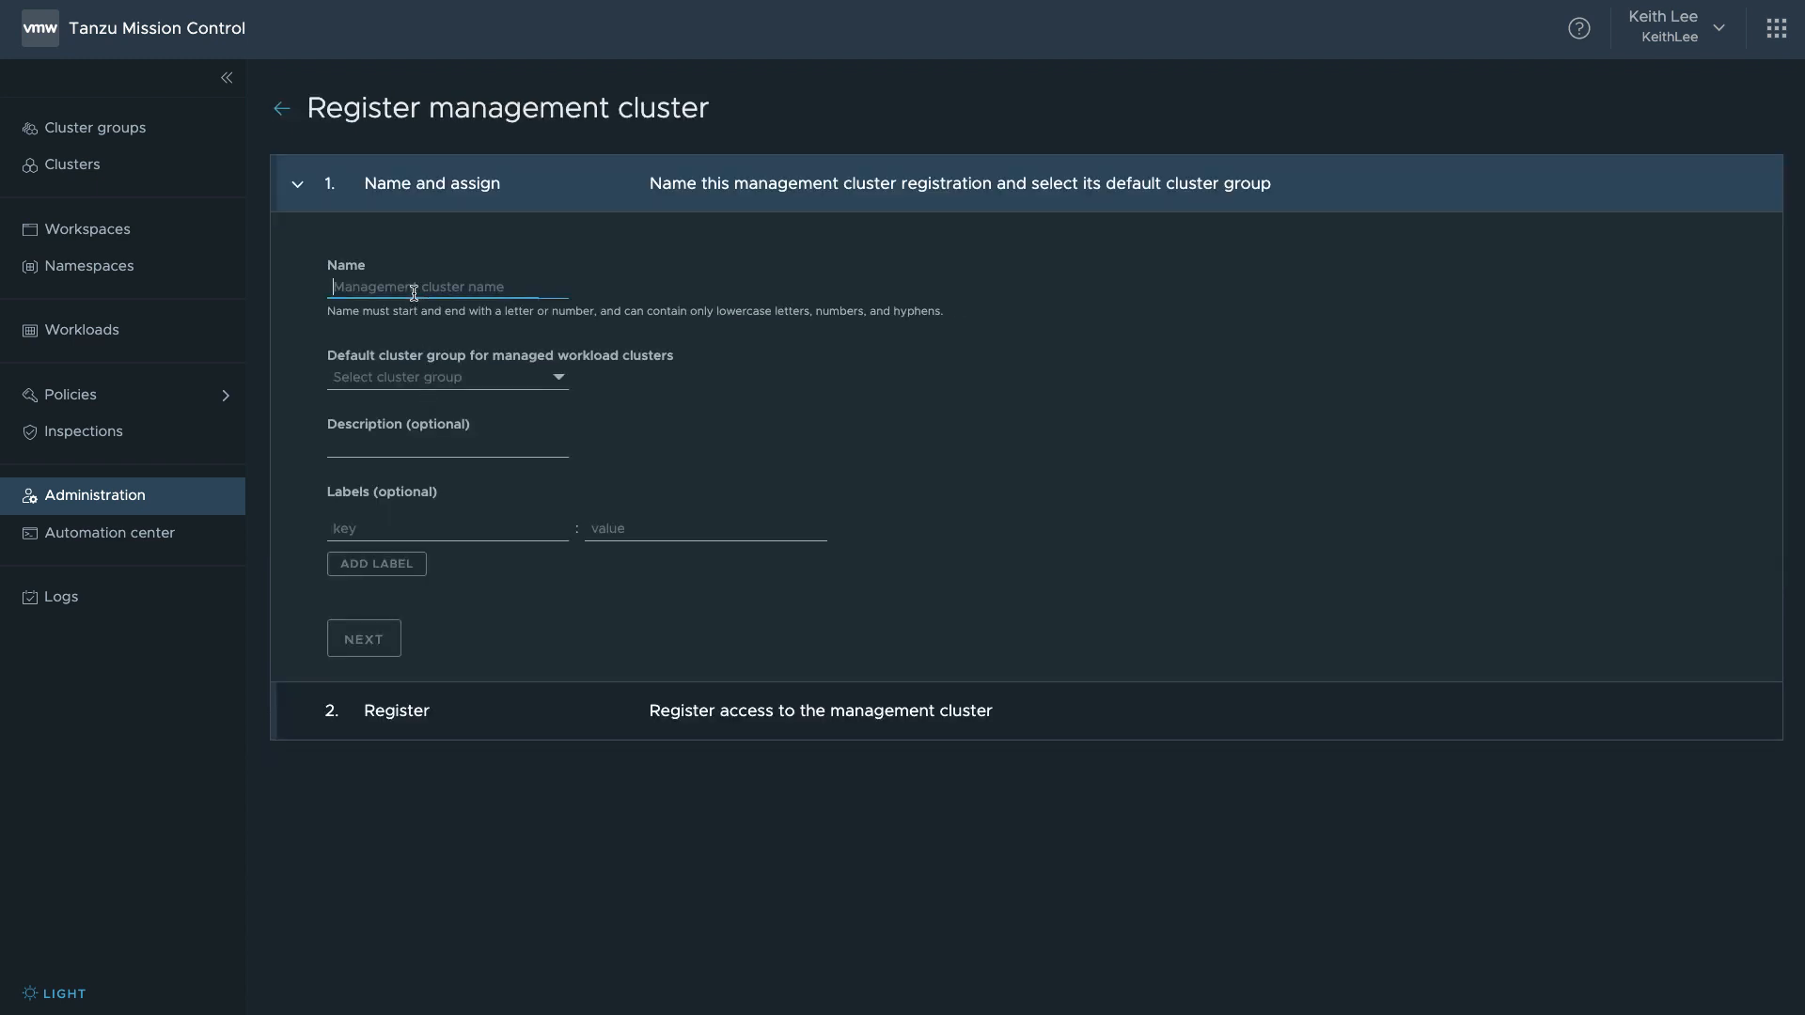
type("sydney-vc-01")
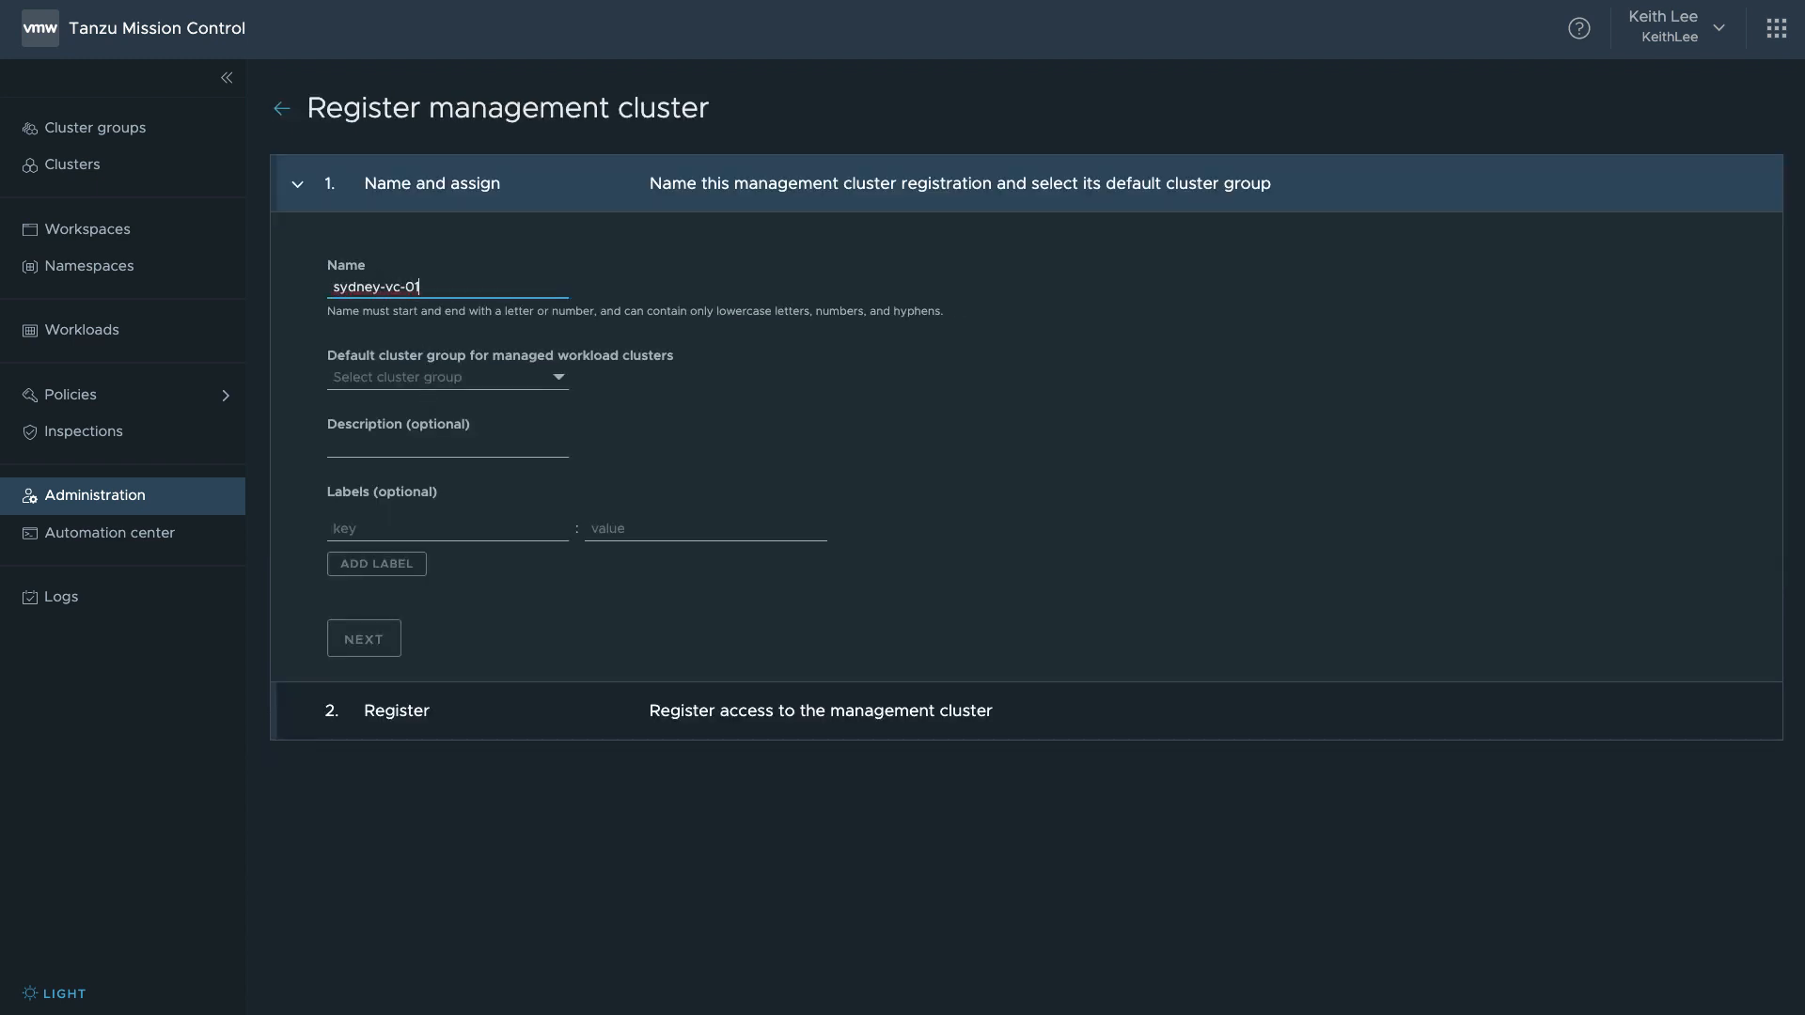
left_click(447, 376)
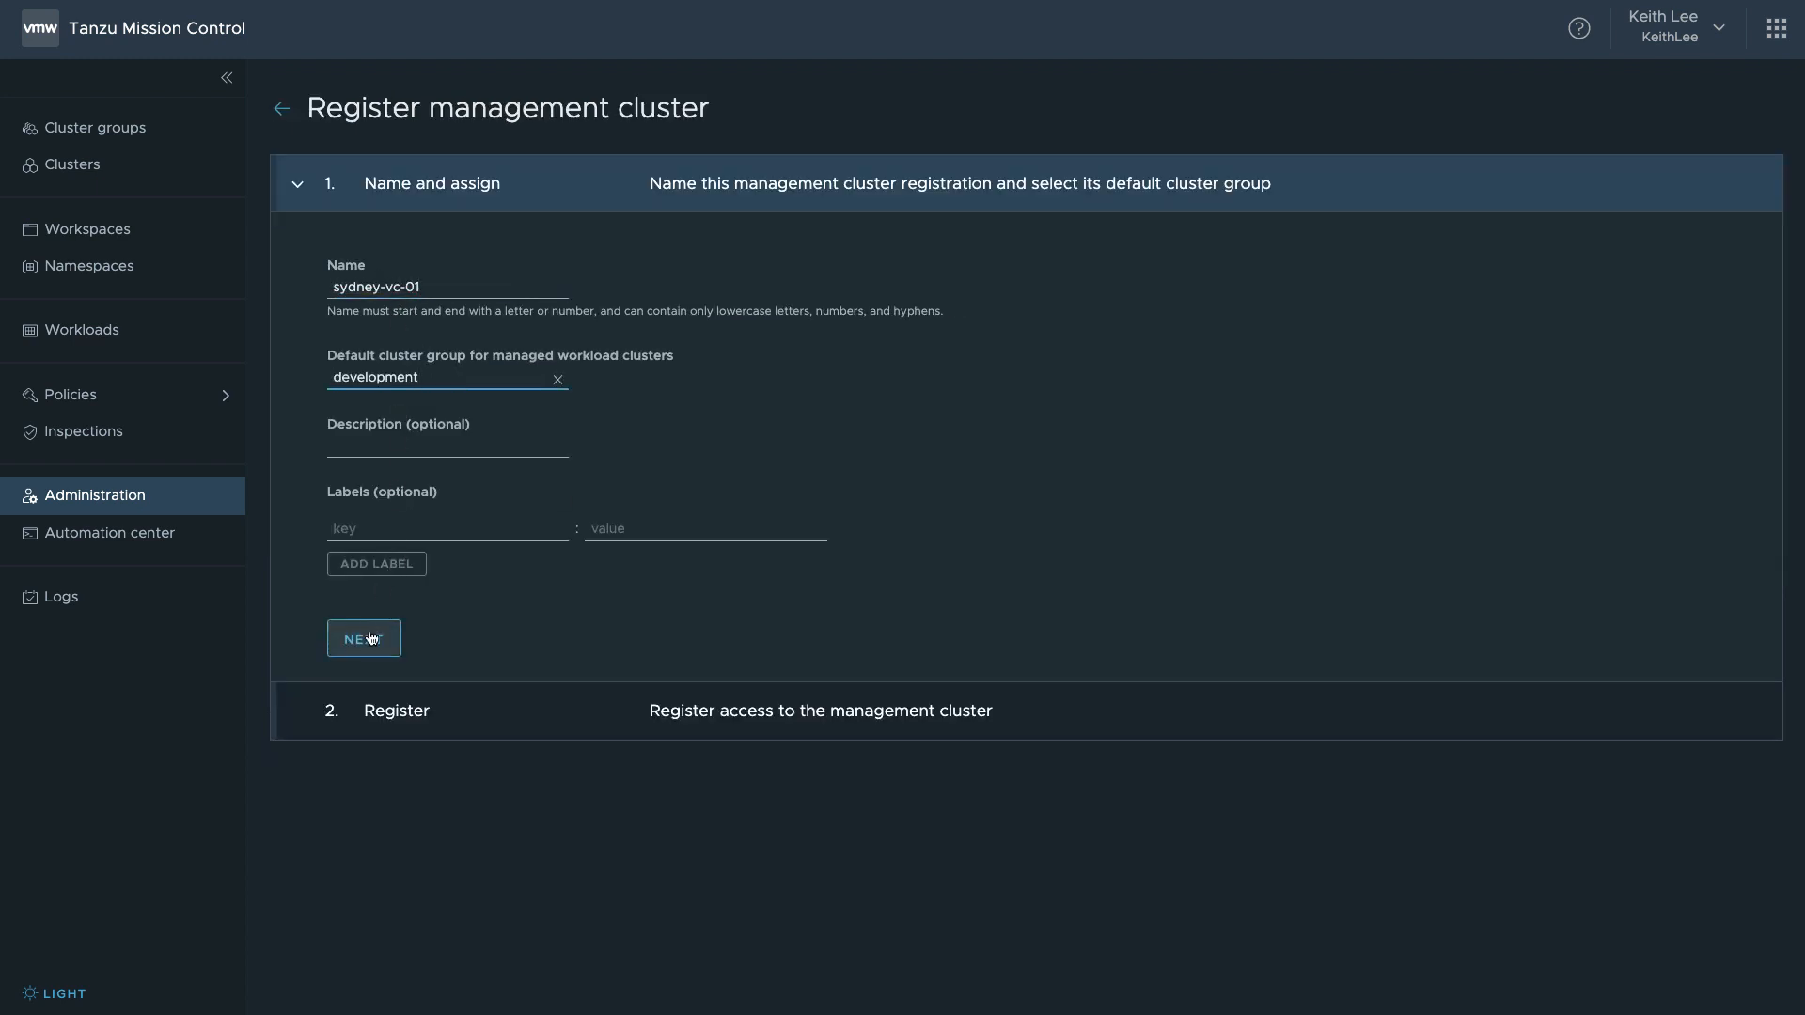
left_click(363, 638)
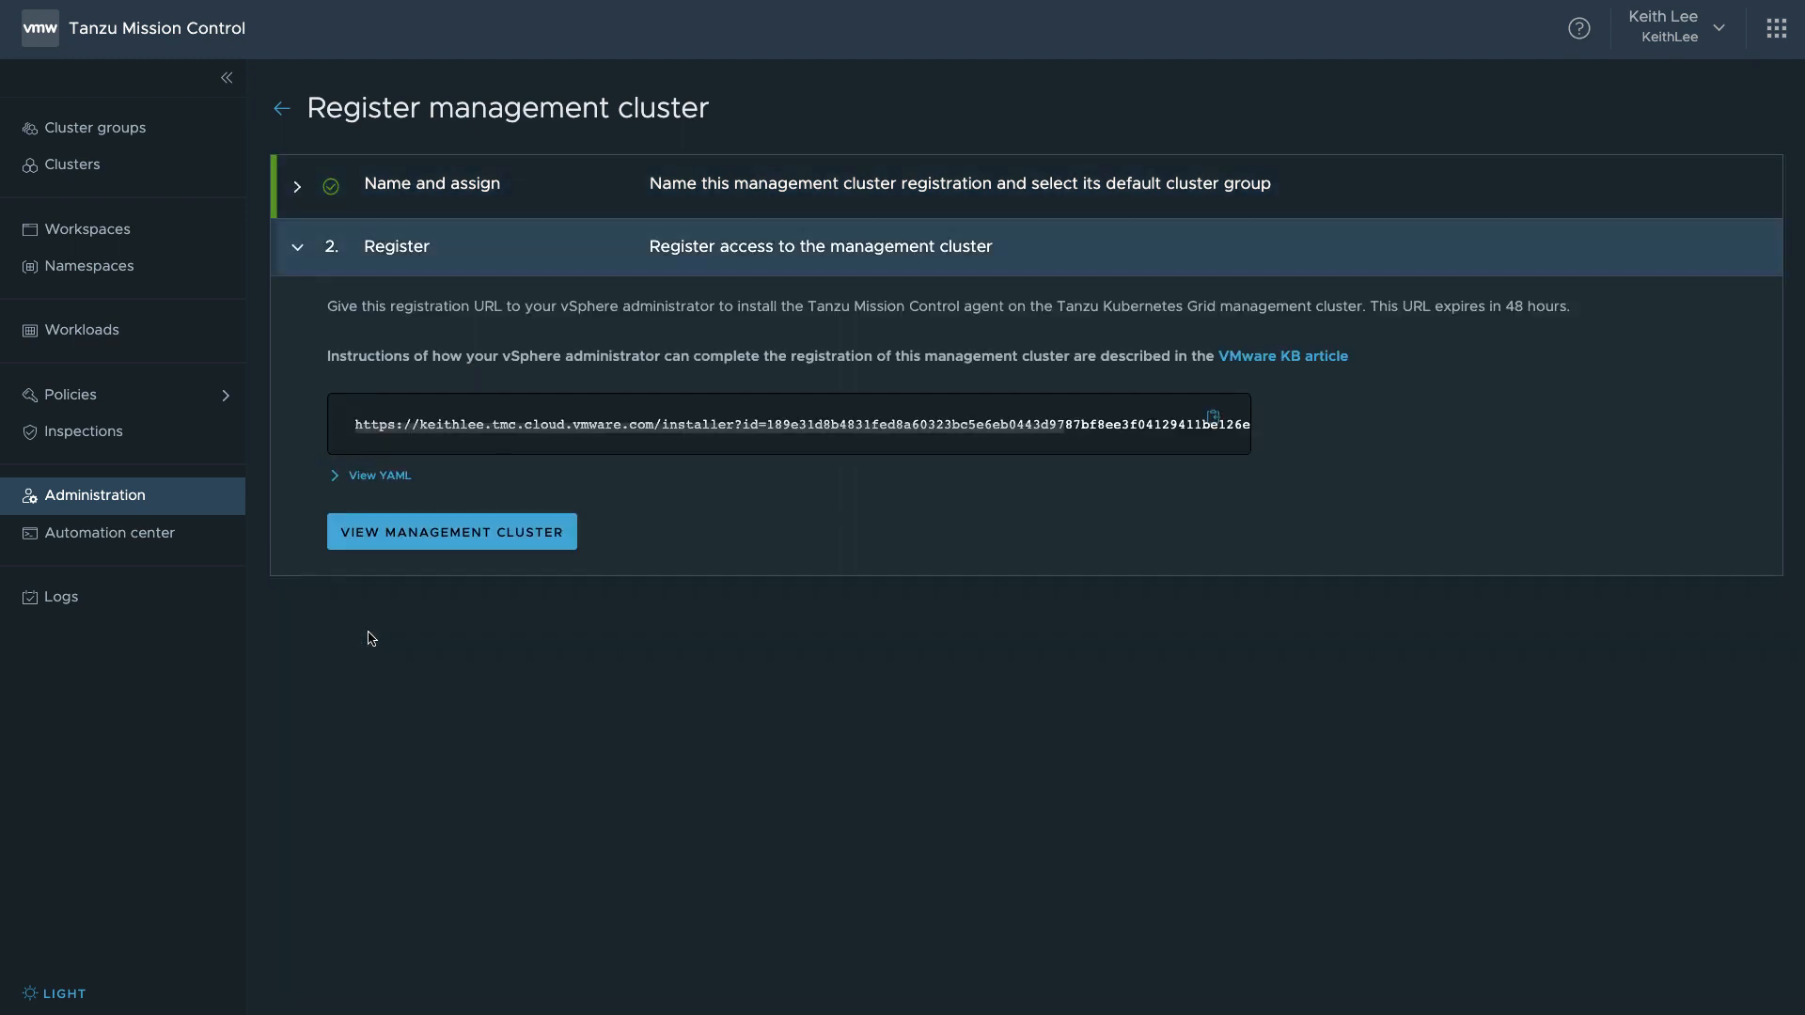
mouse_move(1202, 427)
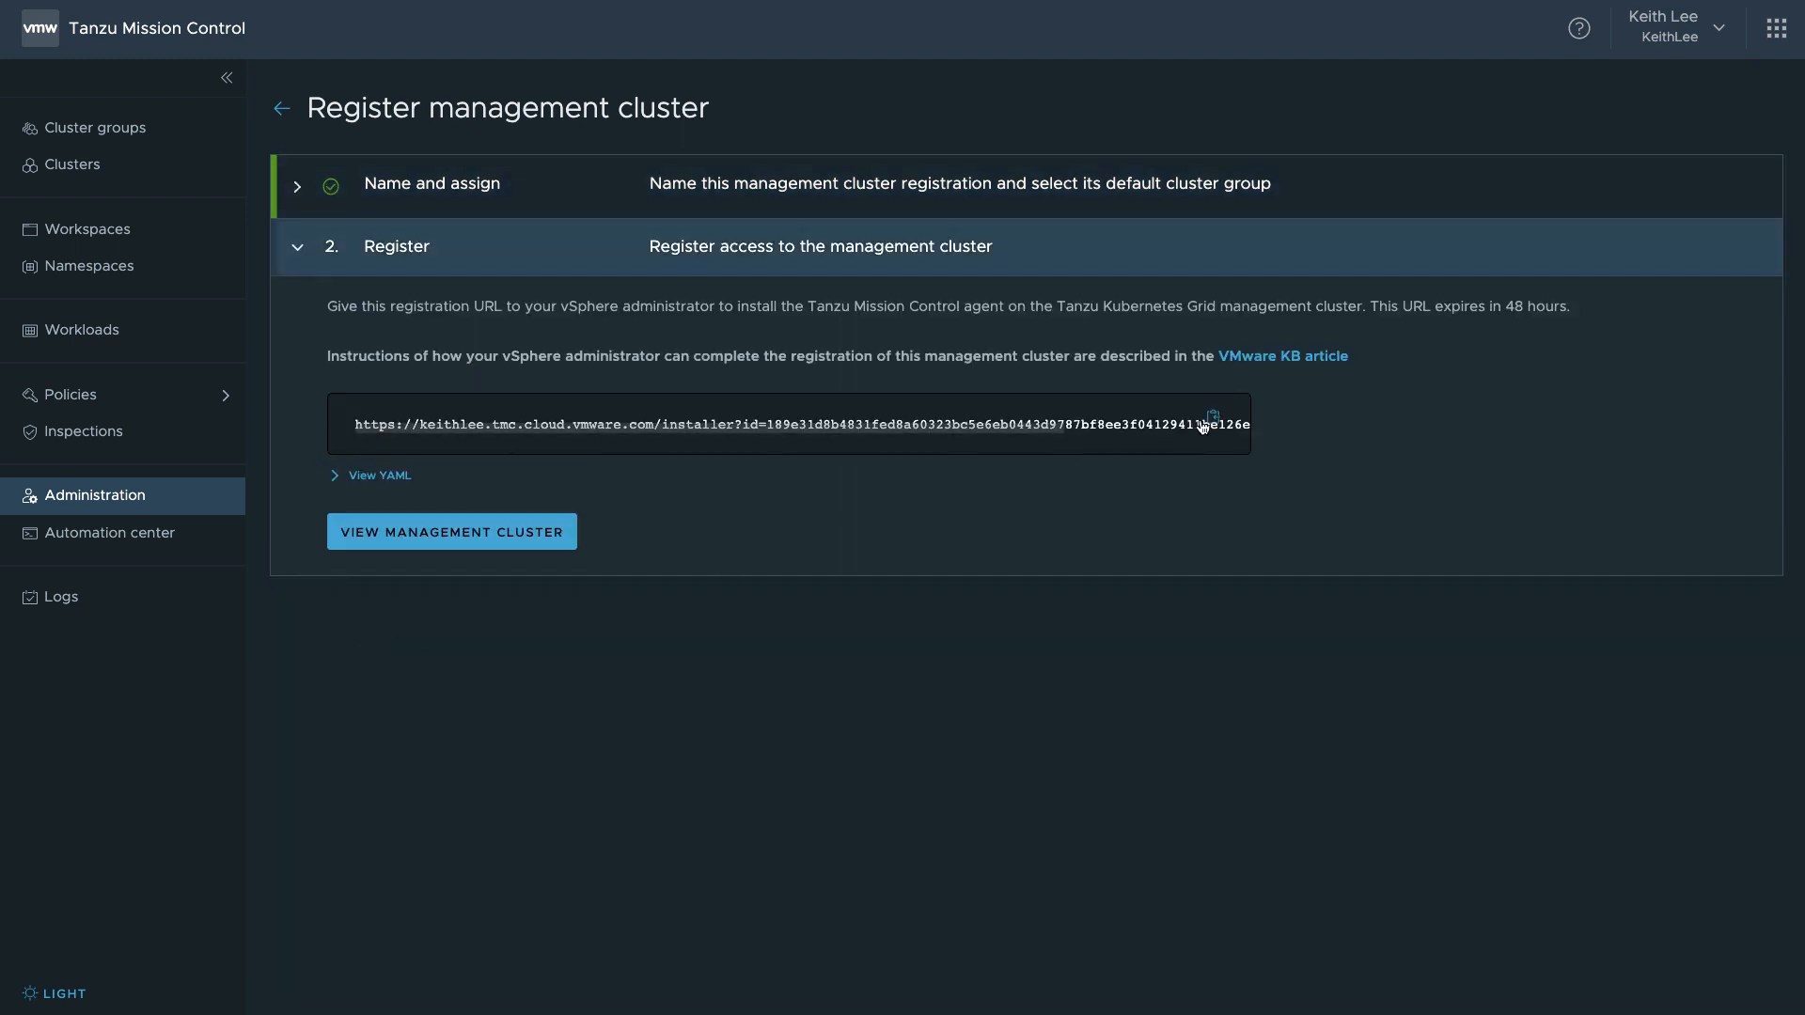
left_click(1211, 418)
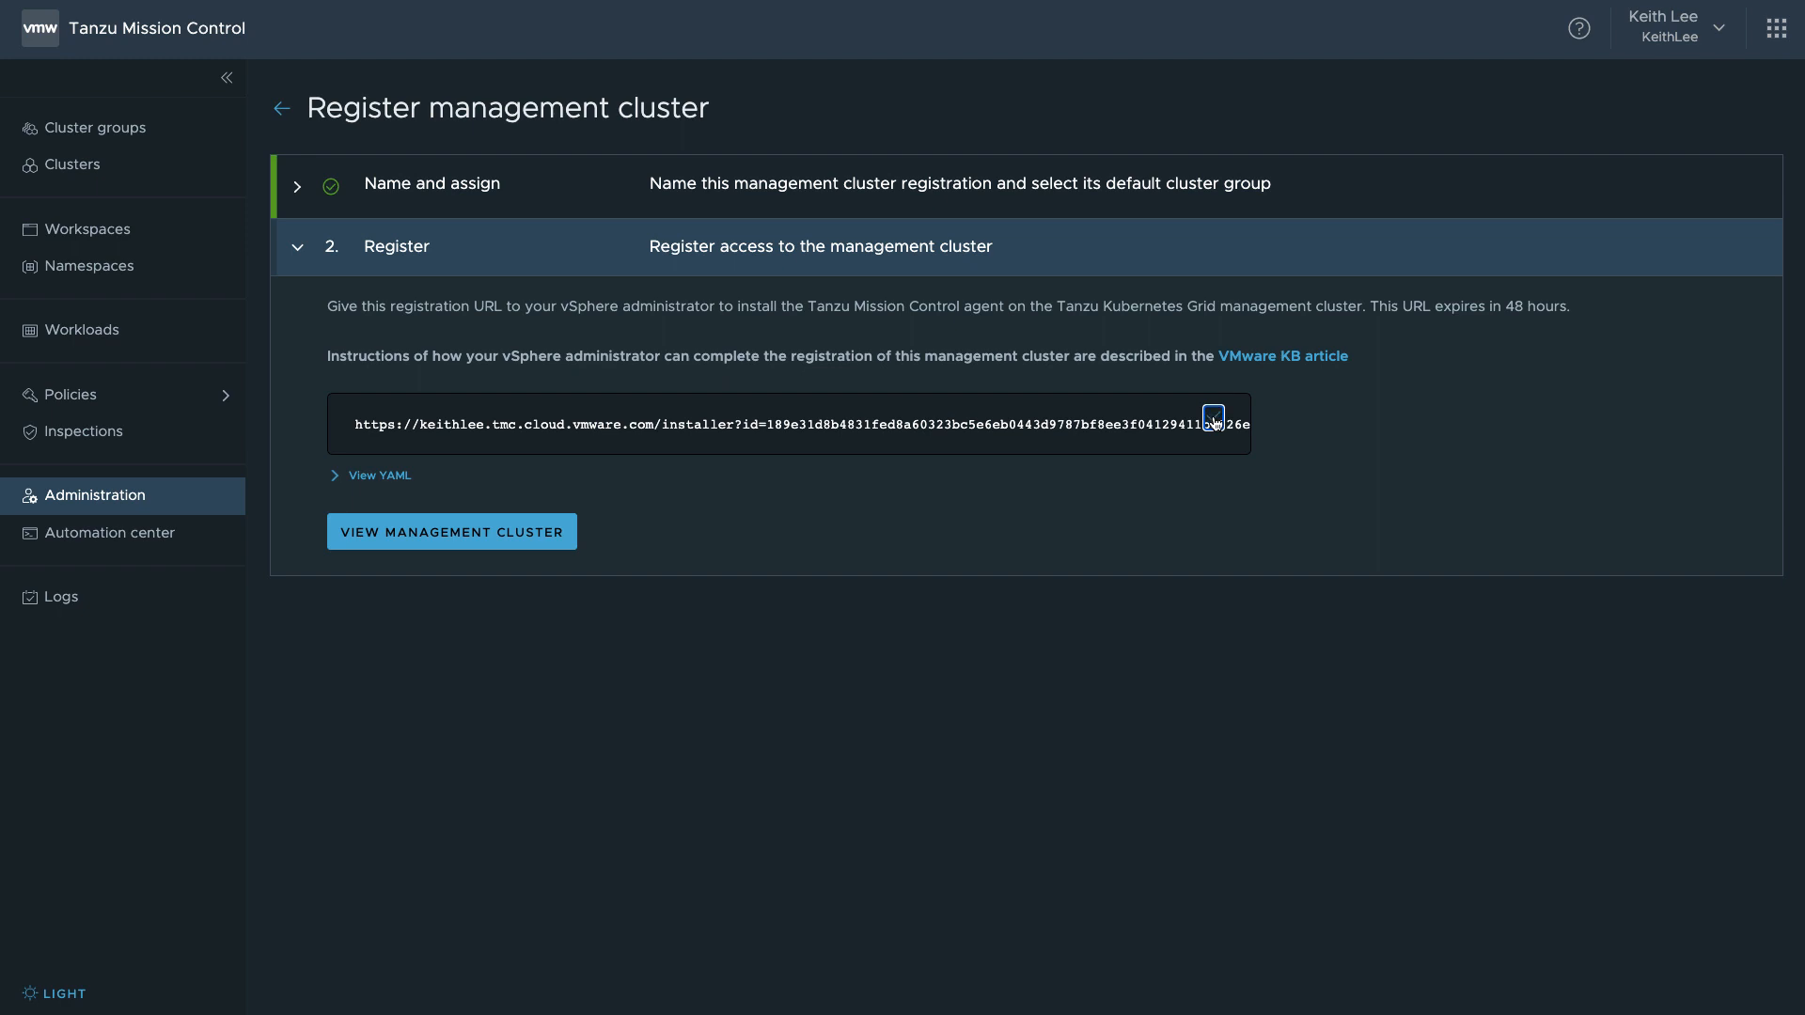
left_click(1213, 419)
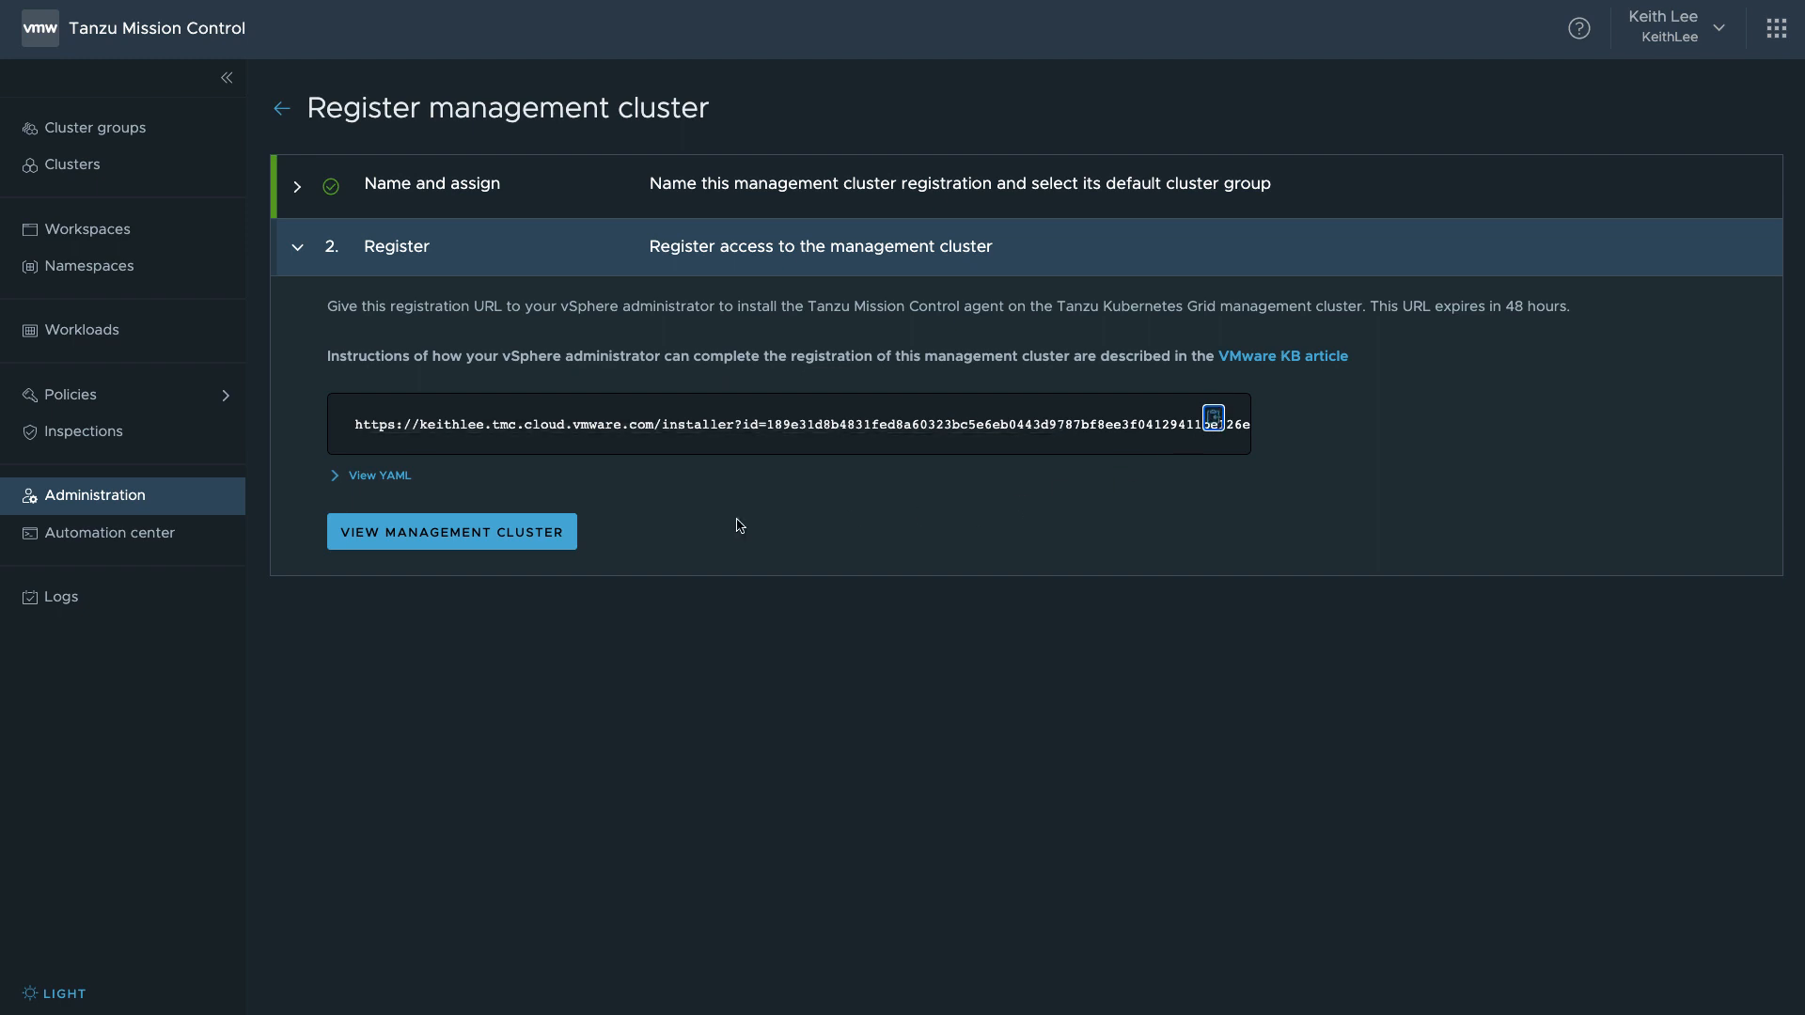
- View the sydney-vc-01 management cluster details with its development, production and staging provisioners
left_click(452, 531)
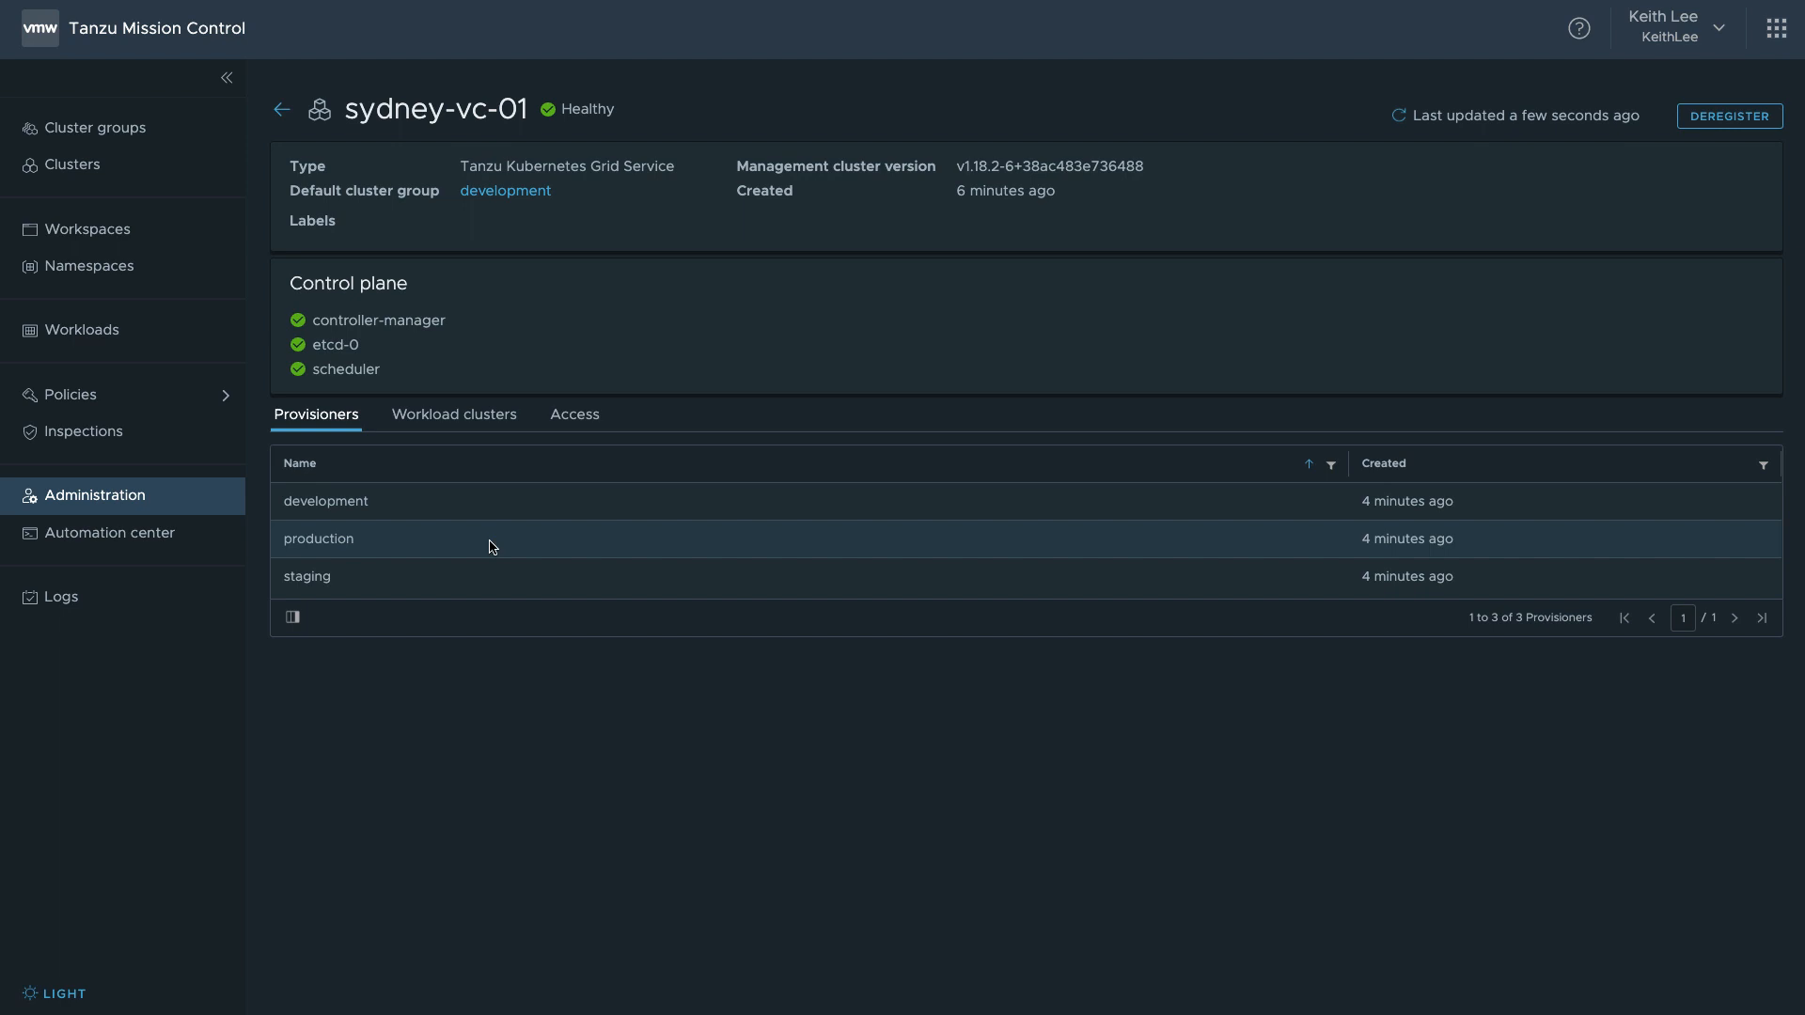
mouse_move(489, 523)
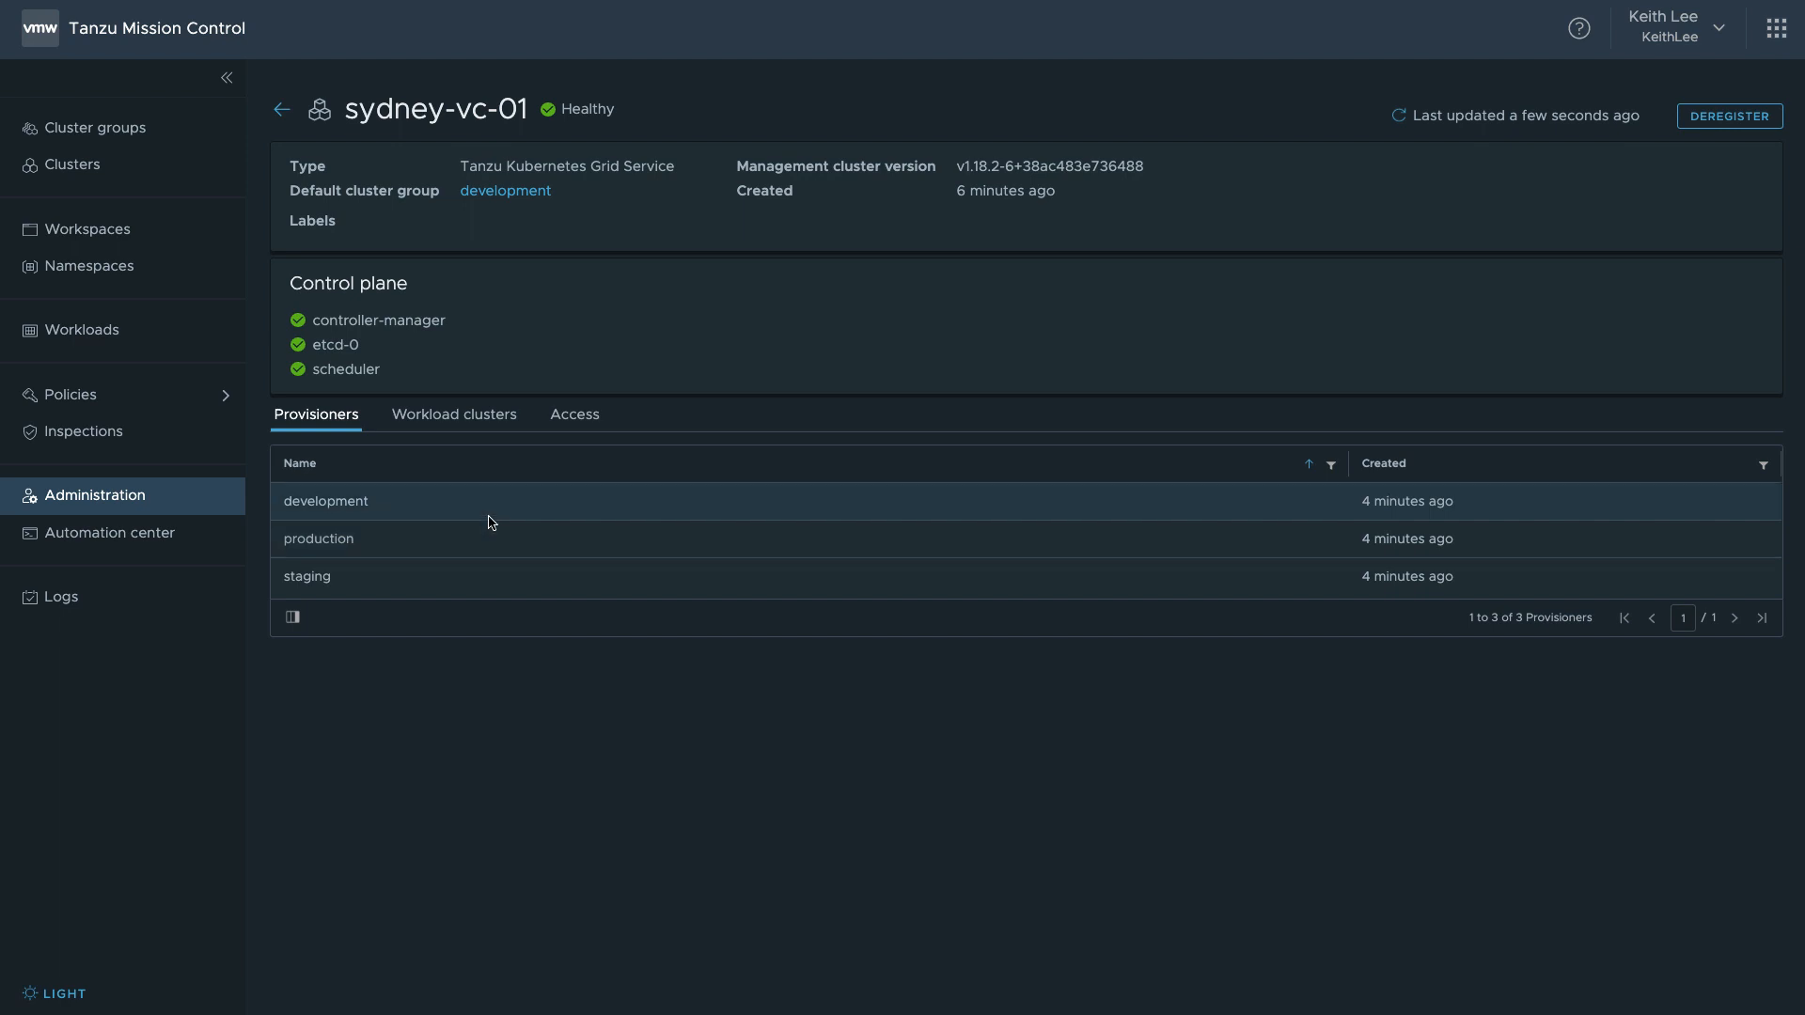
mouse_move(469, 527)
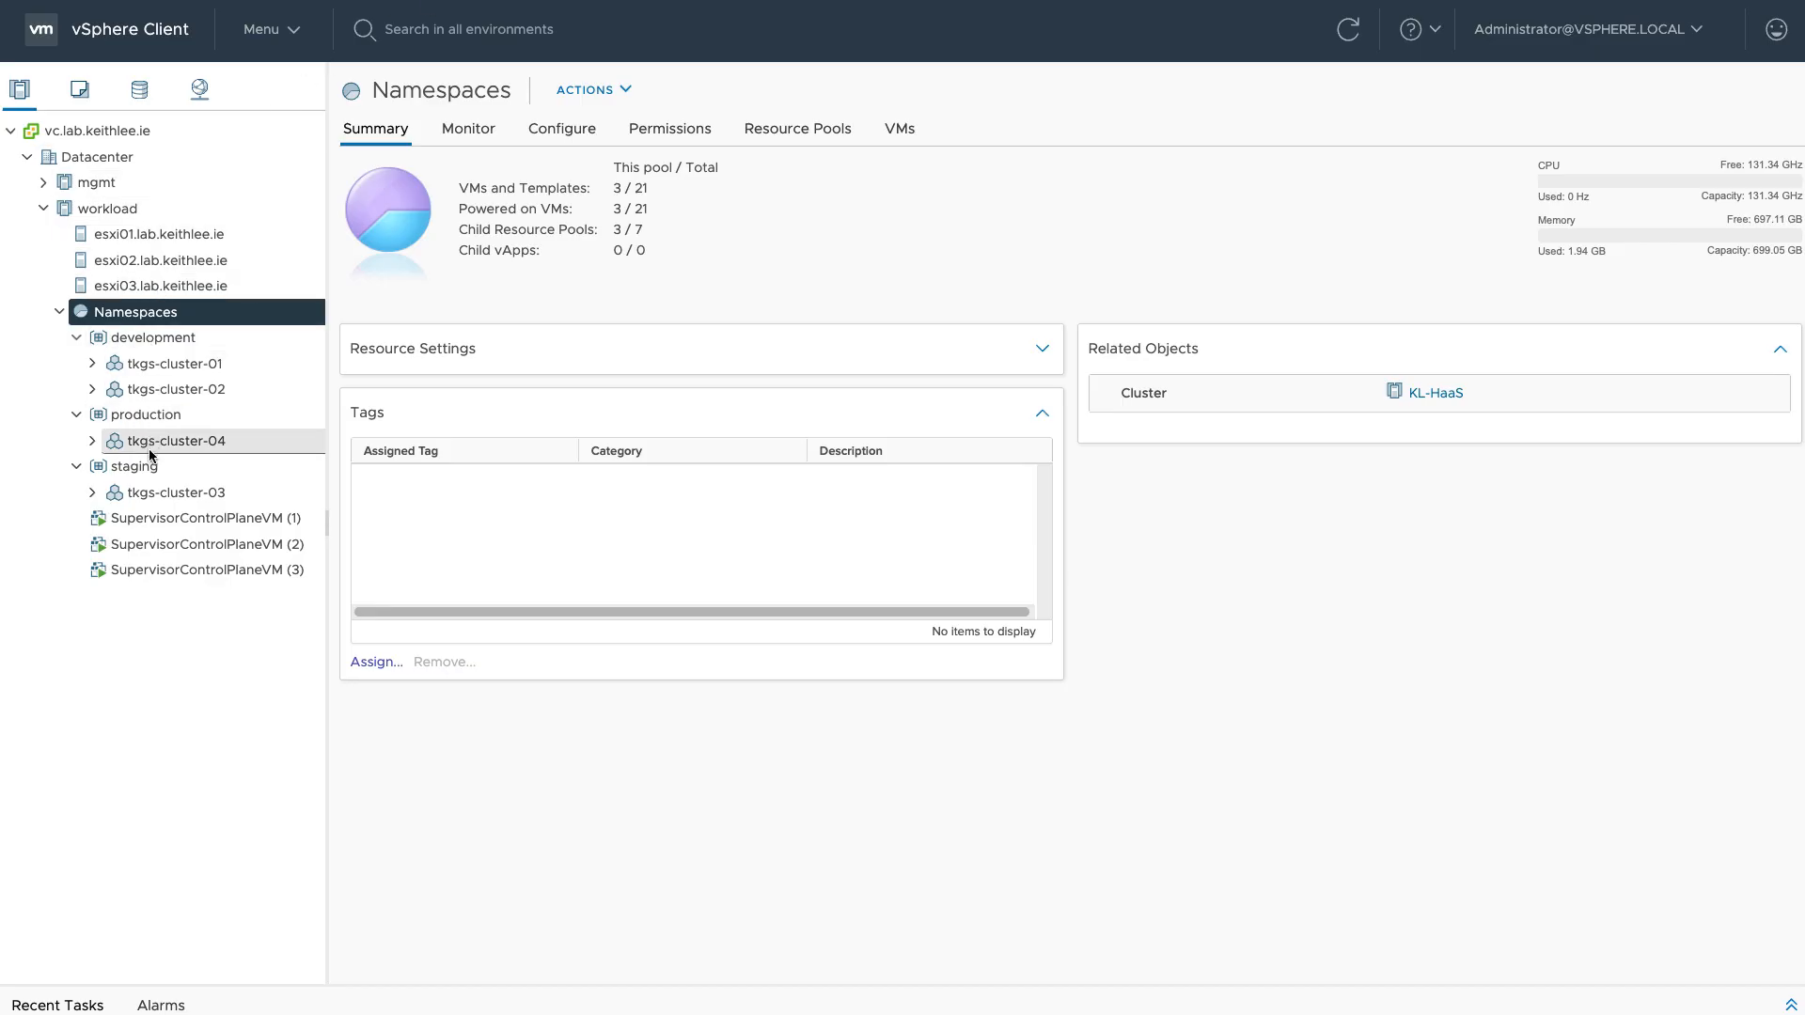
- Show the development namespace summary with its two Tanzu Kubernetes clusters in vSphere Client
left_click(152, 337)
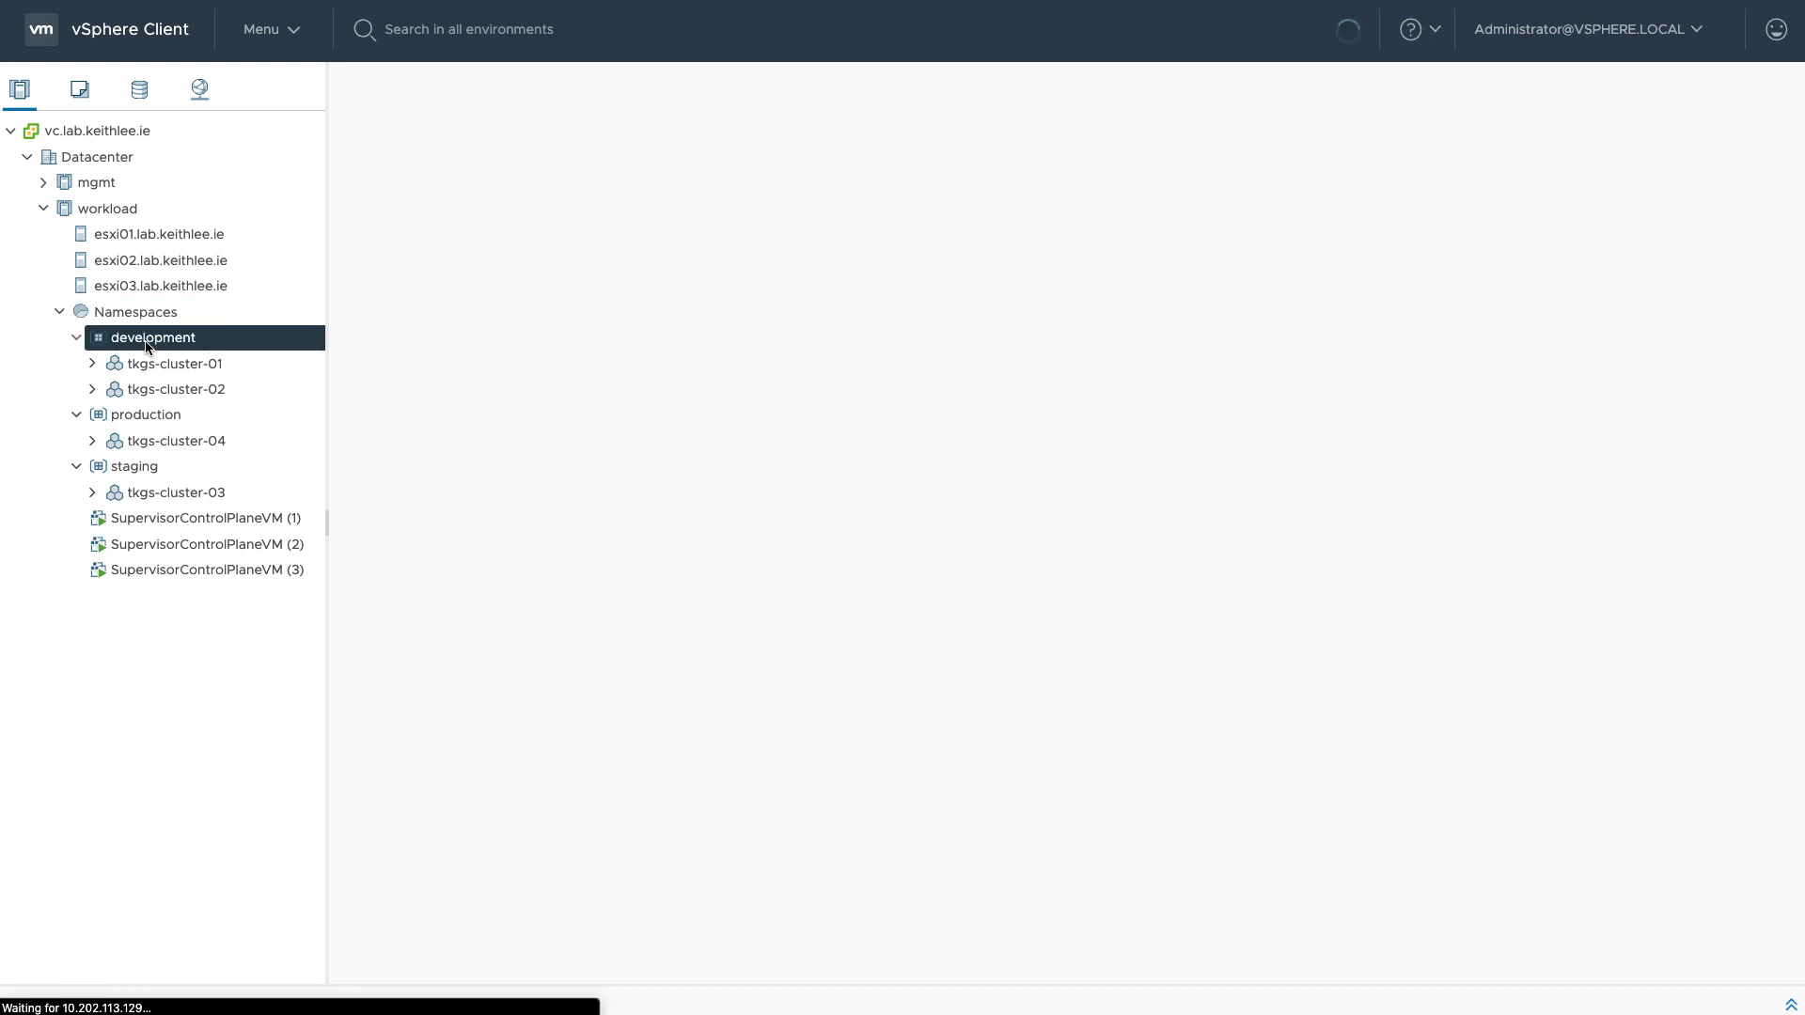
left_click(152, 337)
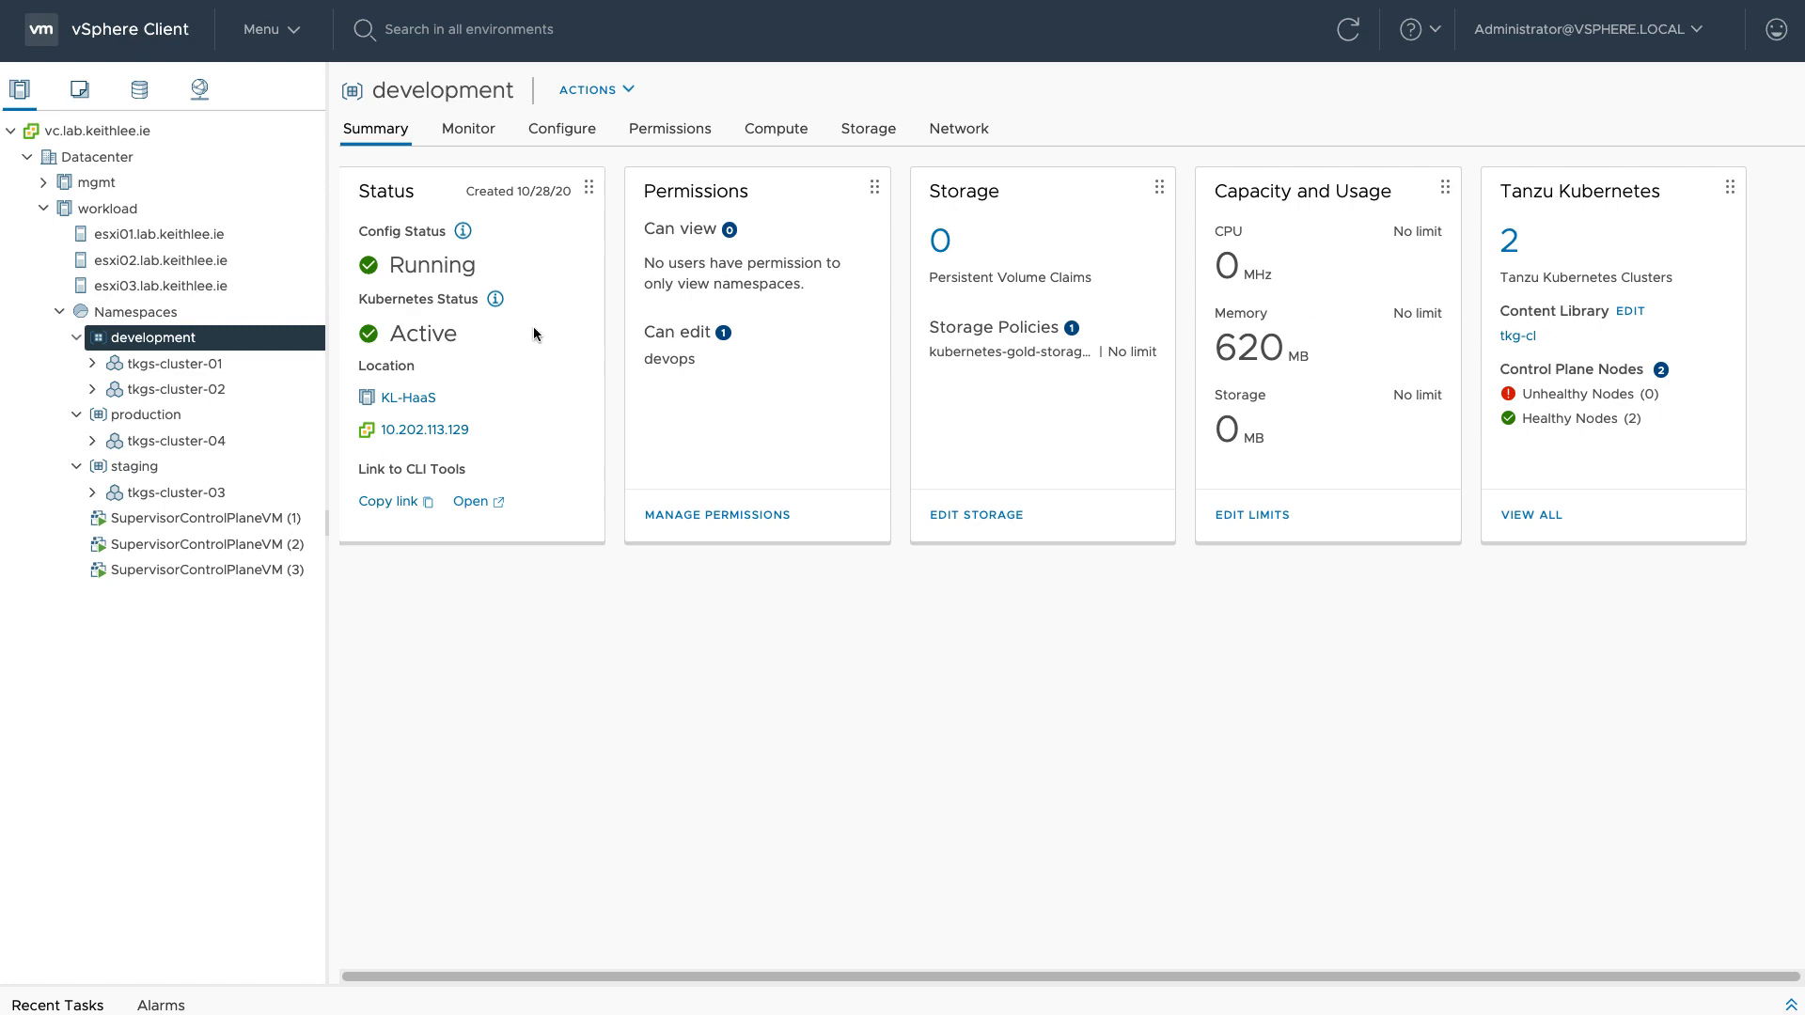
mouse_move(340, 11)
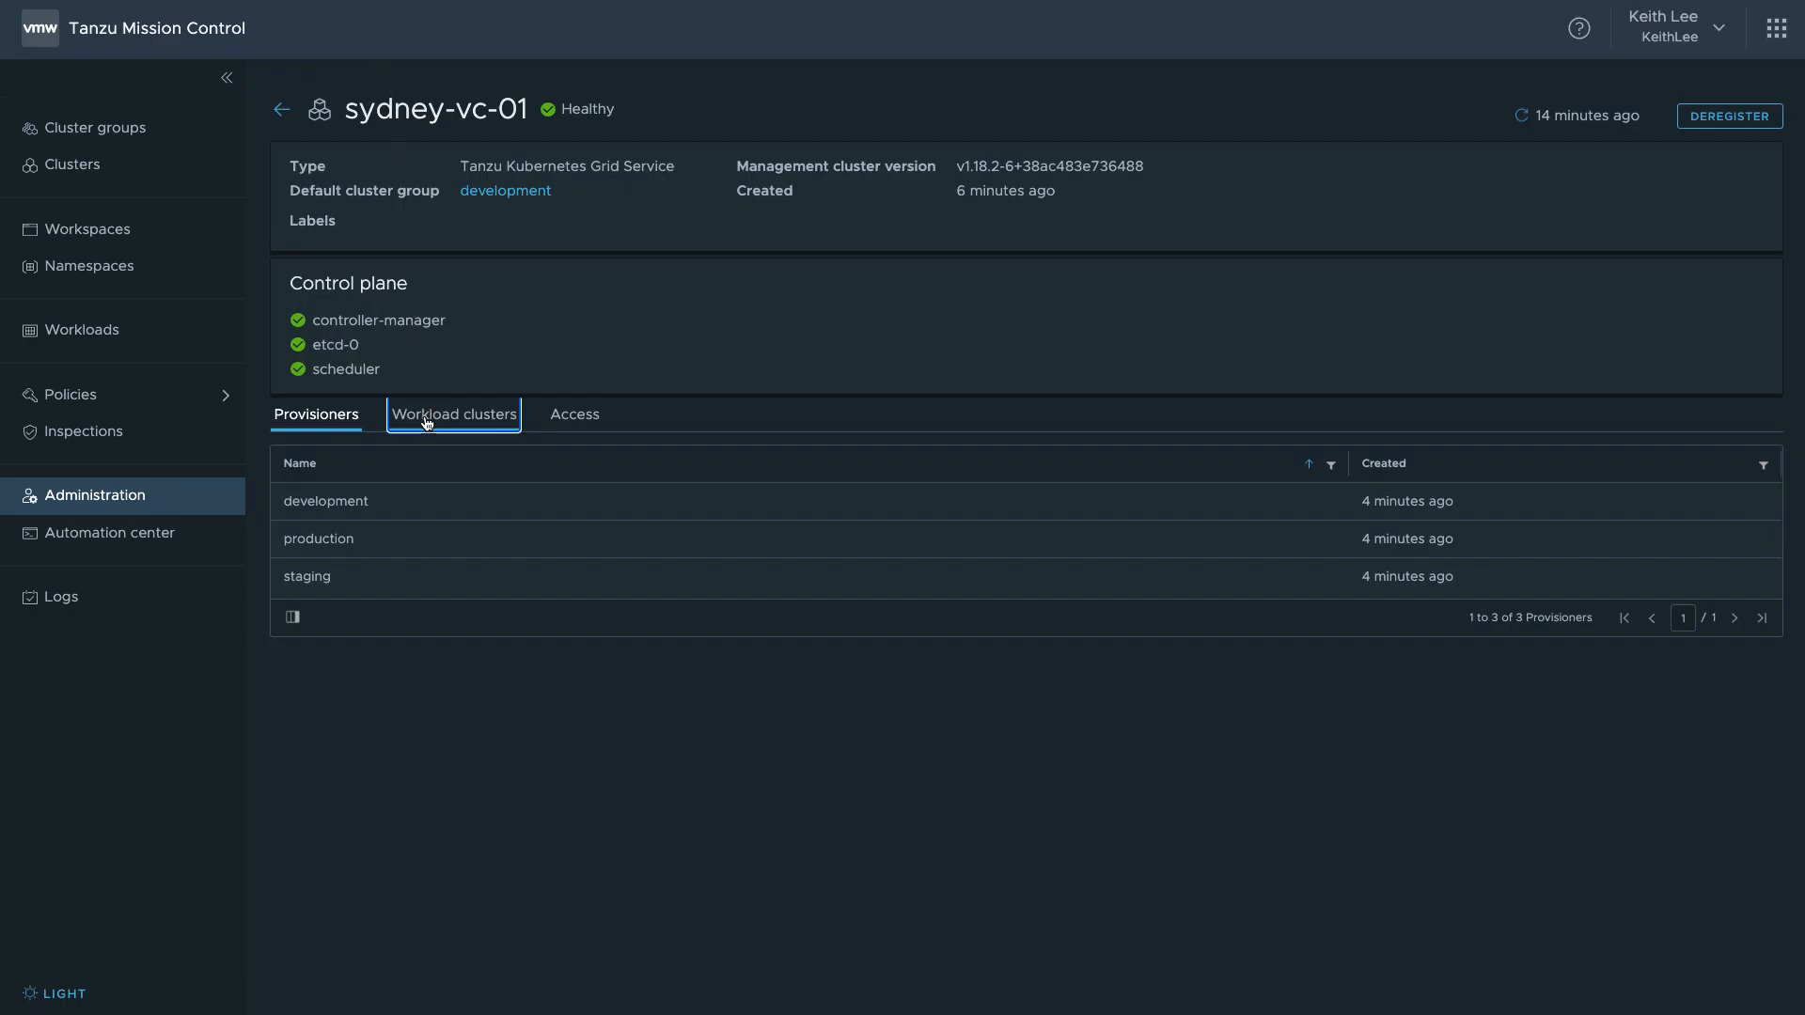
- Manage workload clusters tkgs-cluster-01 and tkgs-cluster-02 under the development cluster group
left_click(453, 413)
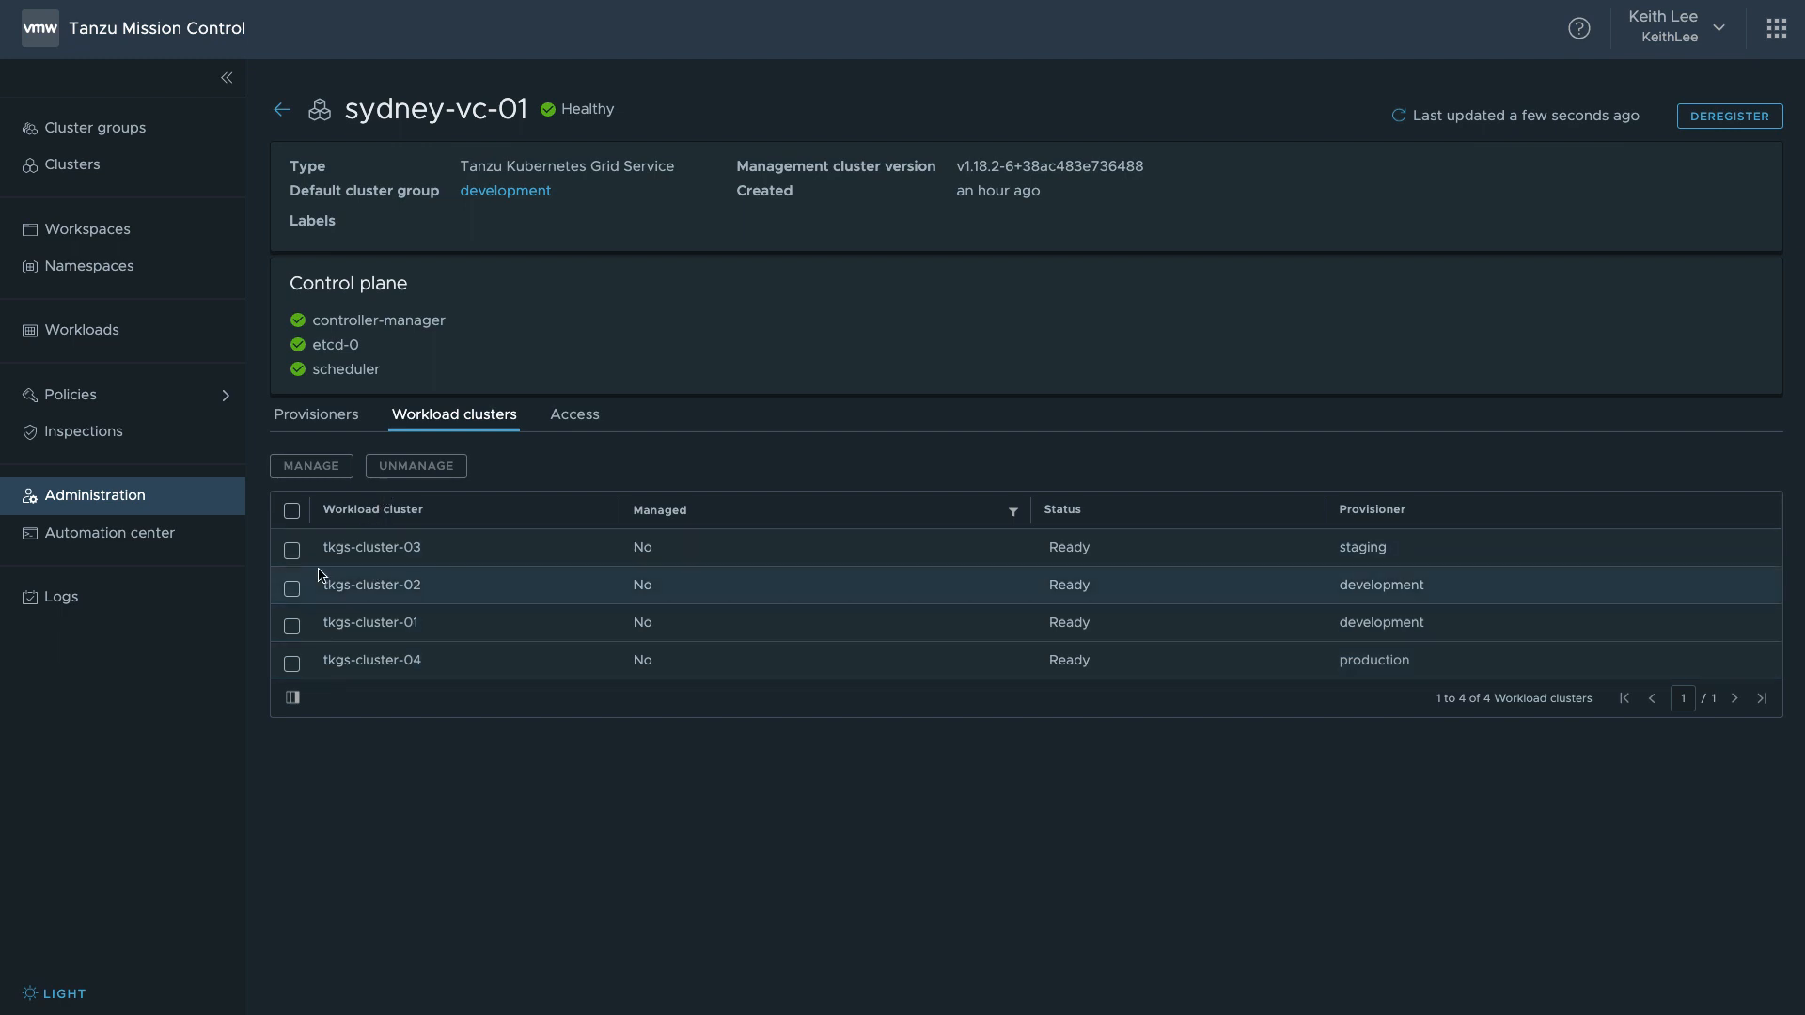
left_click(293, 585)
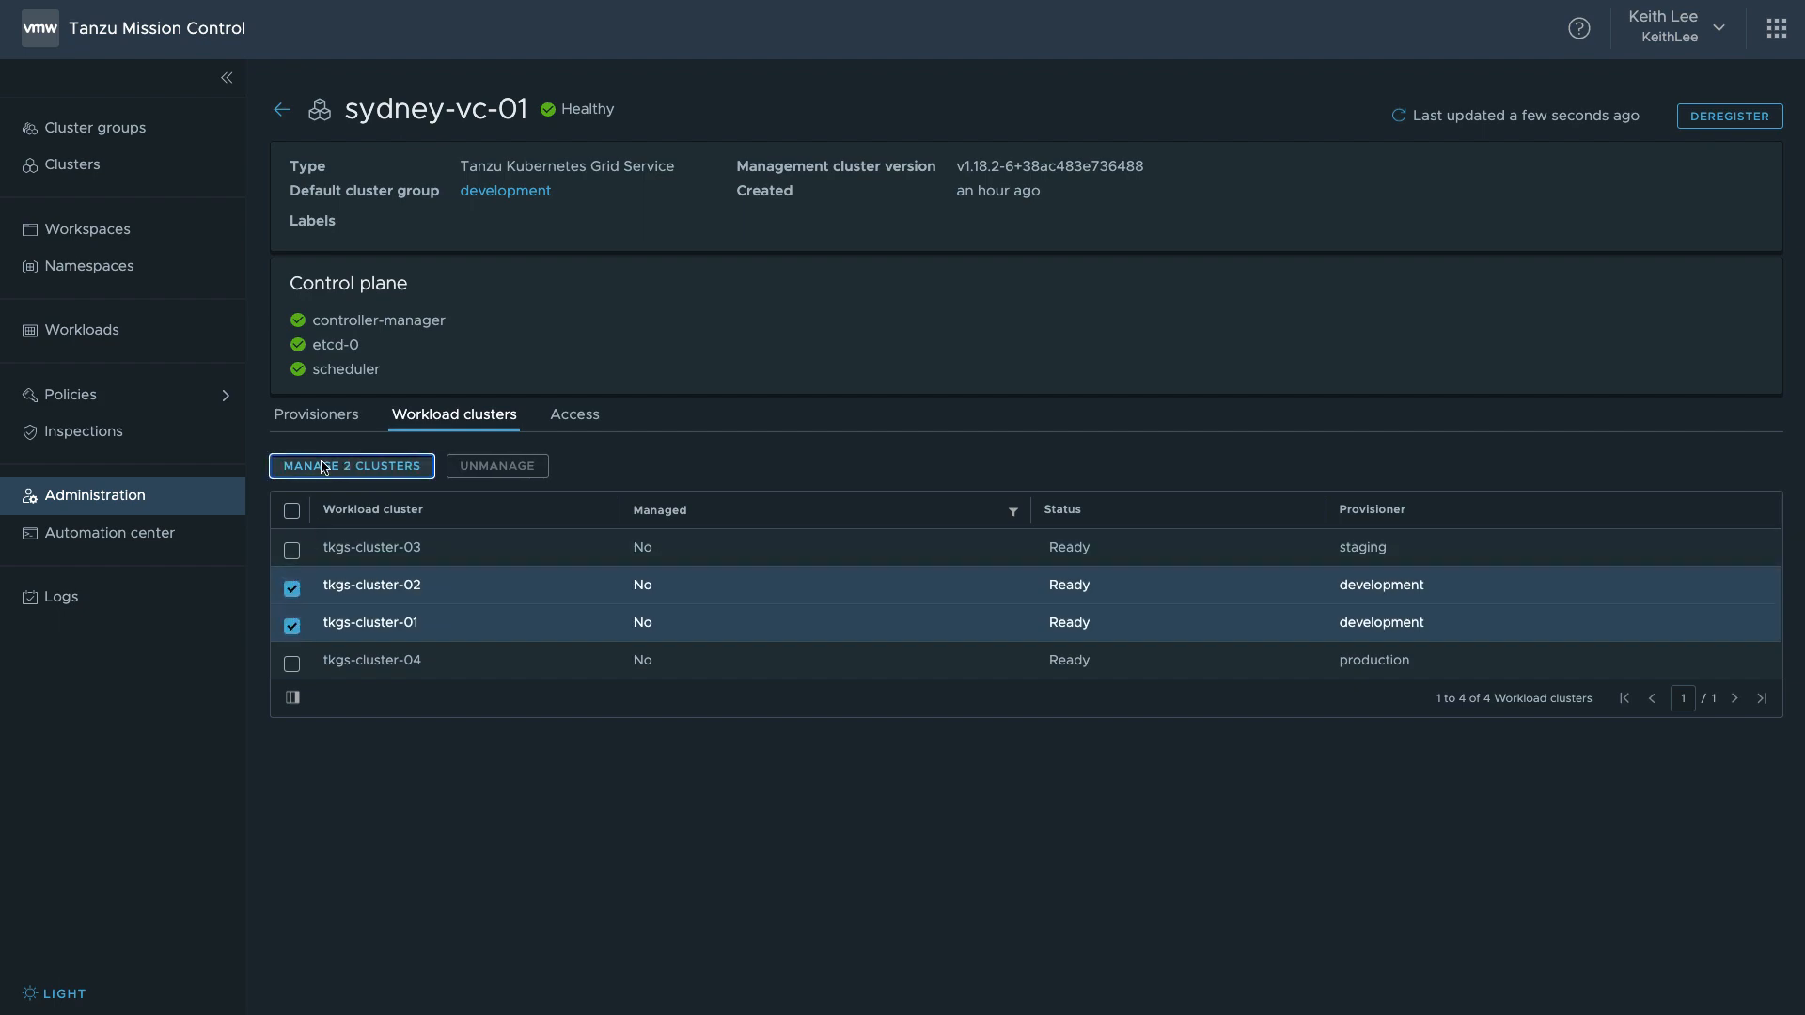
left_click(352, 466)
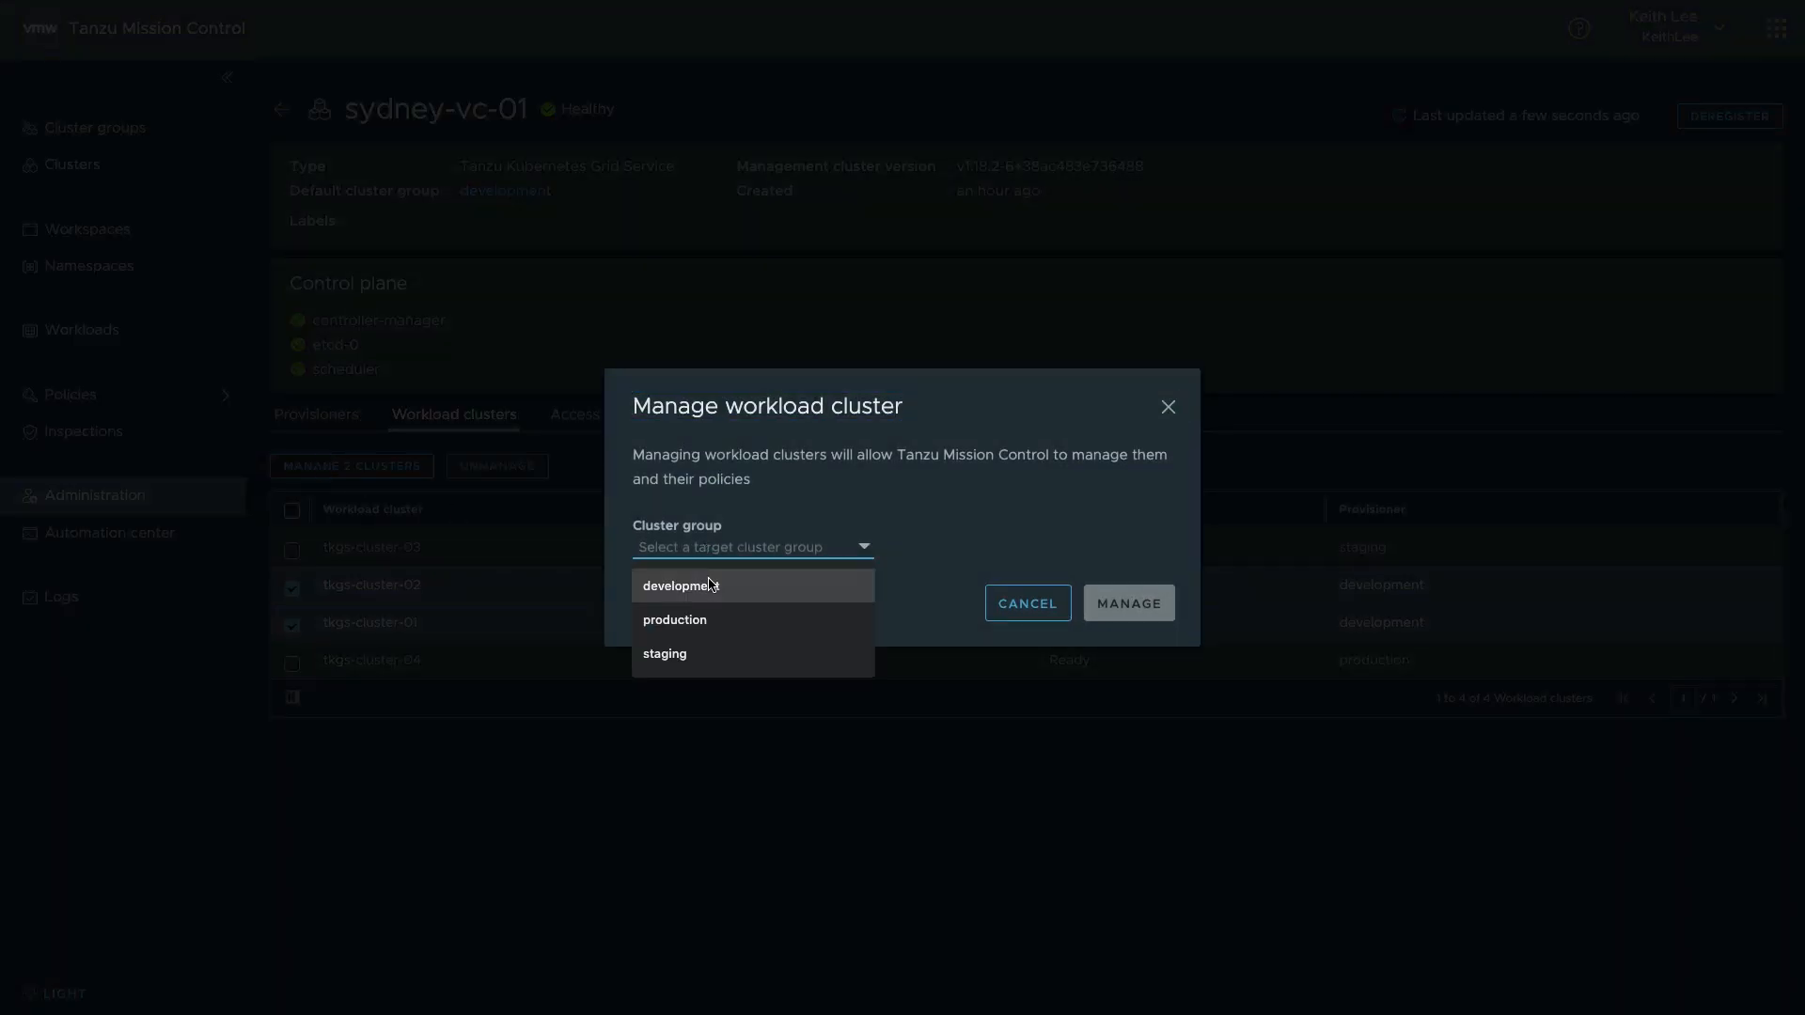
left_click(678, 587)
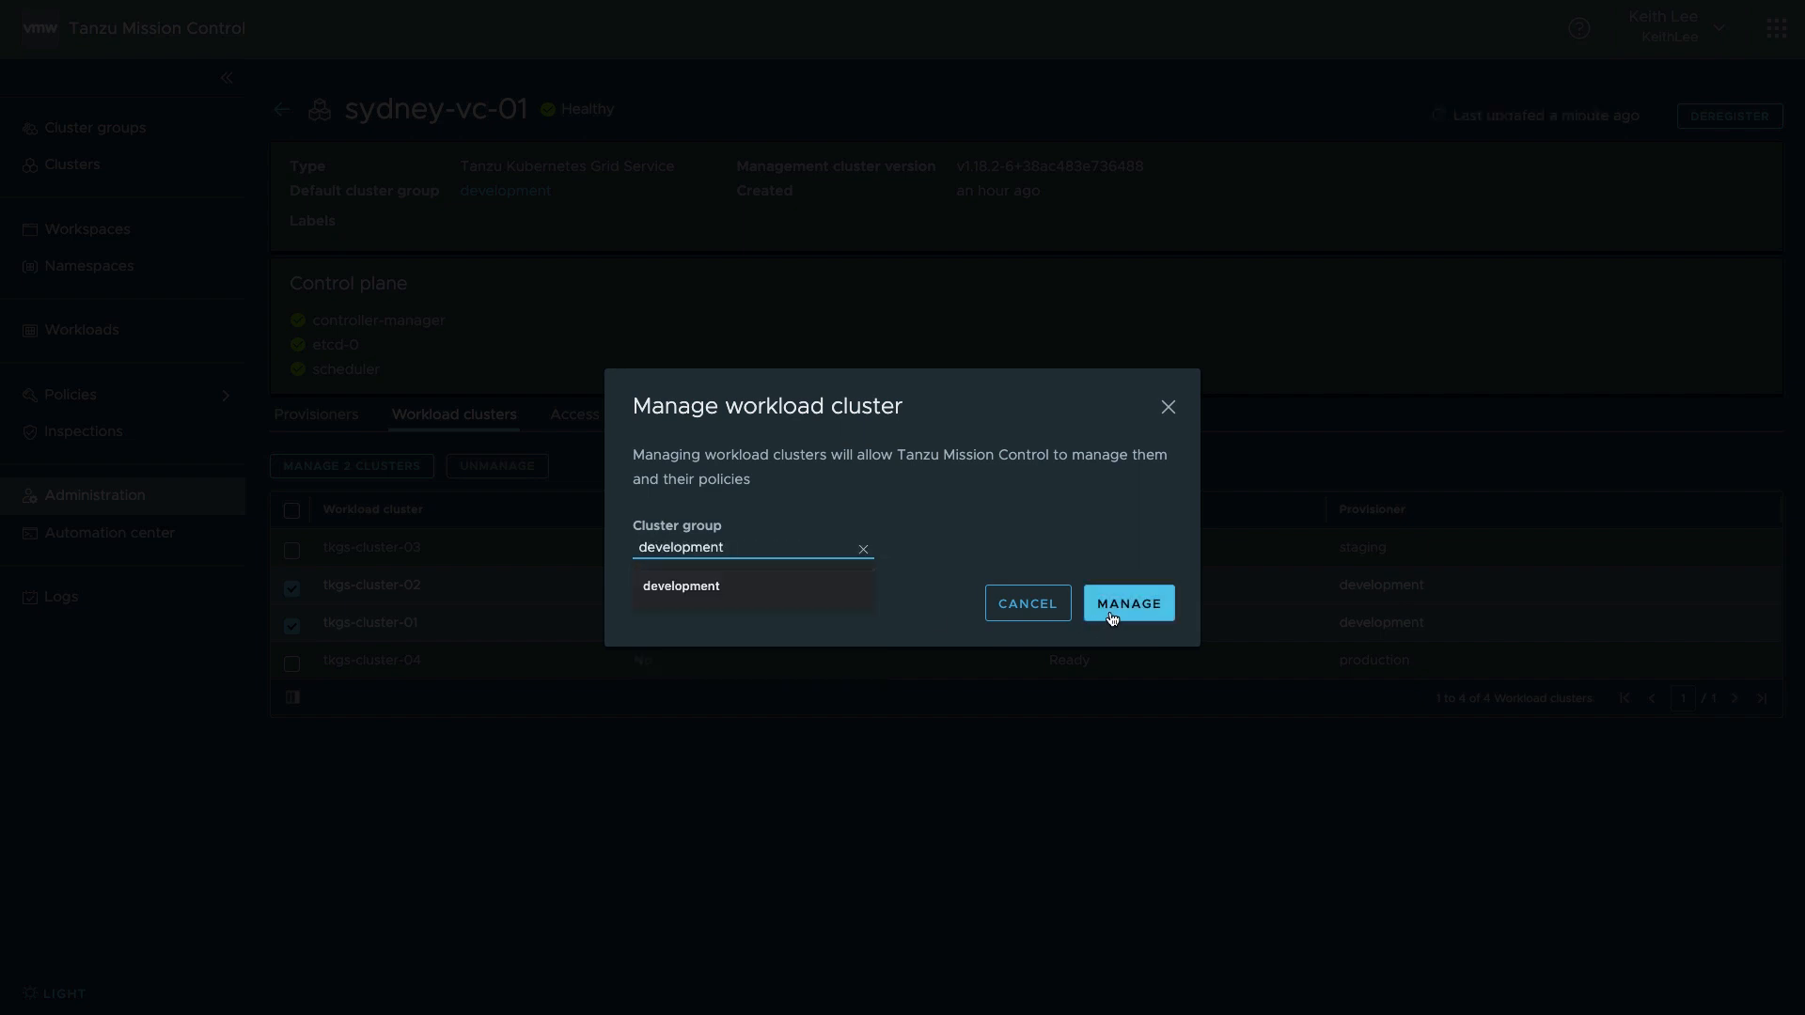
left_click(1126, 602)
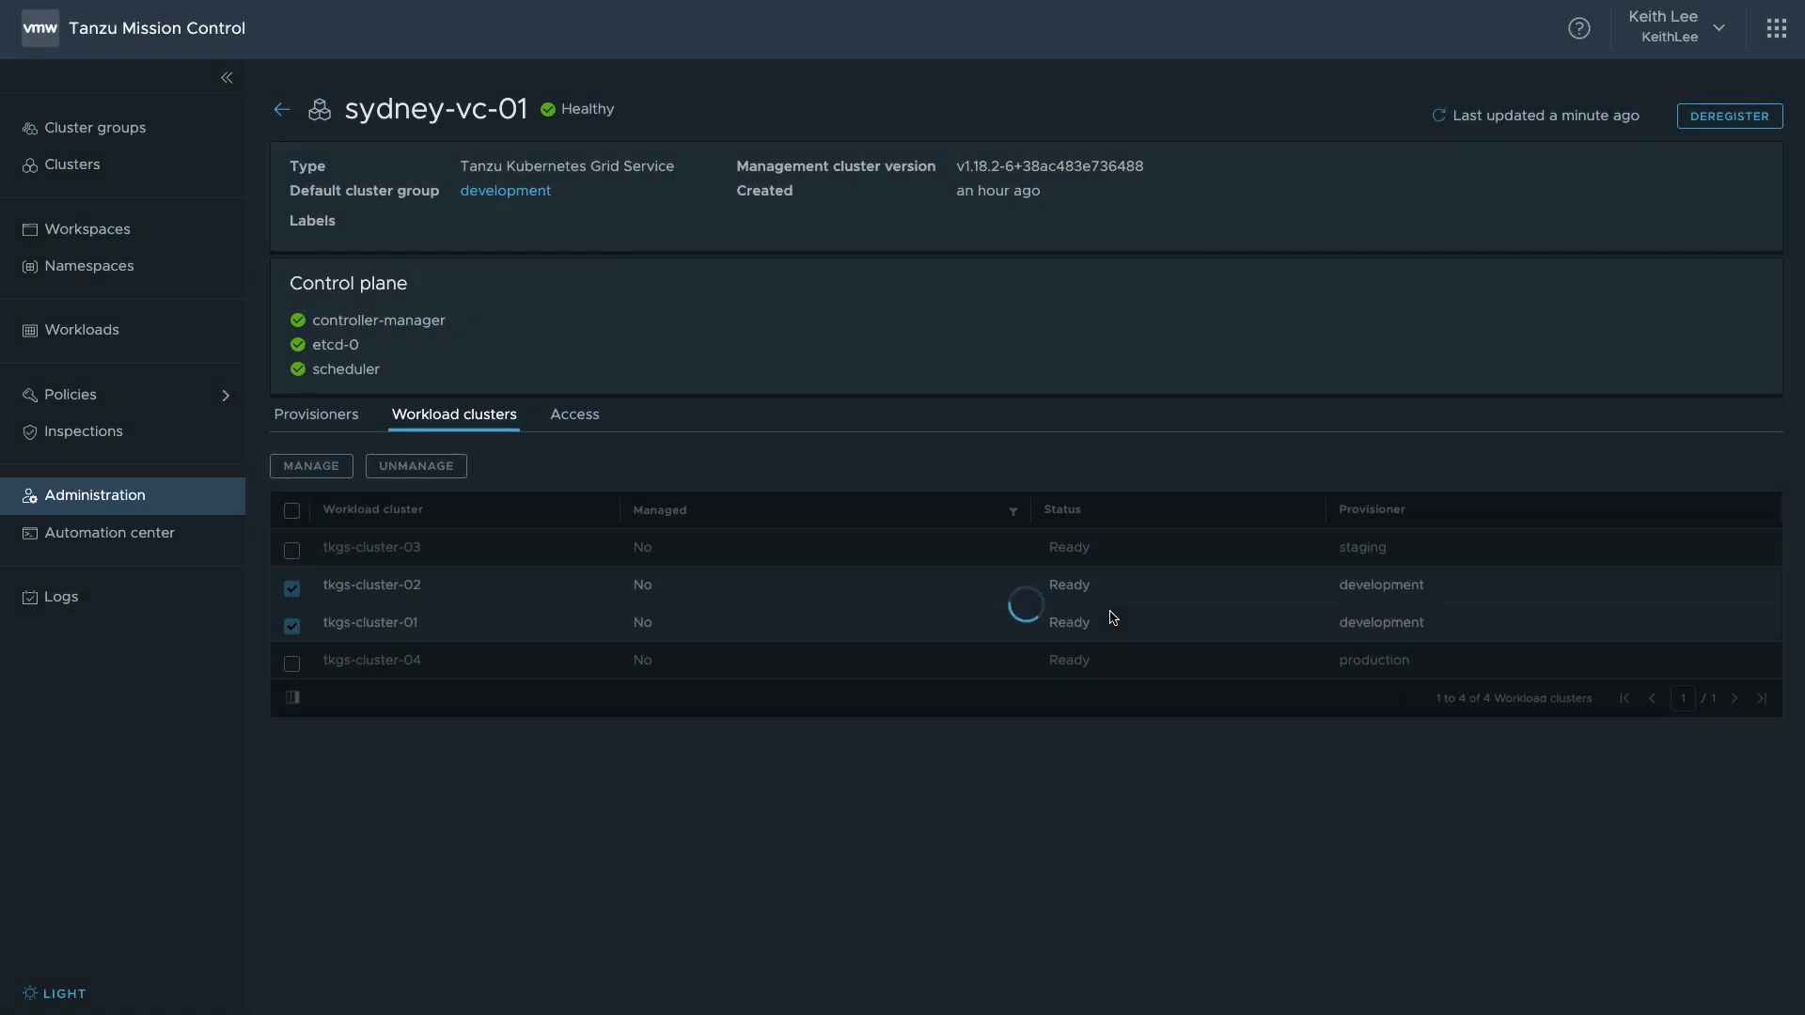
left_click(311, 465)
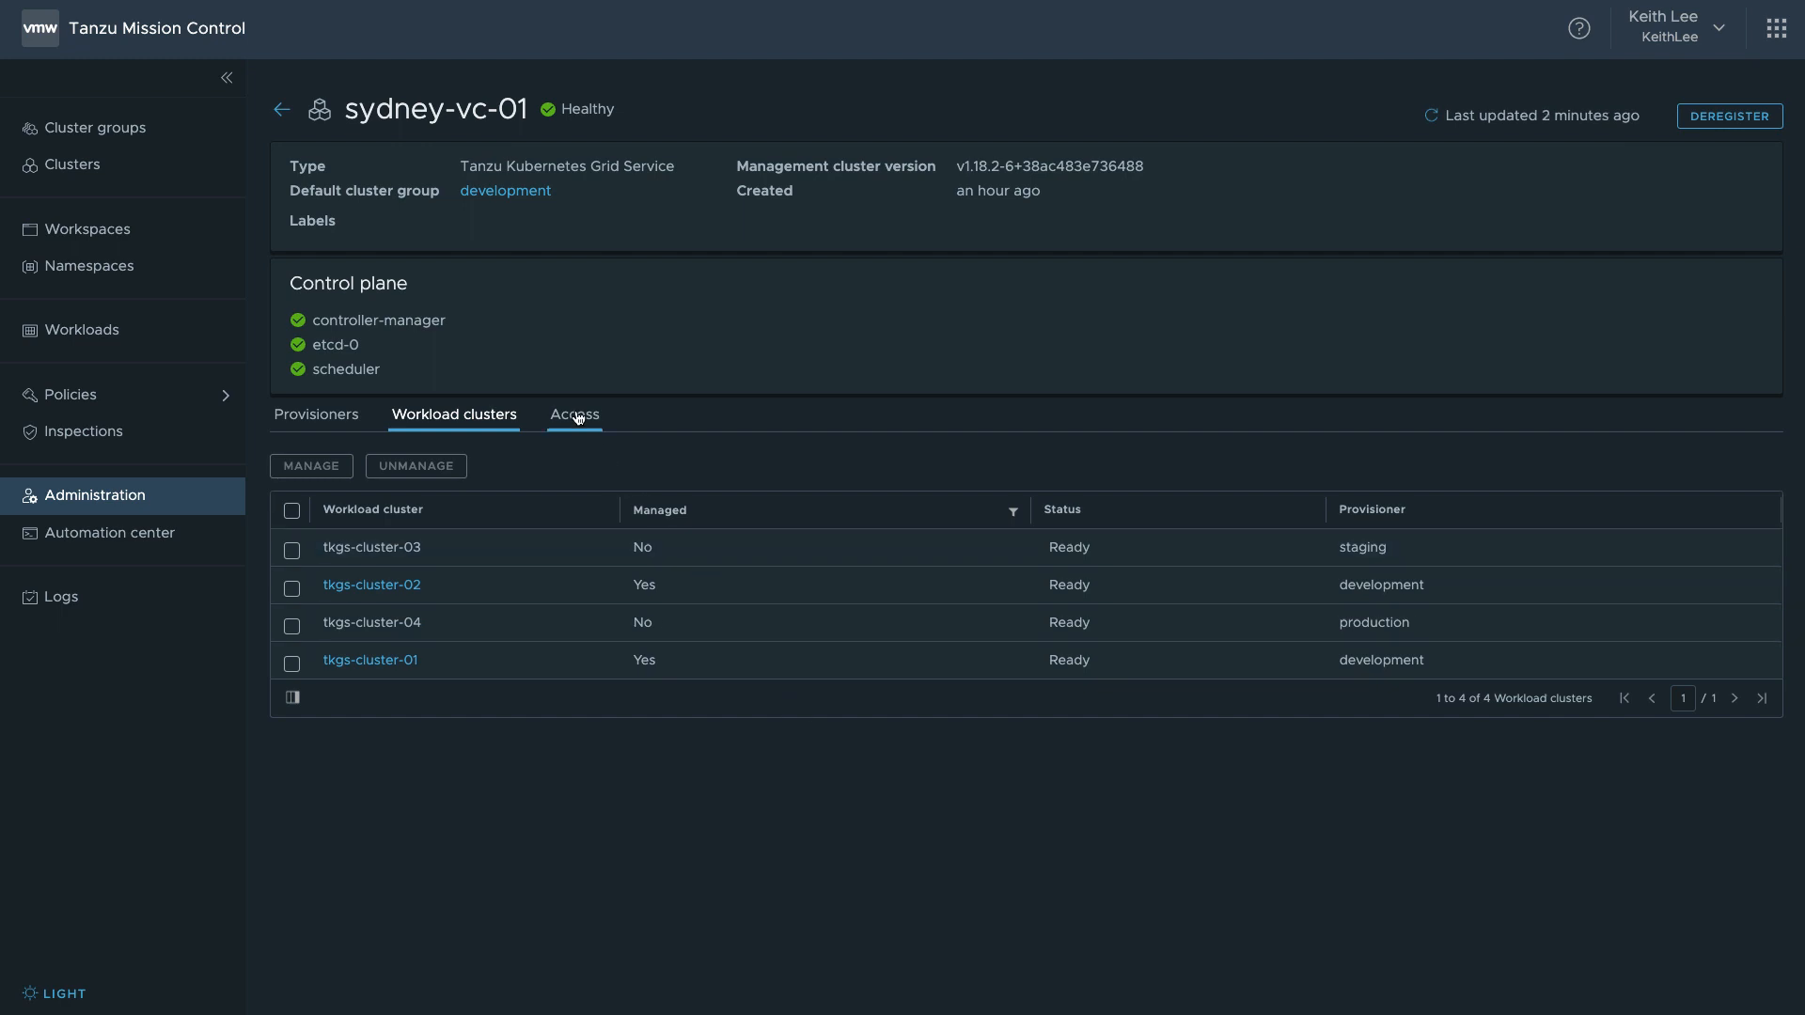
- Add a direct provisioner.admin access policy for the AppOps group on the development provisioner
left_click(573, 413)
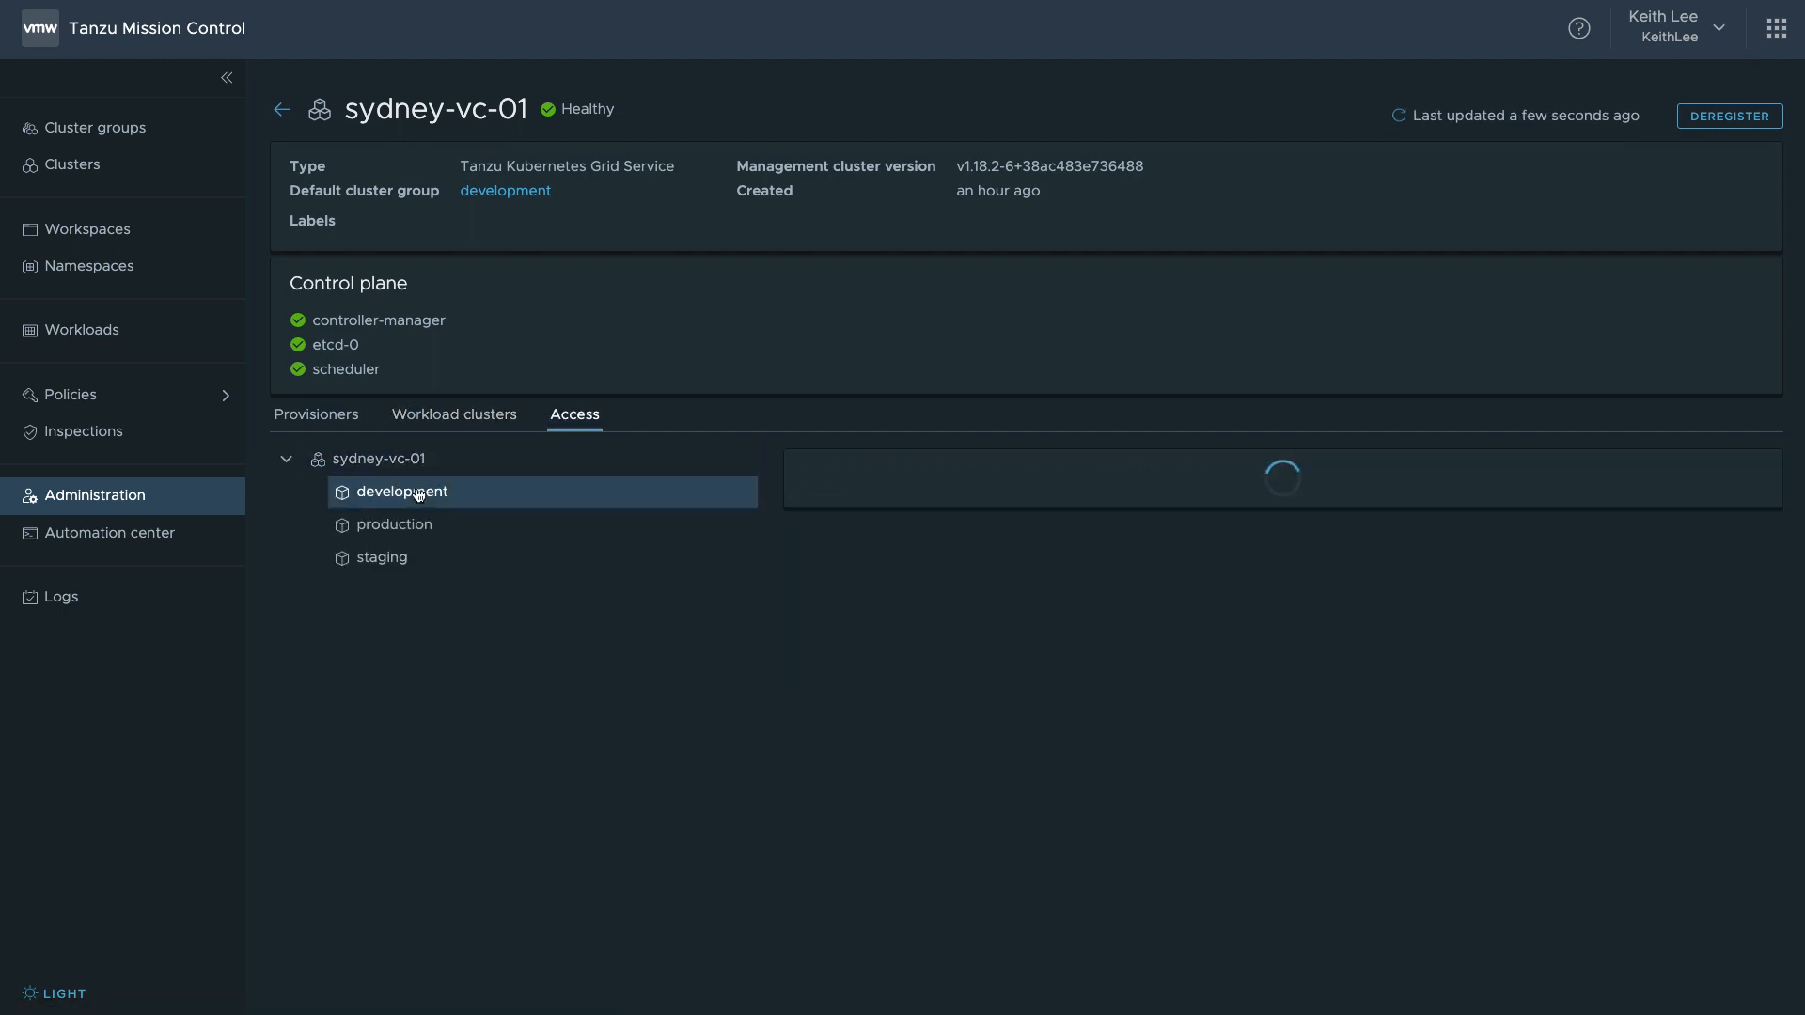
left_click(403, 491)
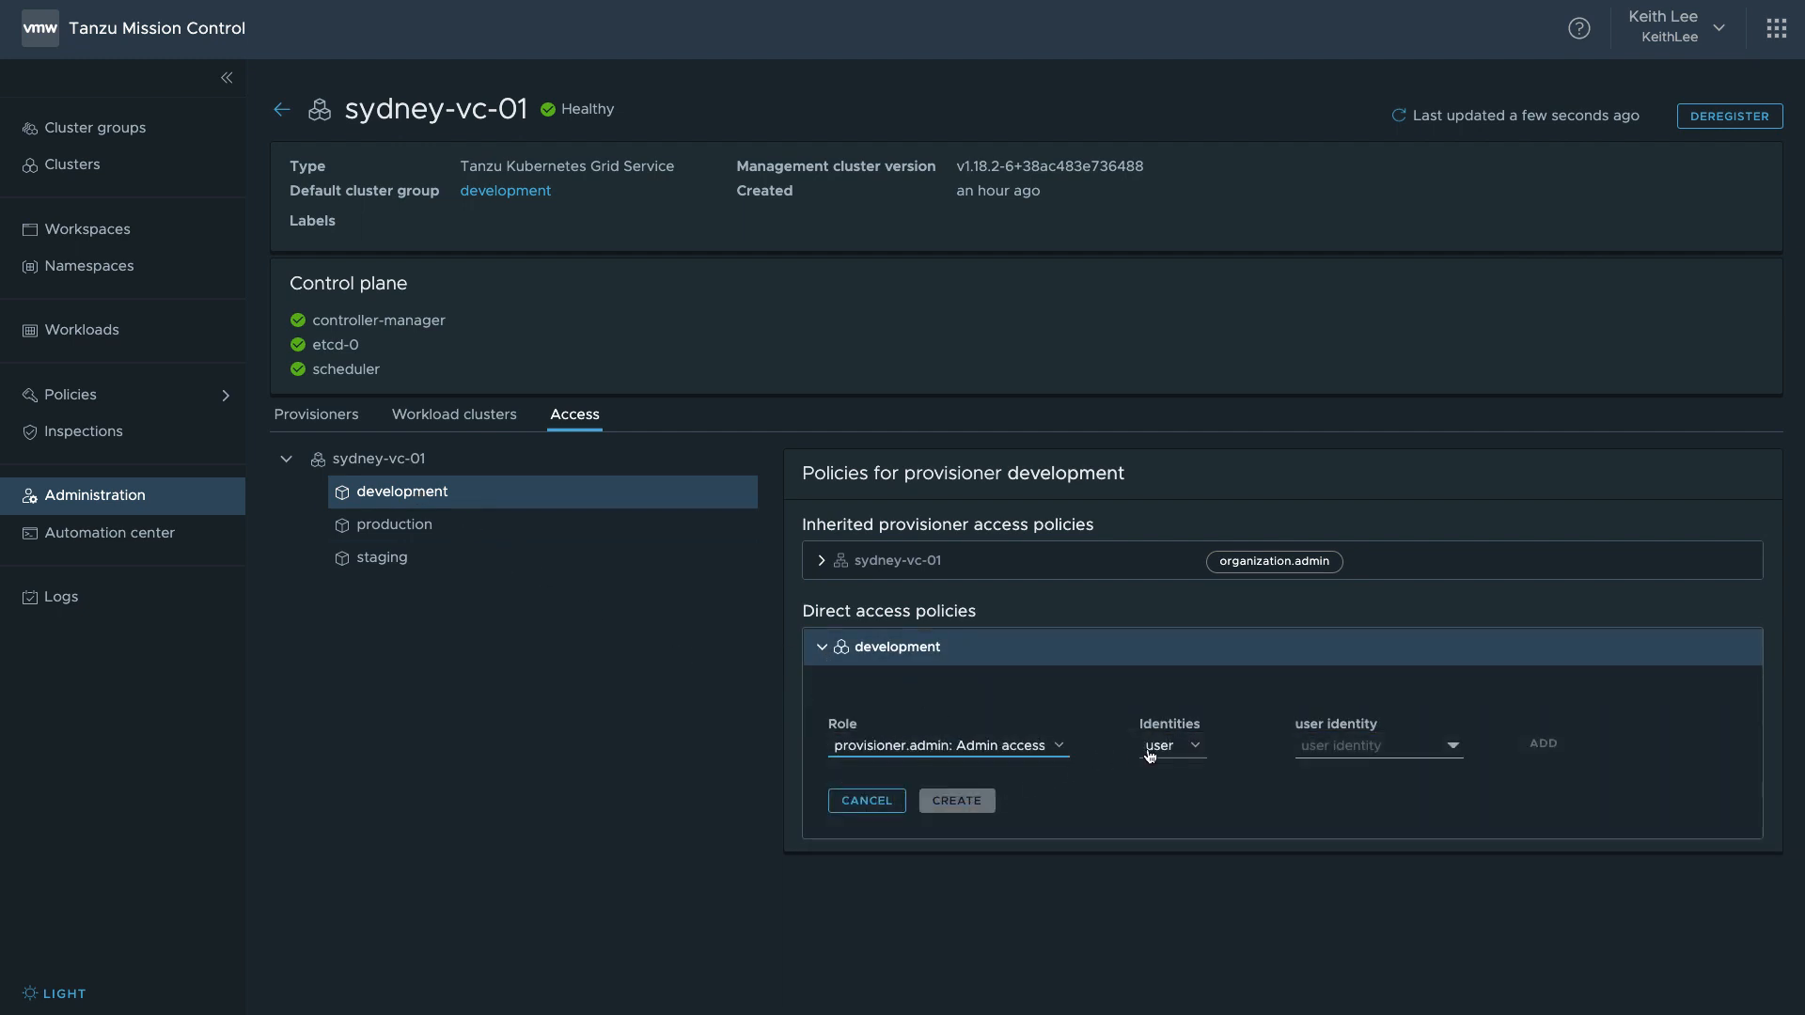
type("App")
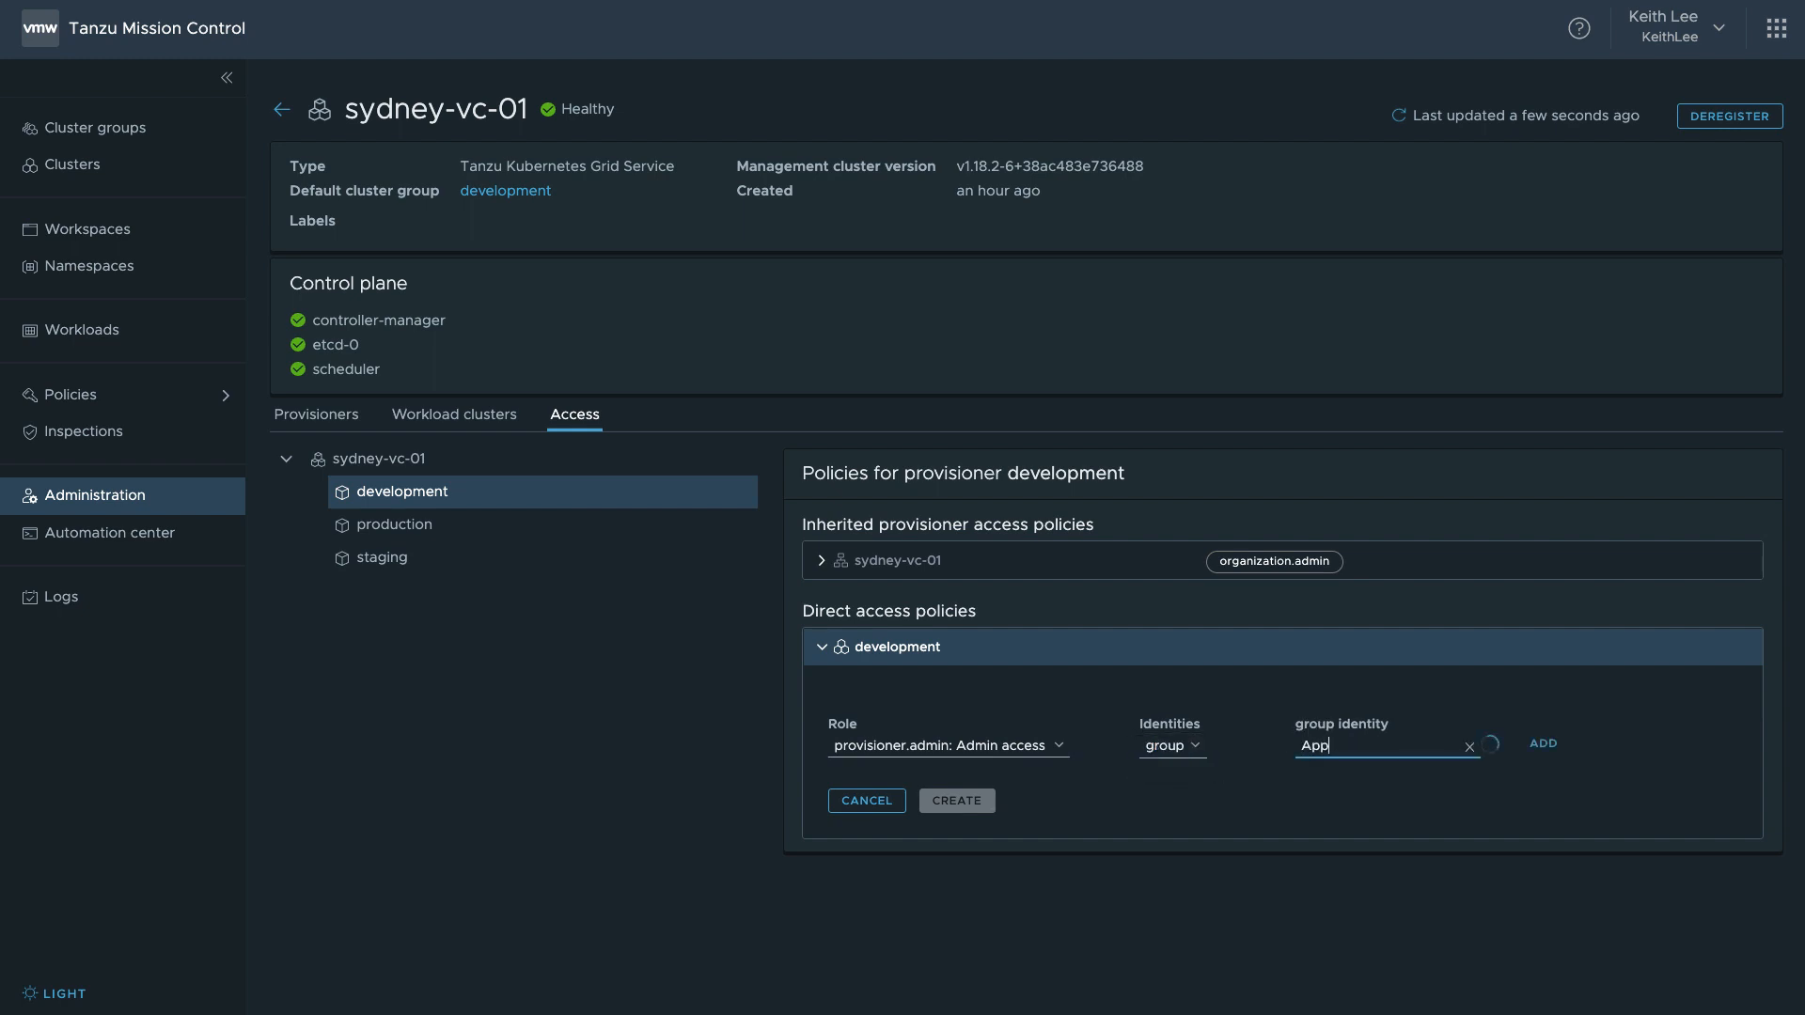
left_click(1542, 743)
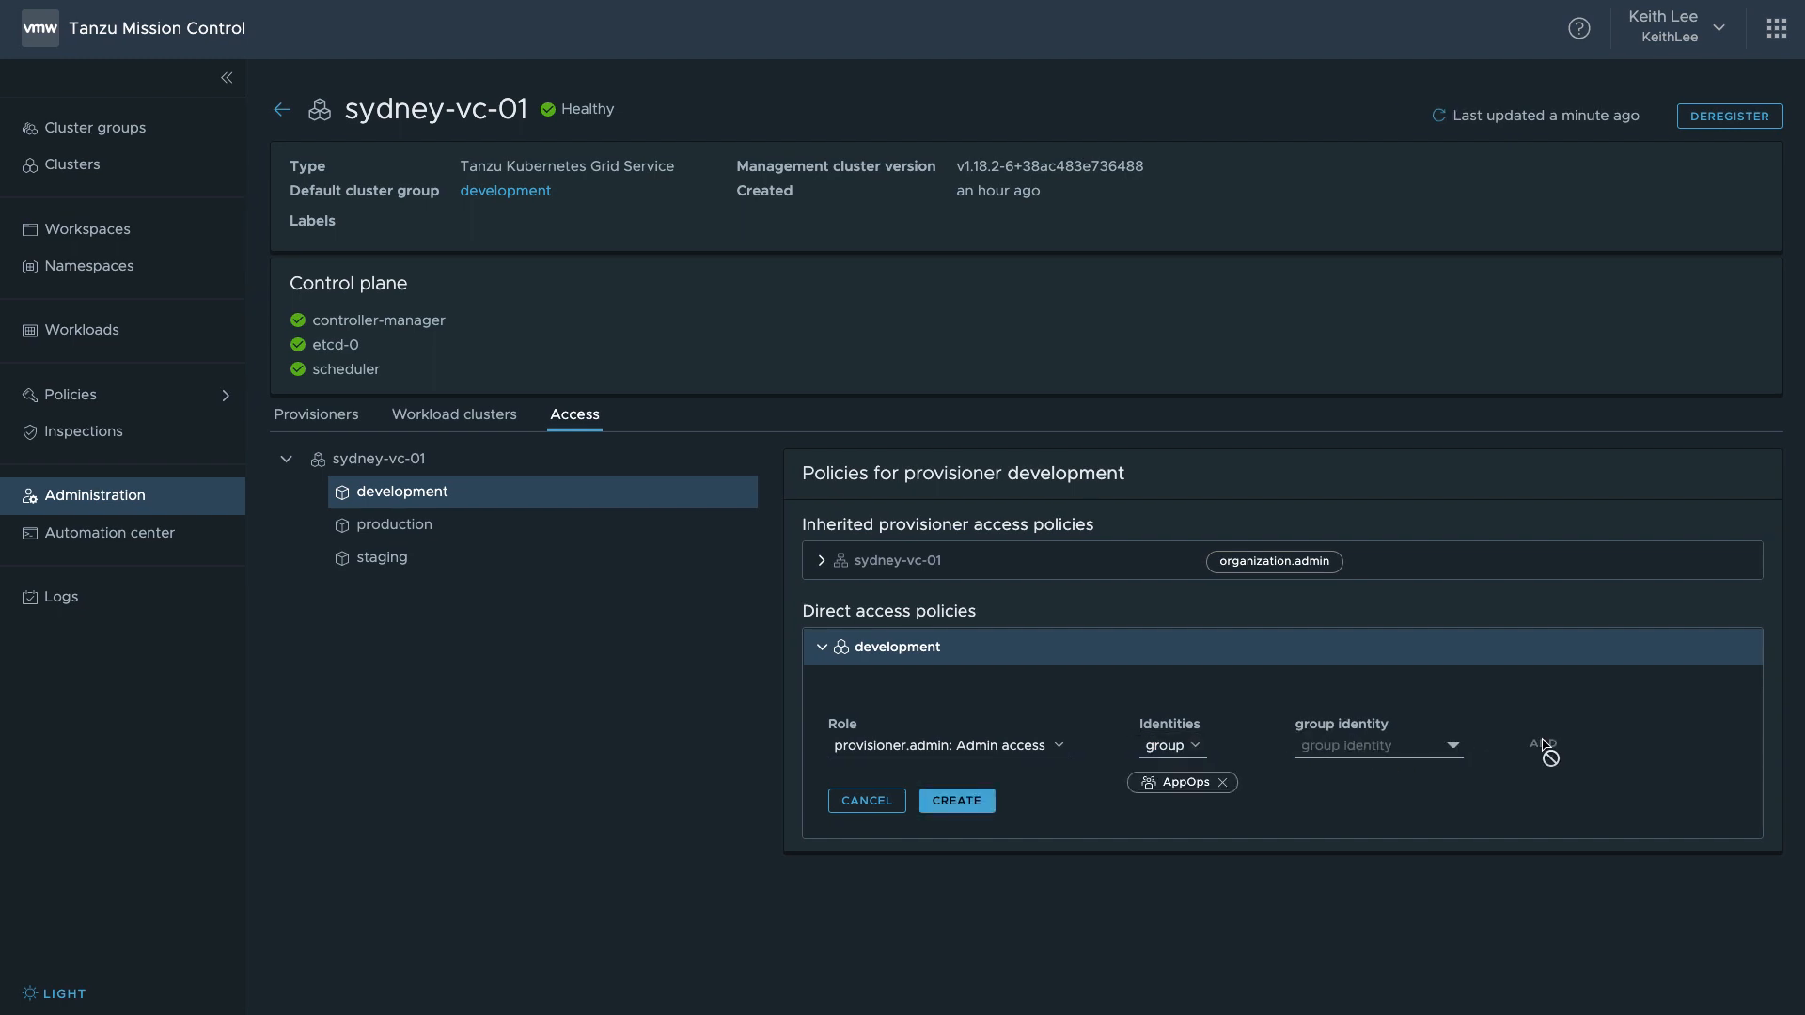
left_click(957, 801)
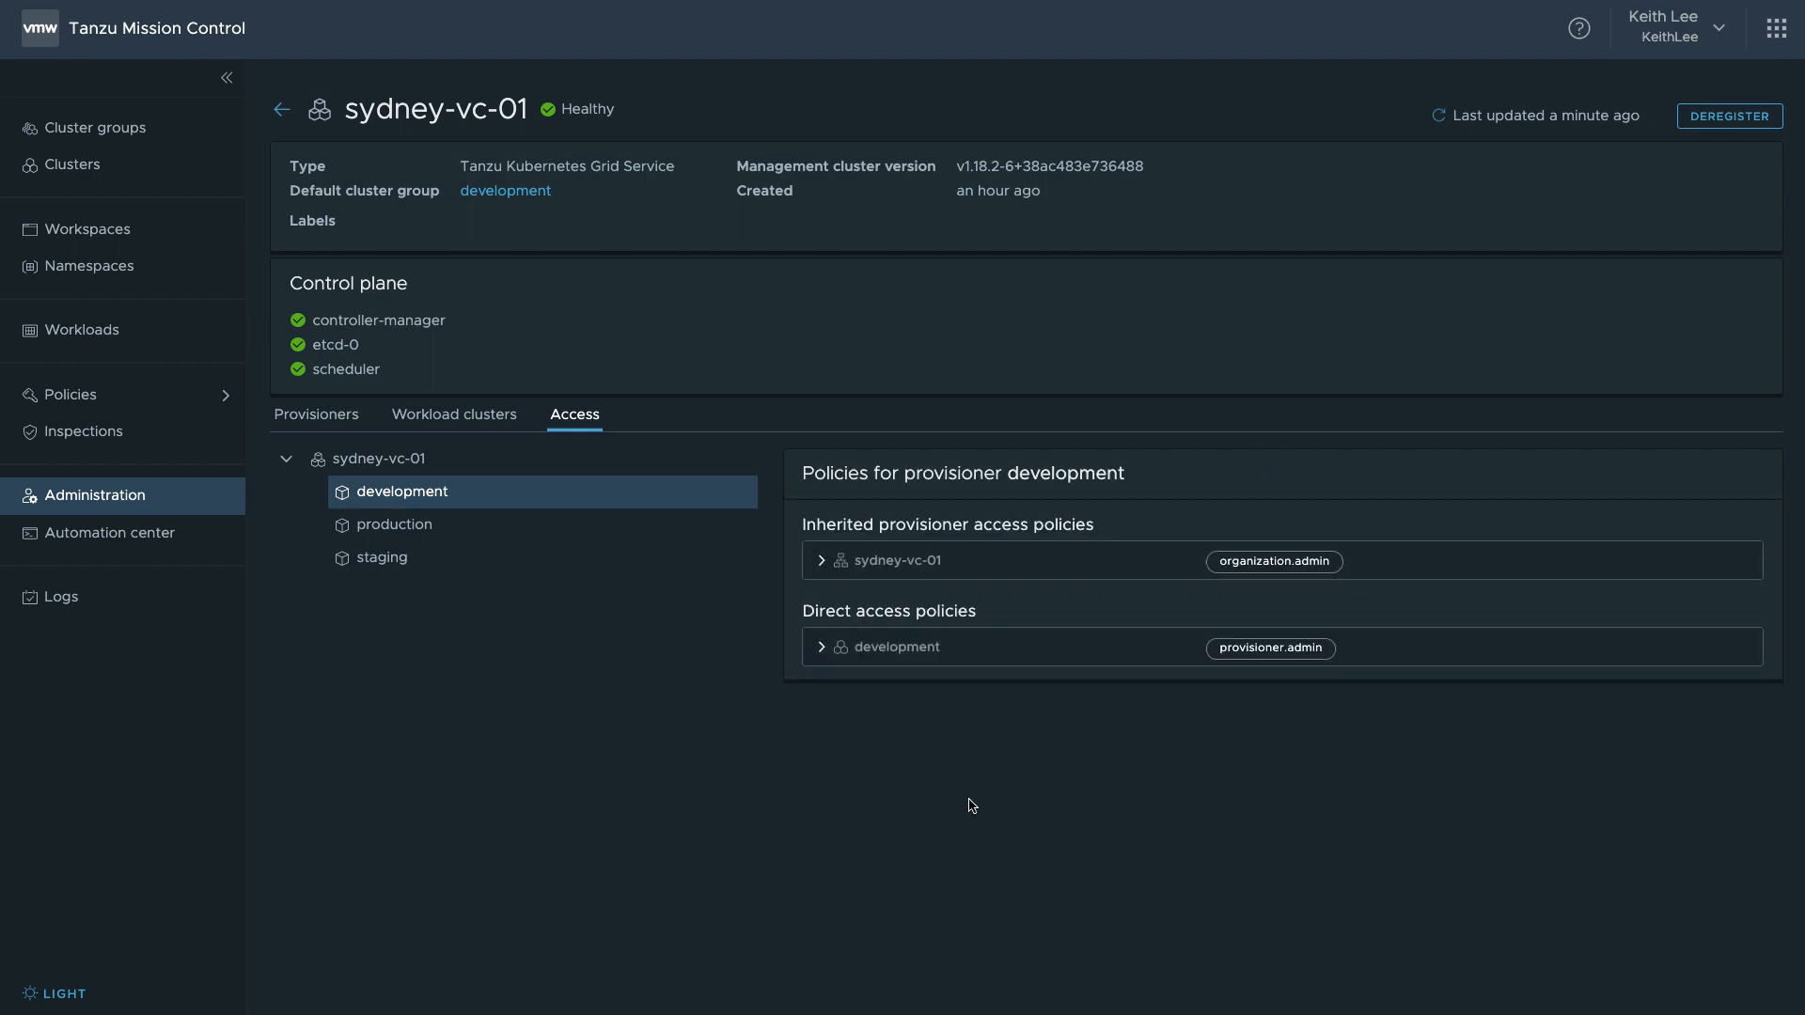
- Review the development direct access policy, then go to the Clusters list
left_click(821, 645)
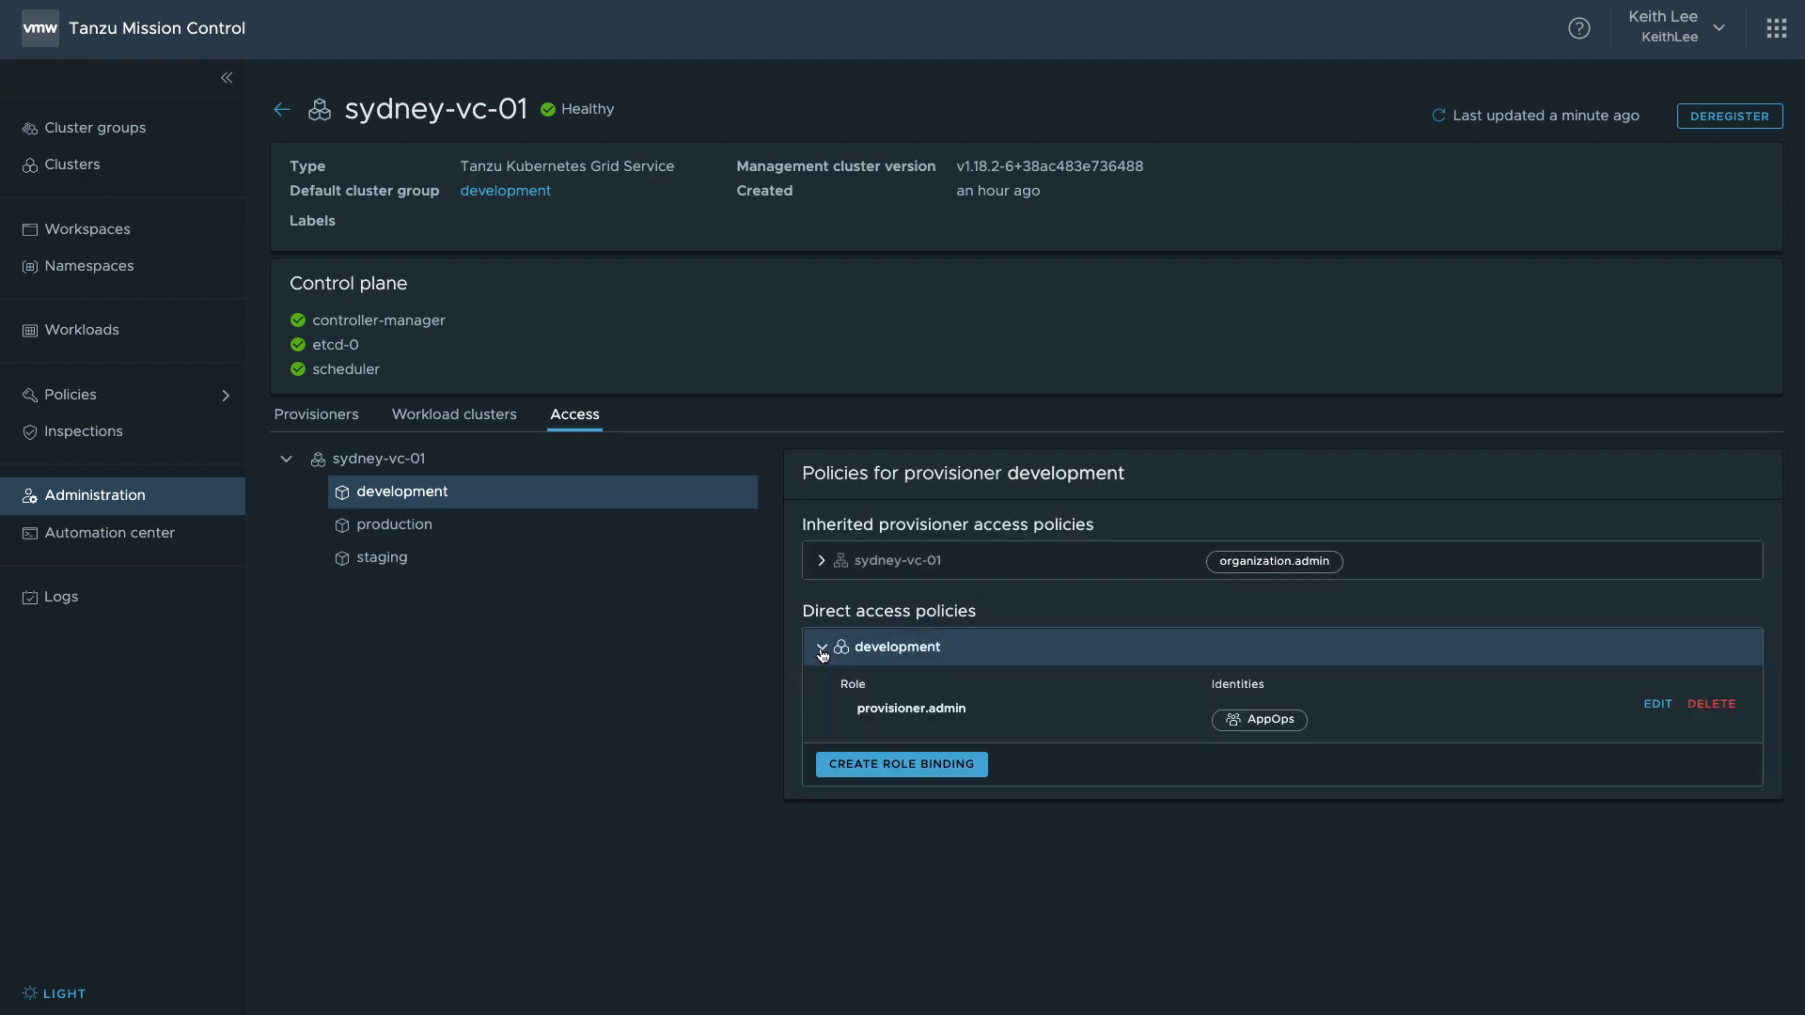
mouse_move(73, 165)
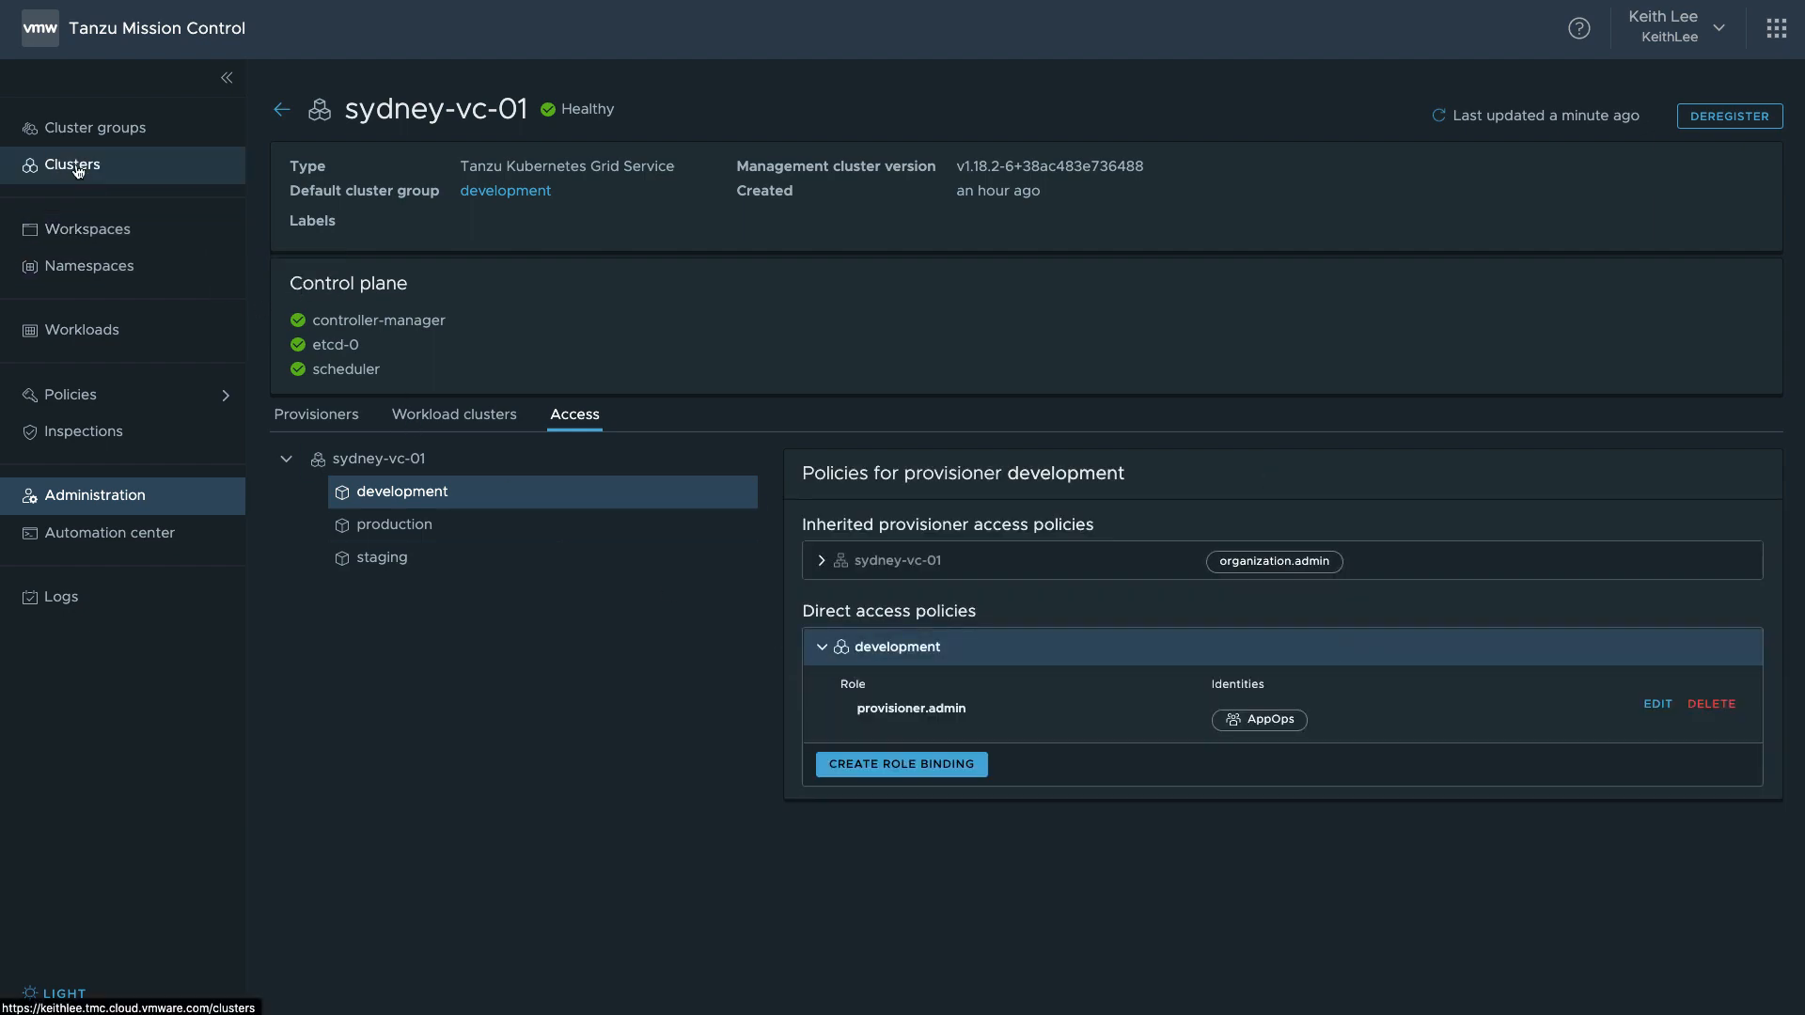
left_click(71, 165)
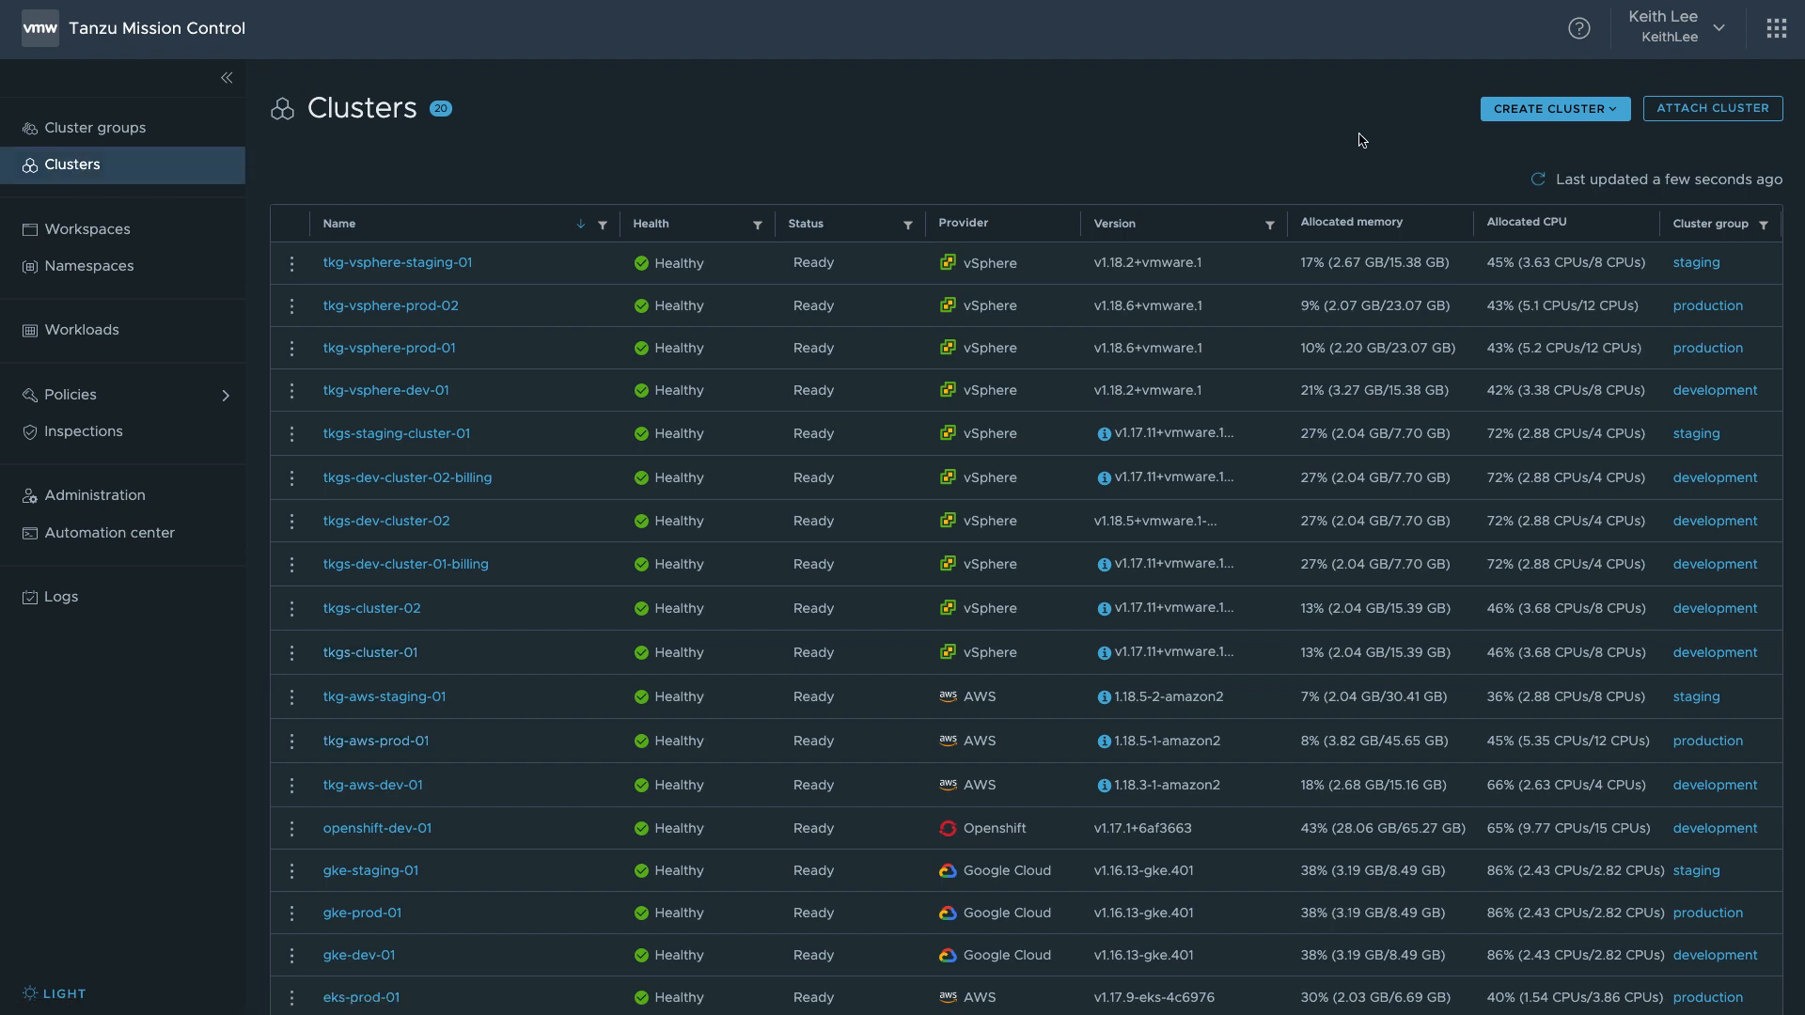
- Create a cluster on sydney-vc-01's development provisioner and name it tkgs-cluster-05
left_click(1553, 109)
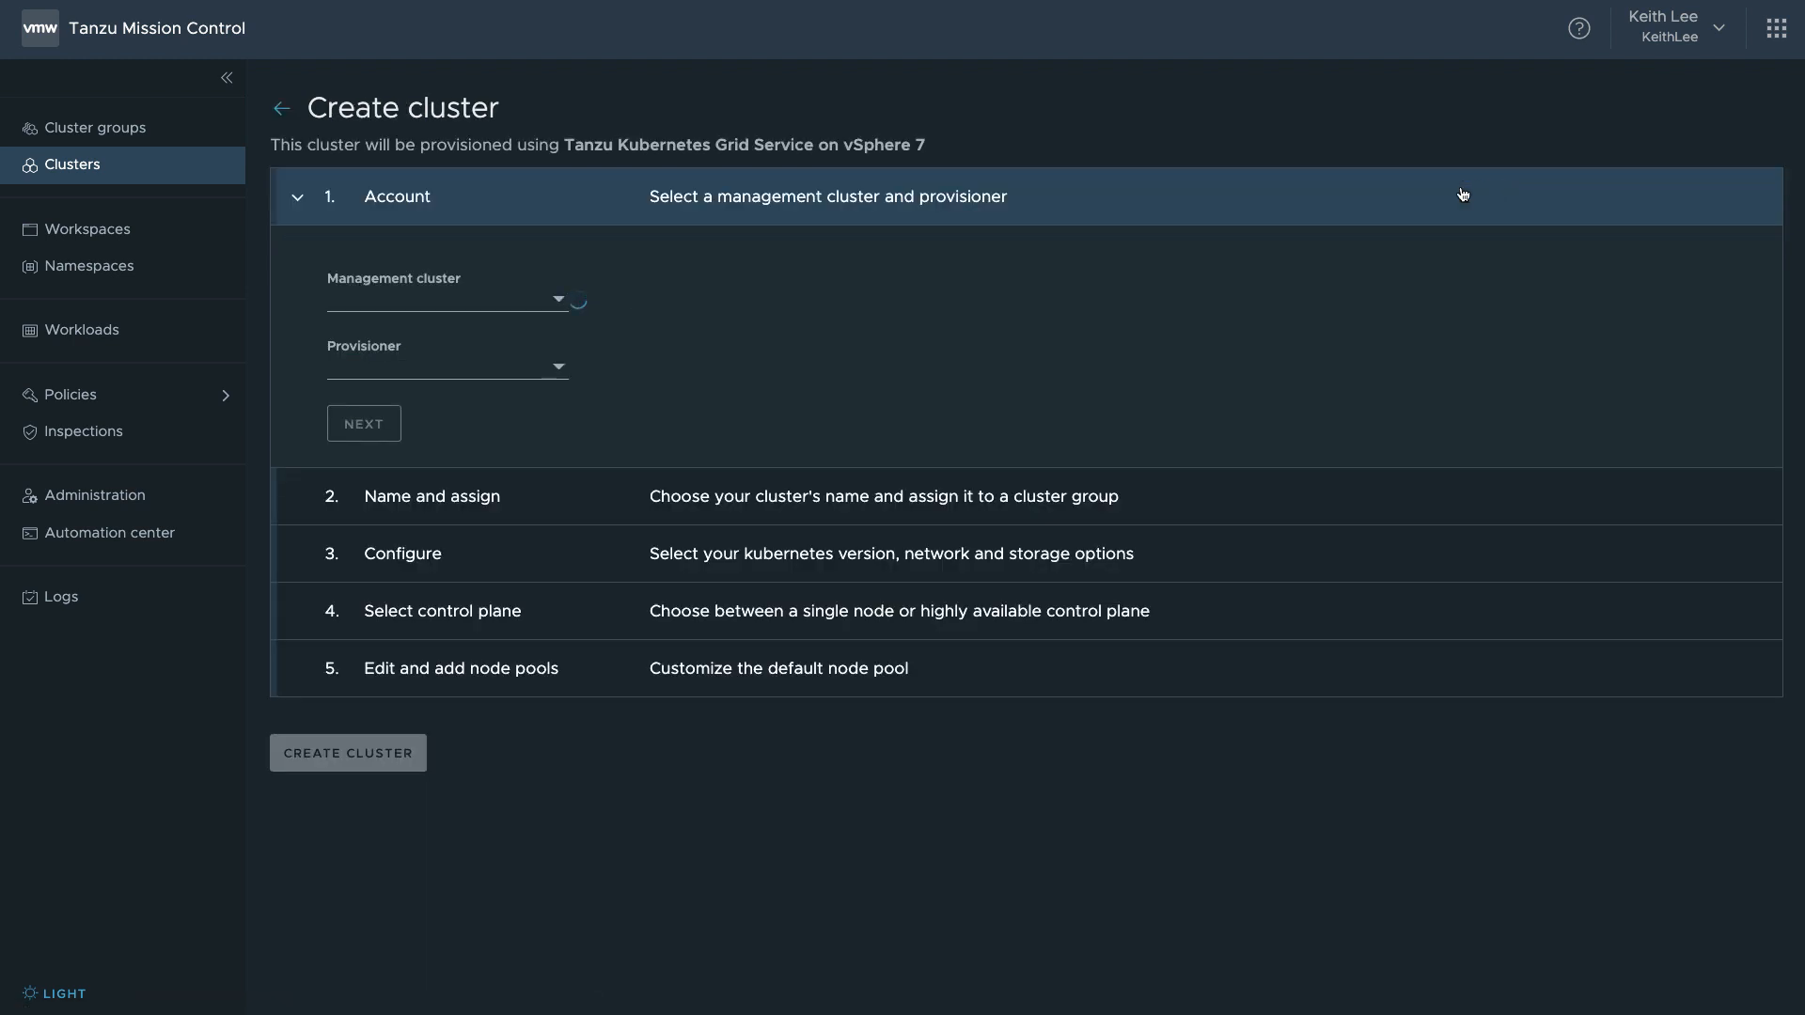
left_click(448, 296)
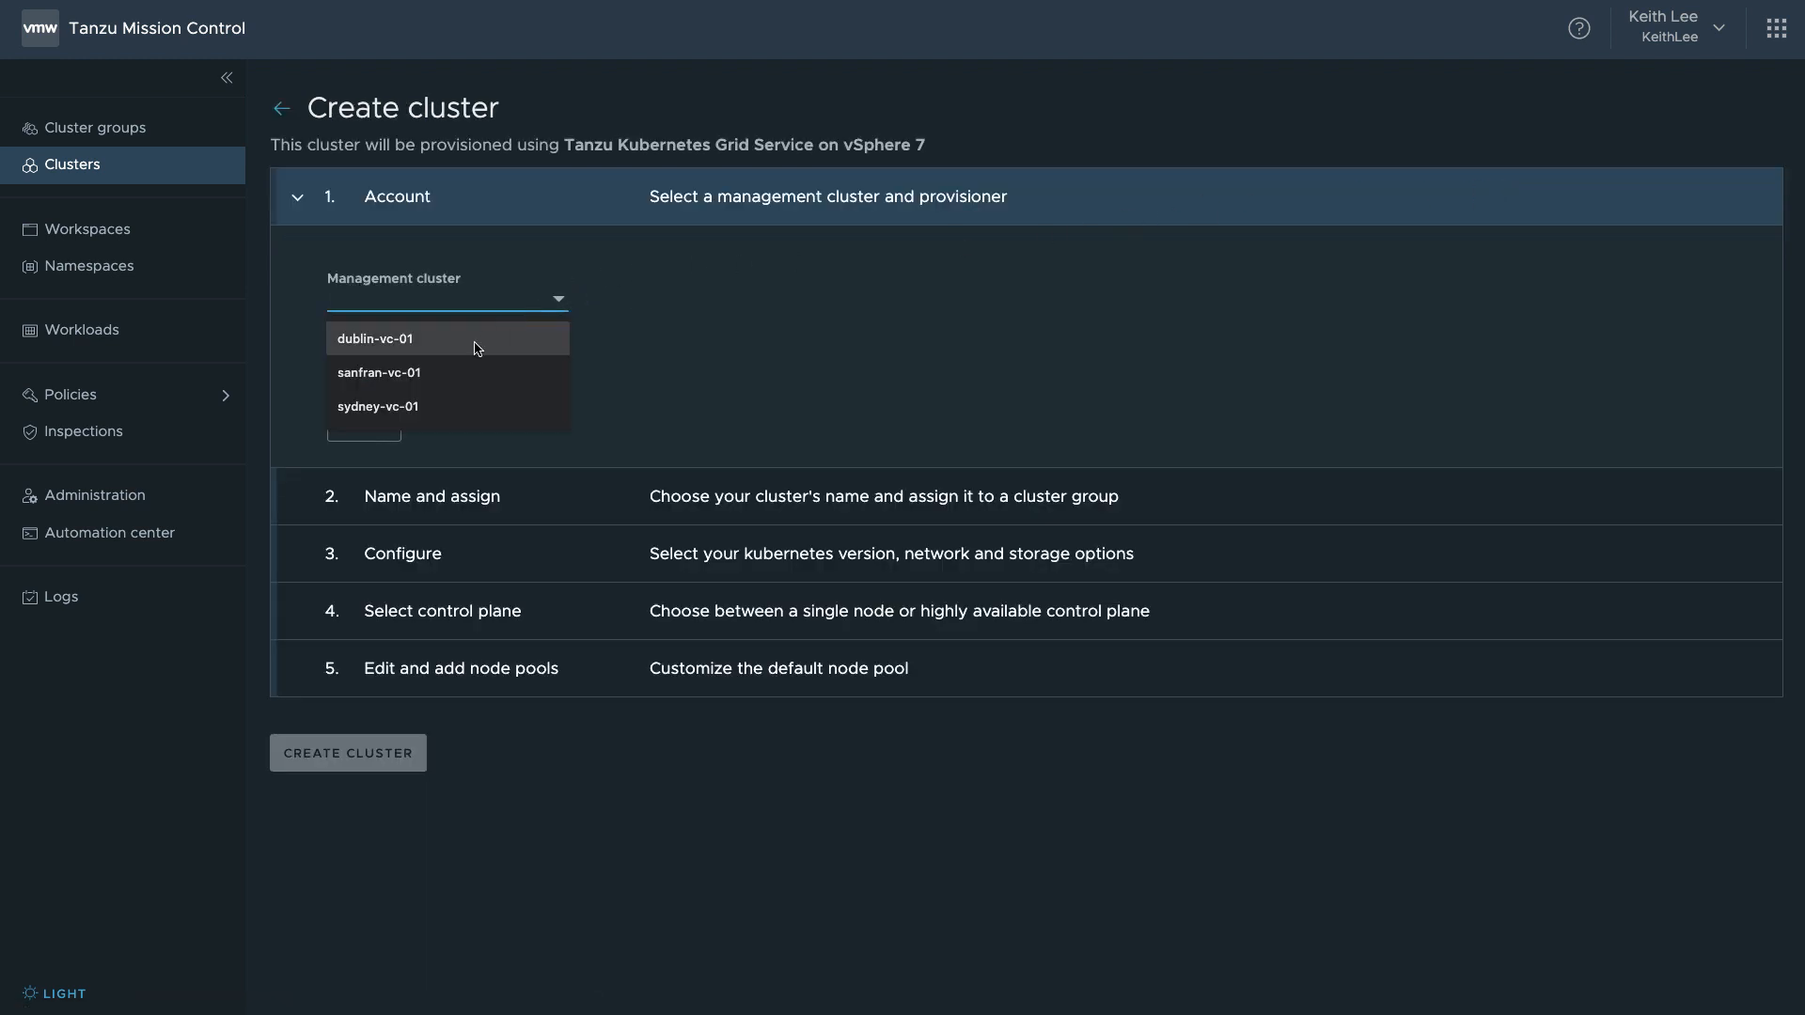
left_click(378, 406)
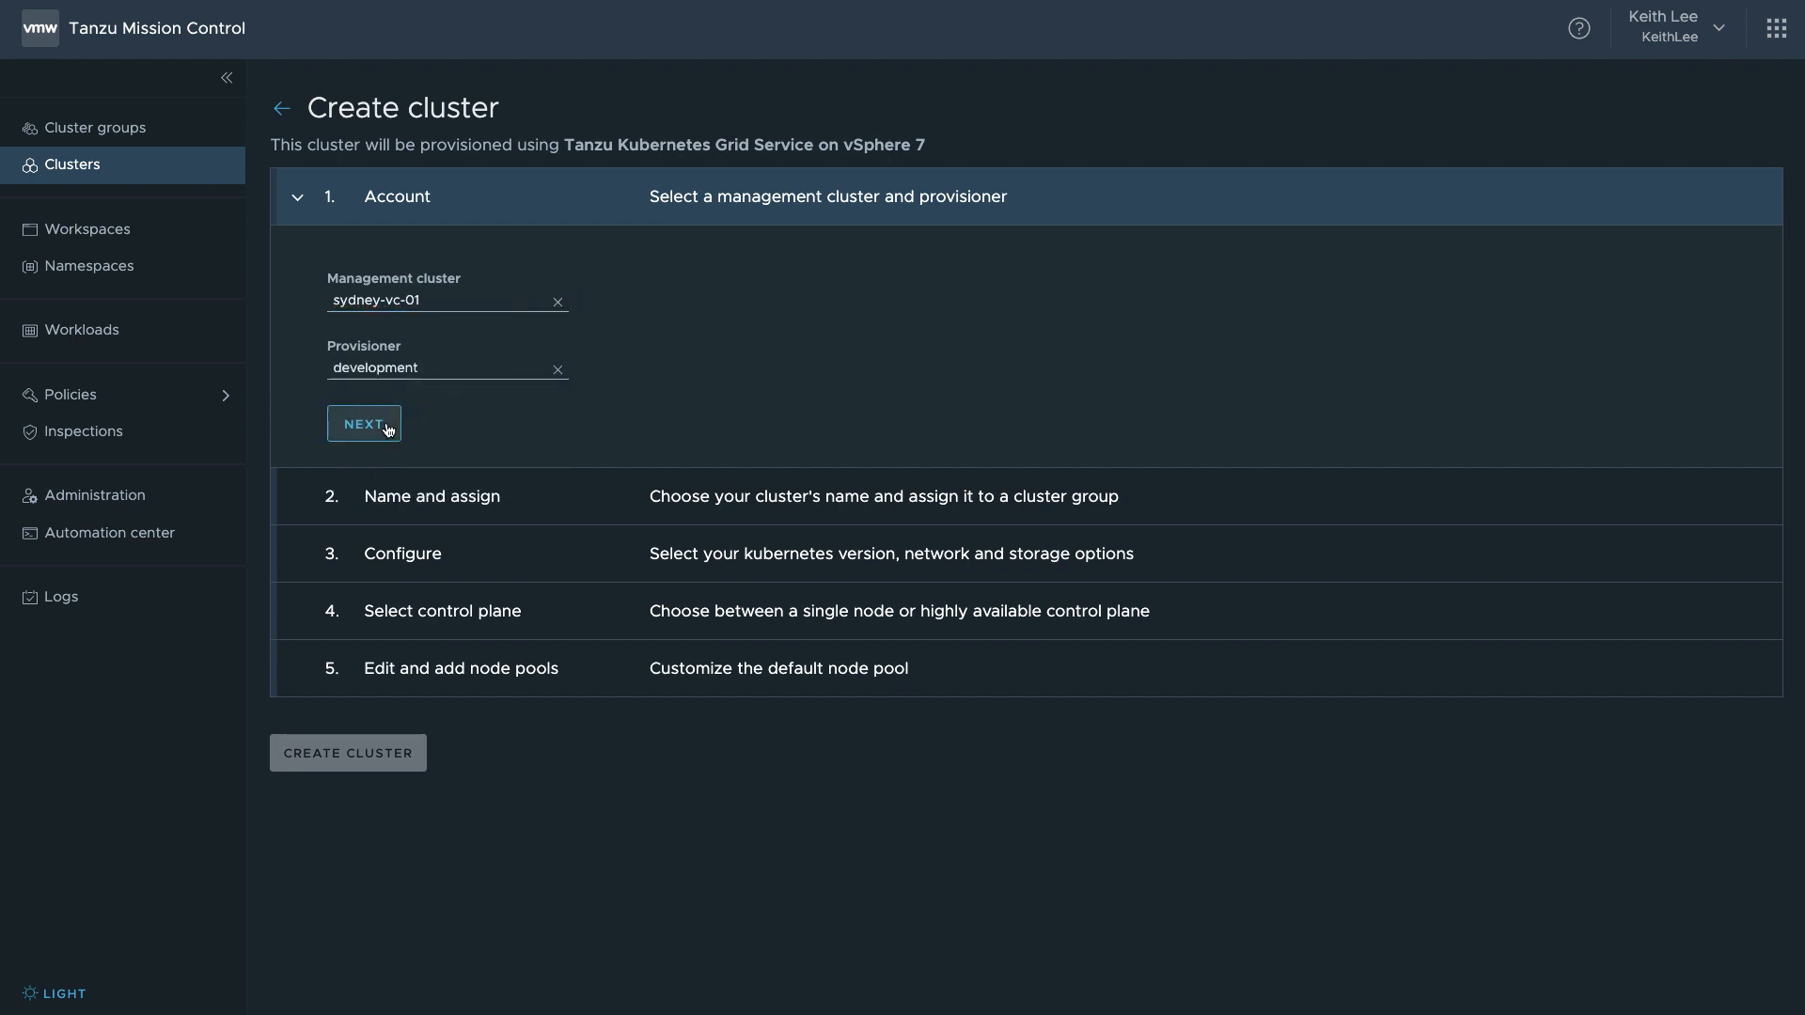
left_click(362, 423)
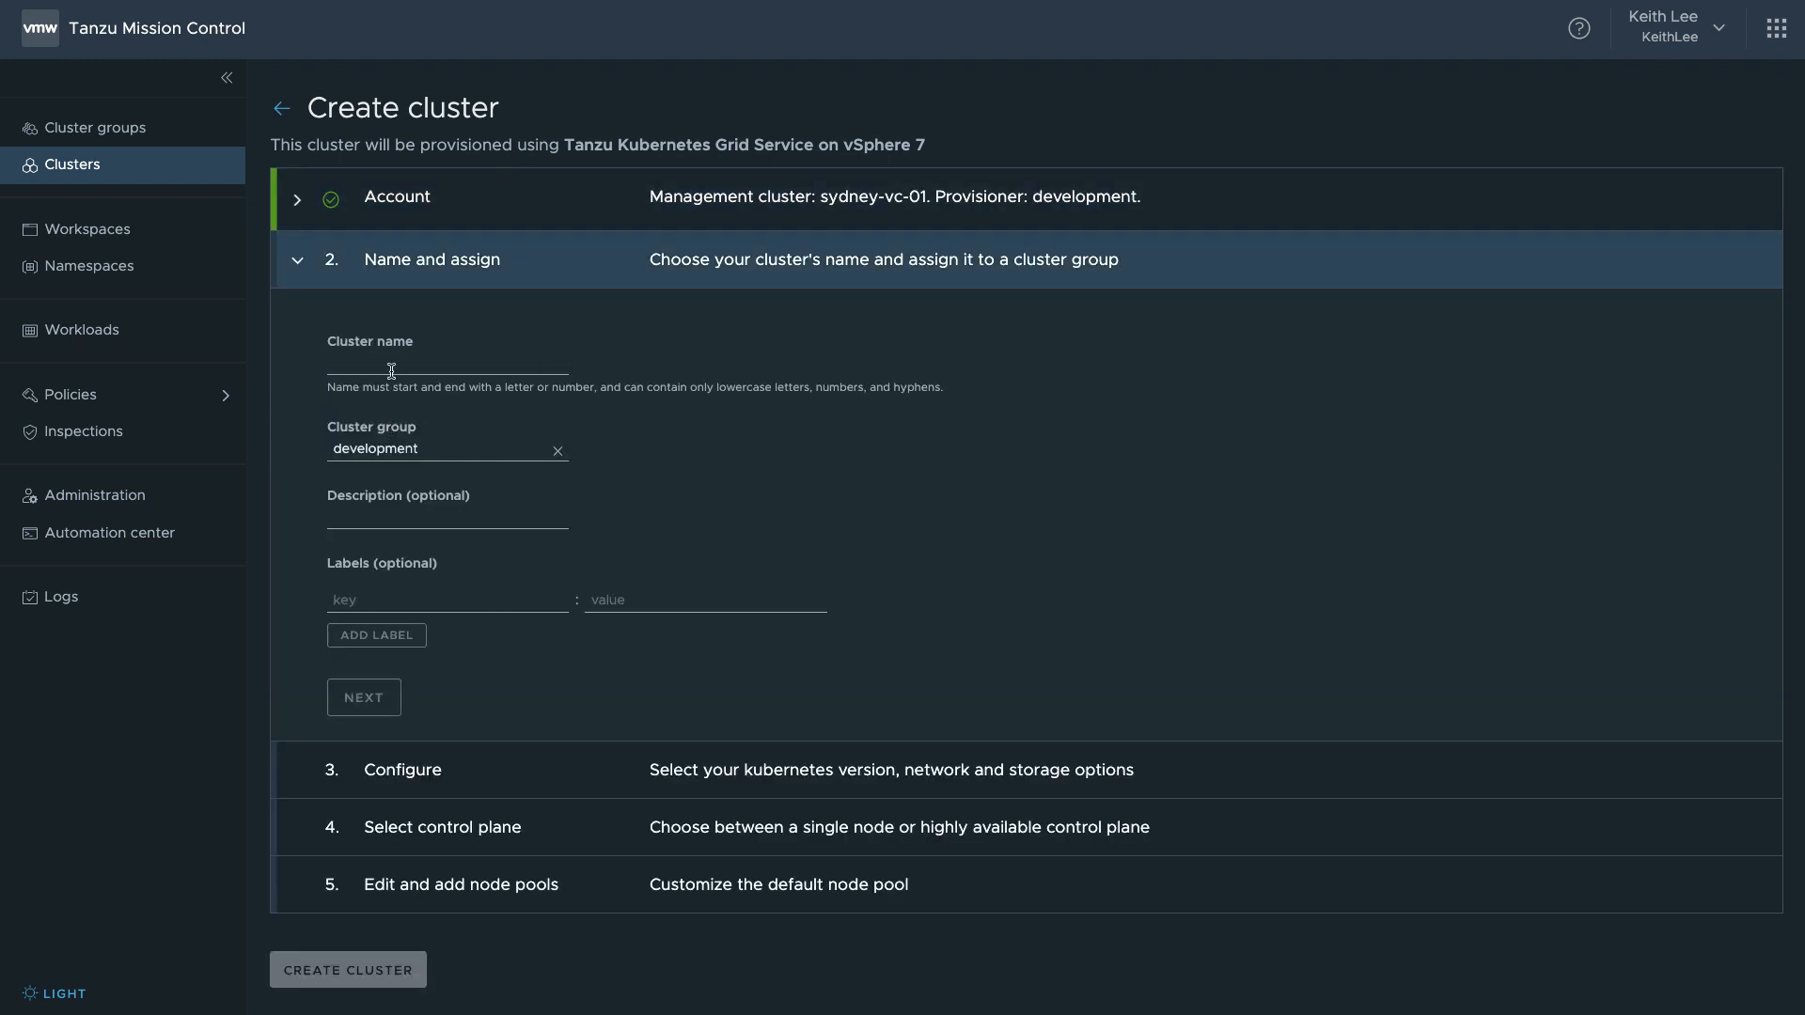
type("tkgs")
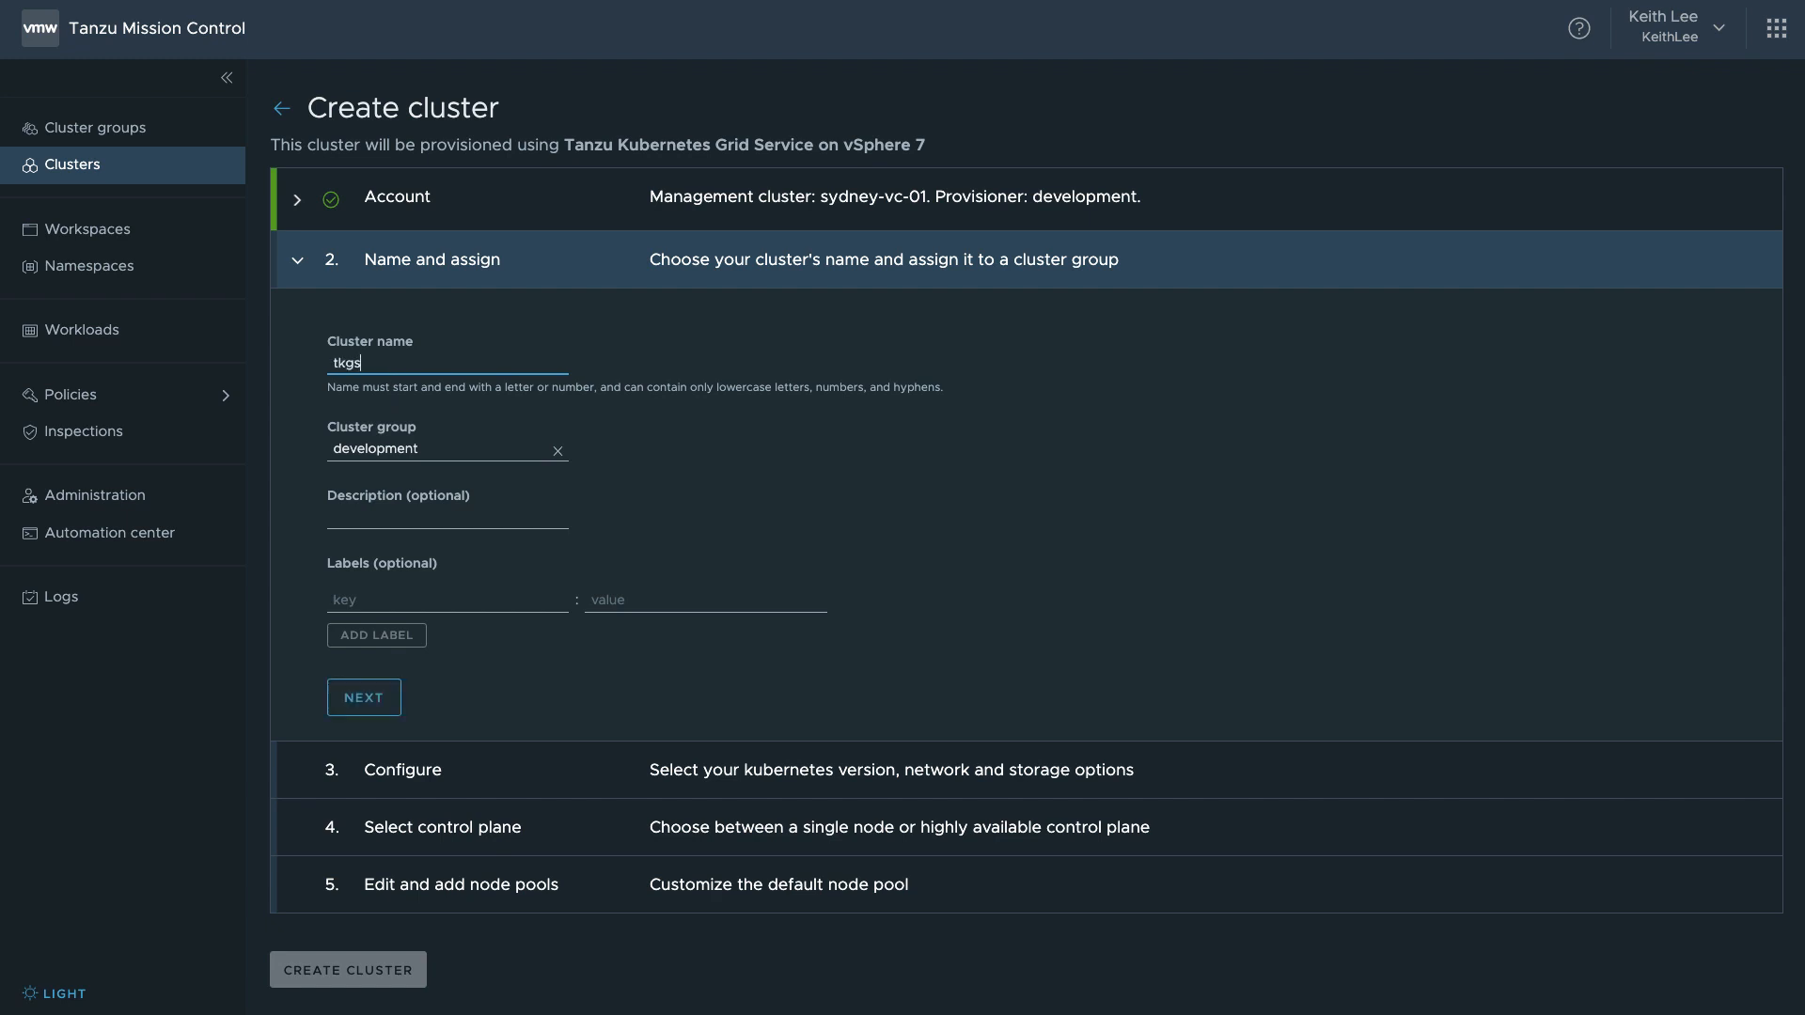
type("-cluster-05")
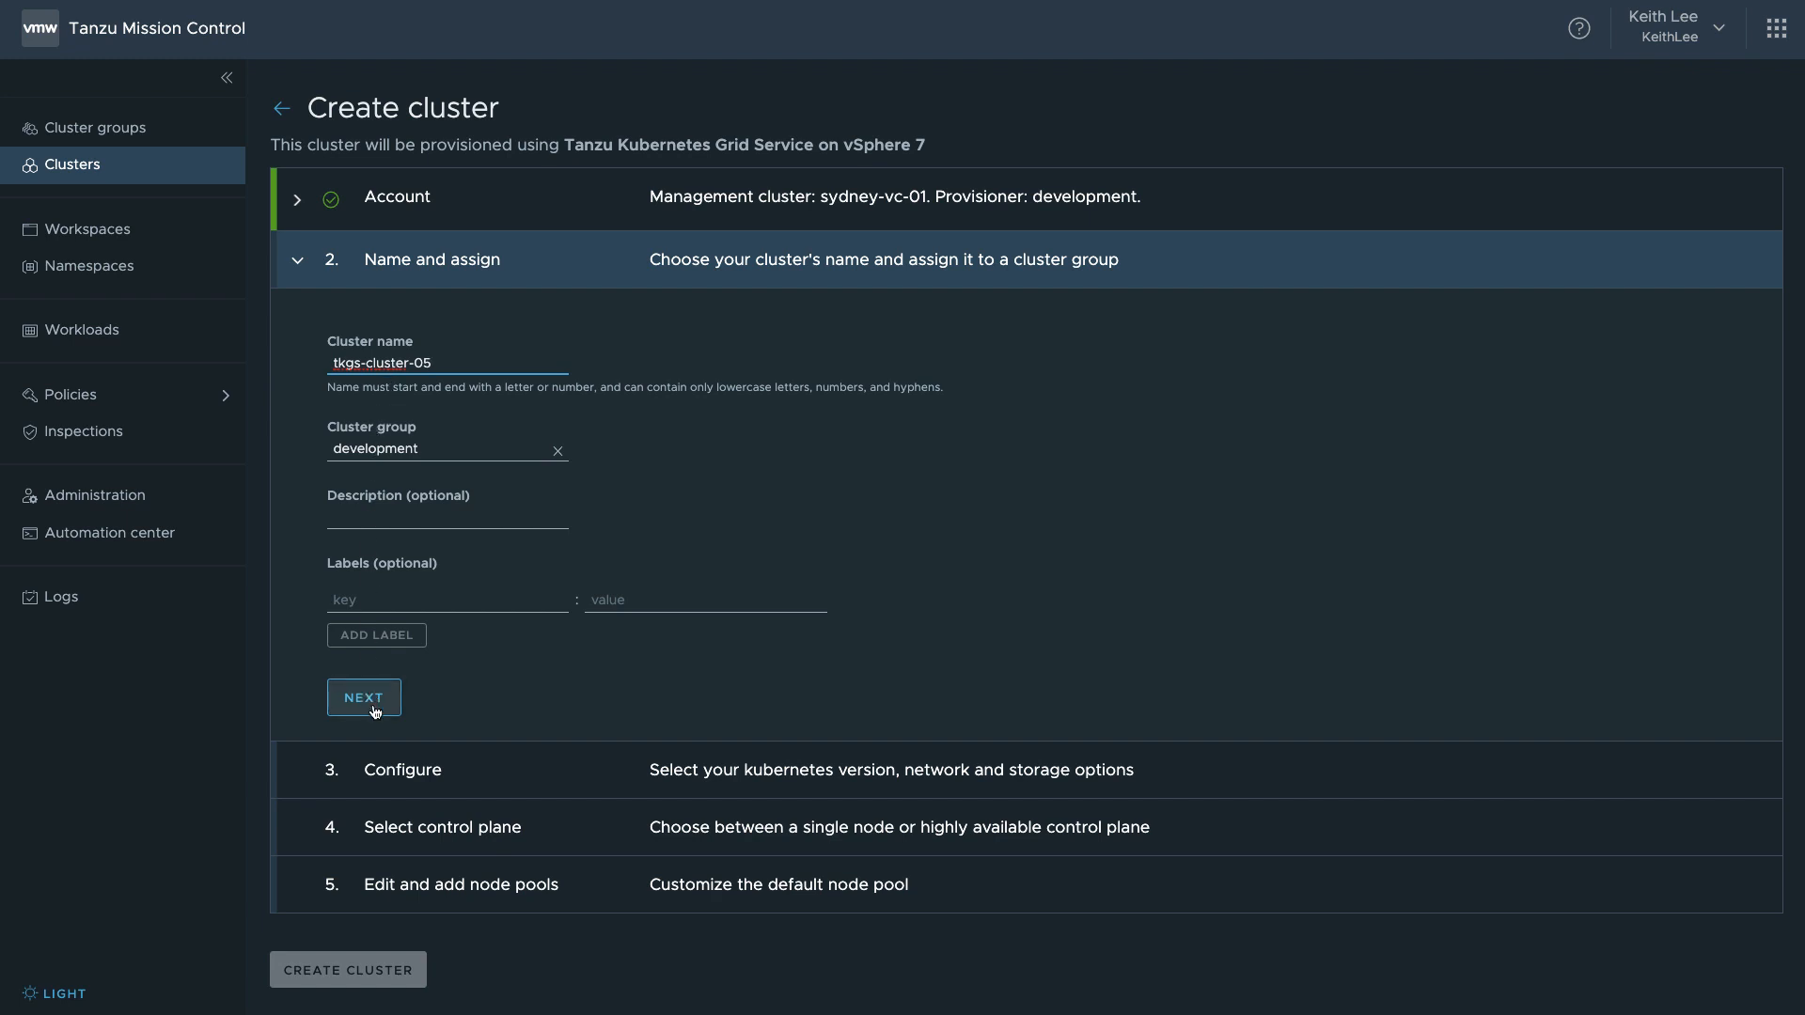
- Configure Kubernetes v1.17.11 and allow the kubernetes-gold-storage-policy storage class
left_click(363, 697)
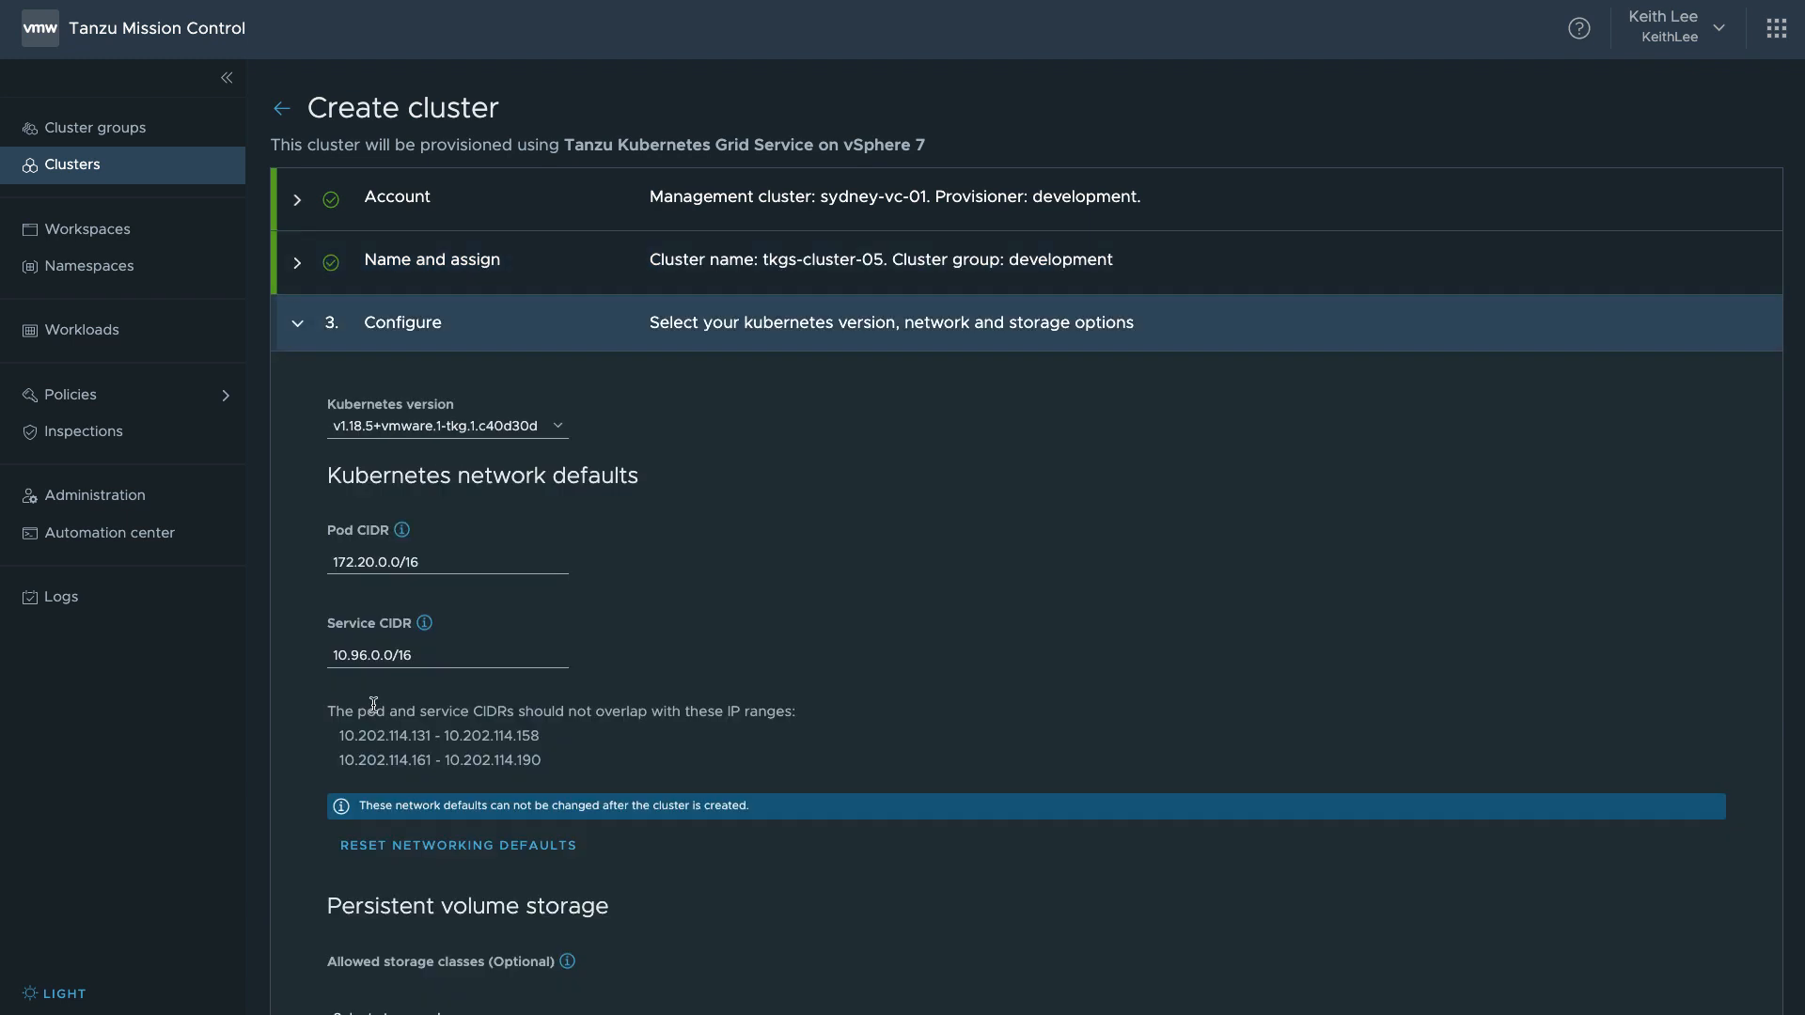
left_click(448, 425)
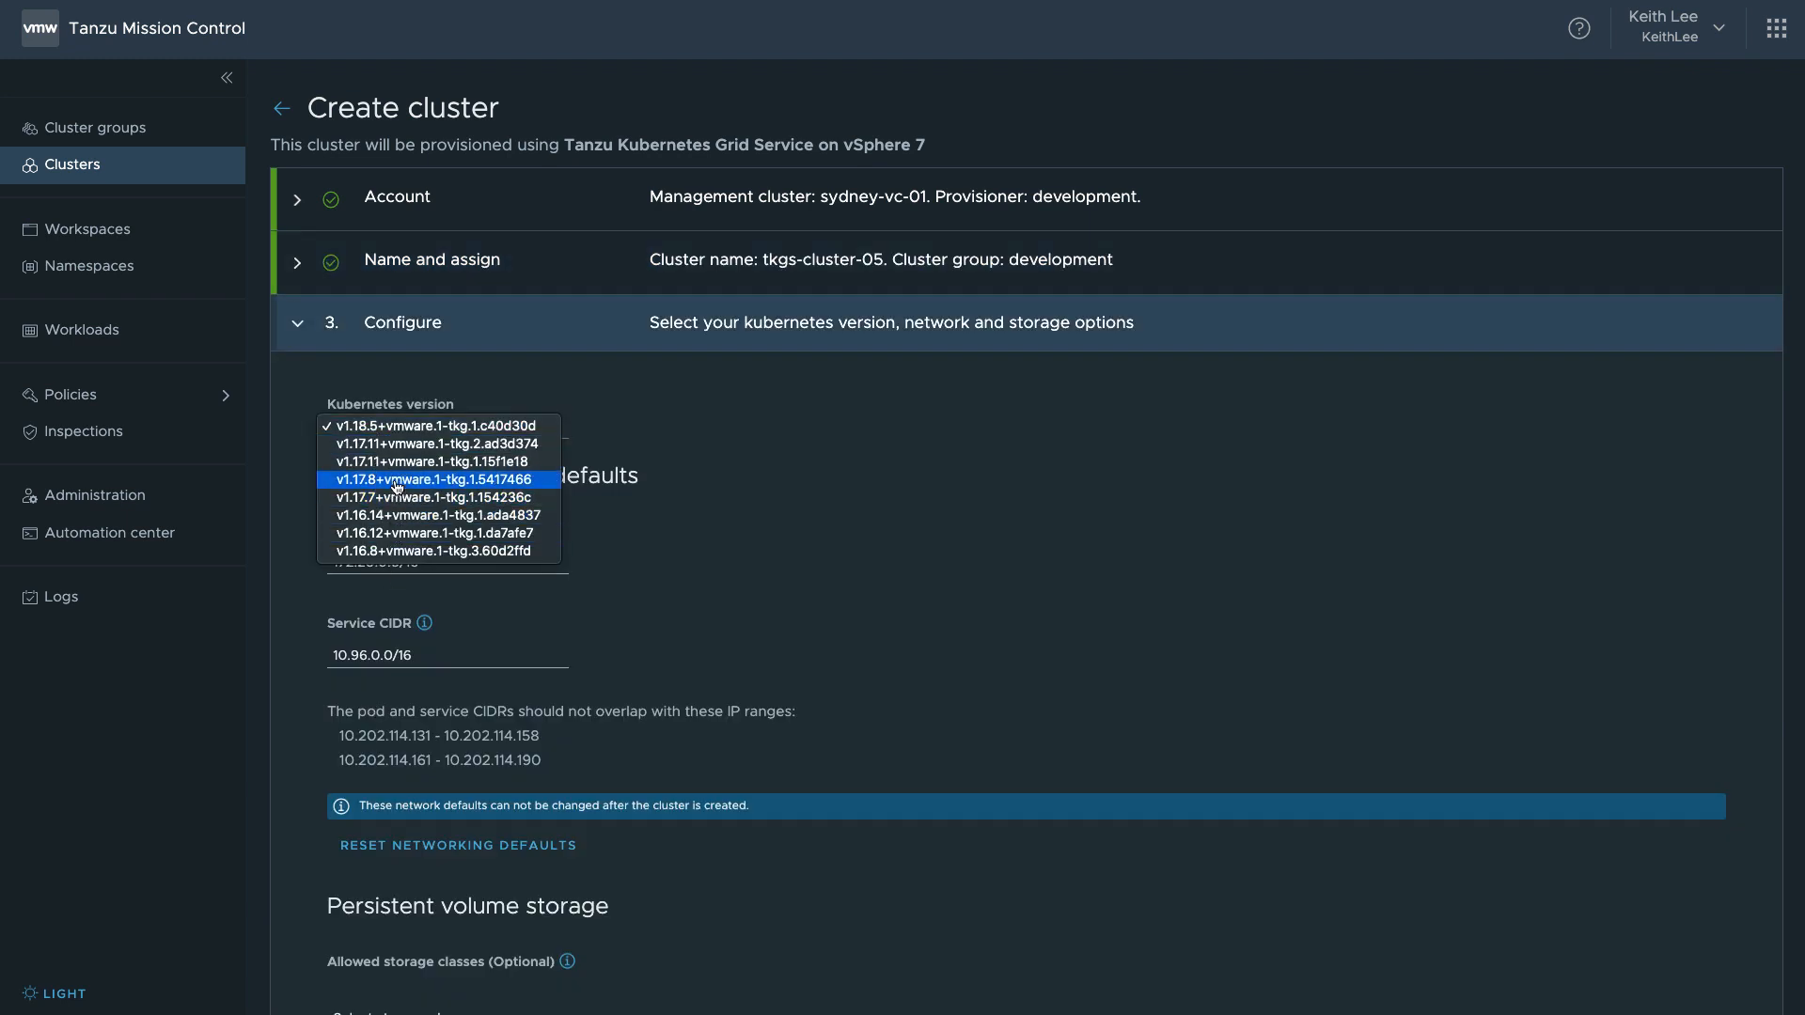
left_click(432, 444)
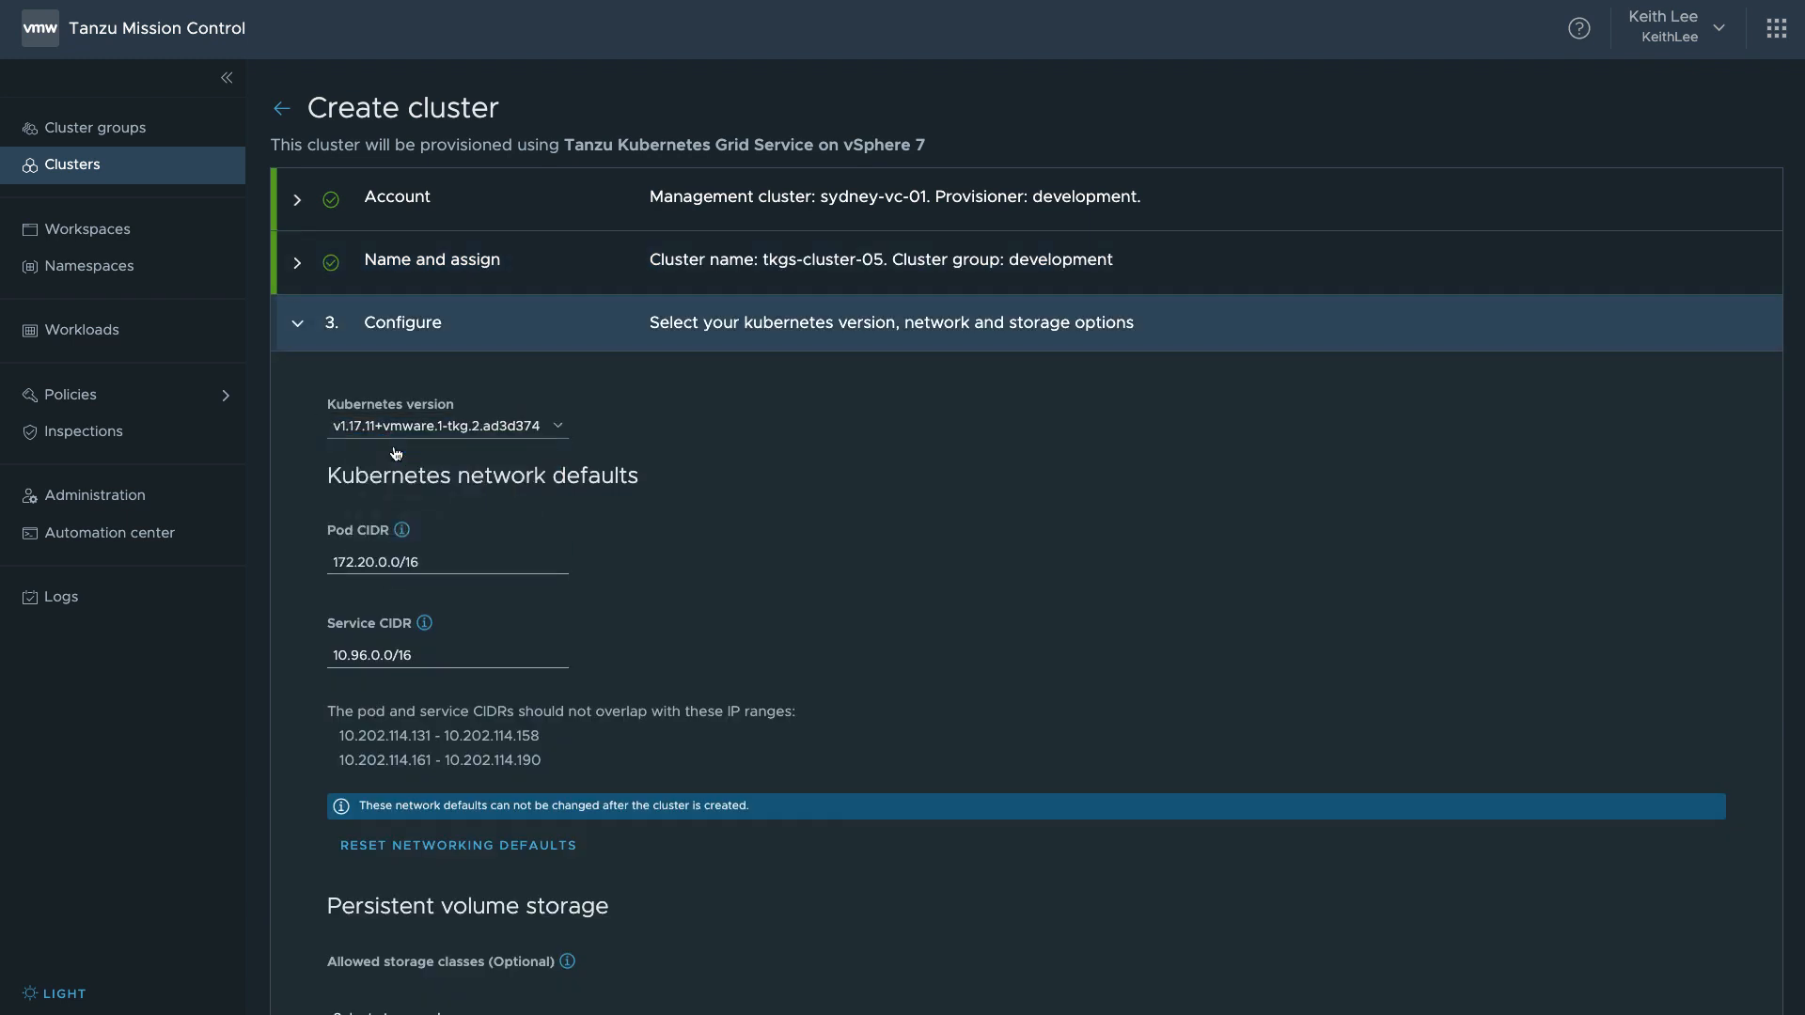
scroll("down", 3)
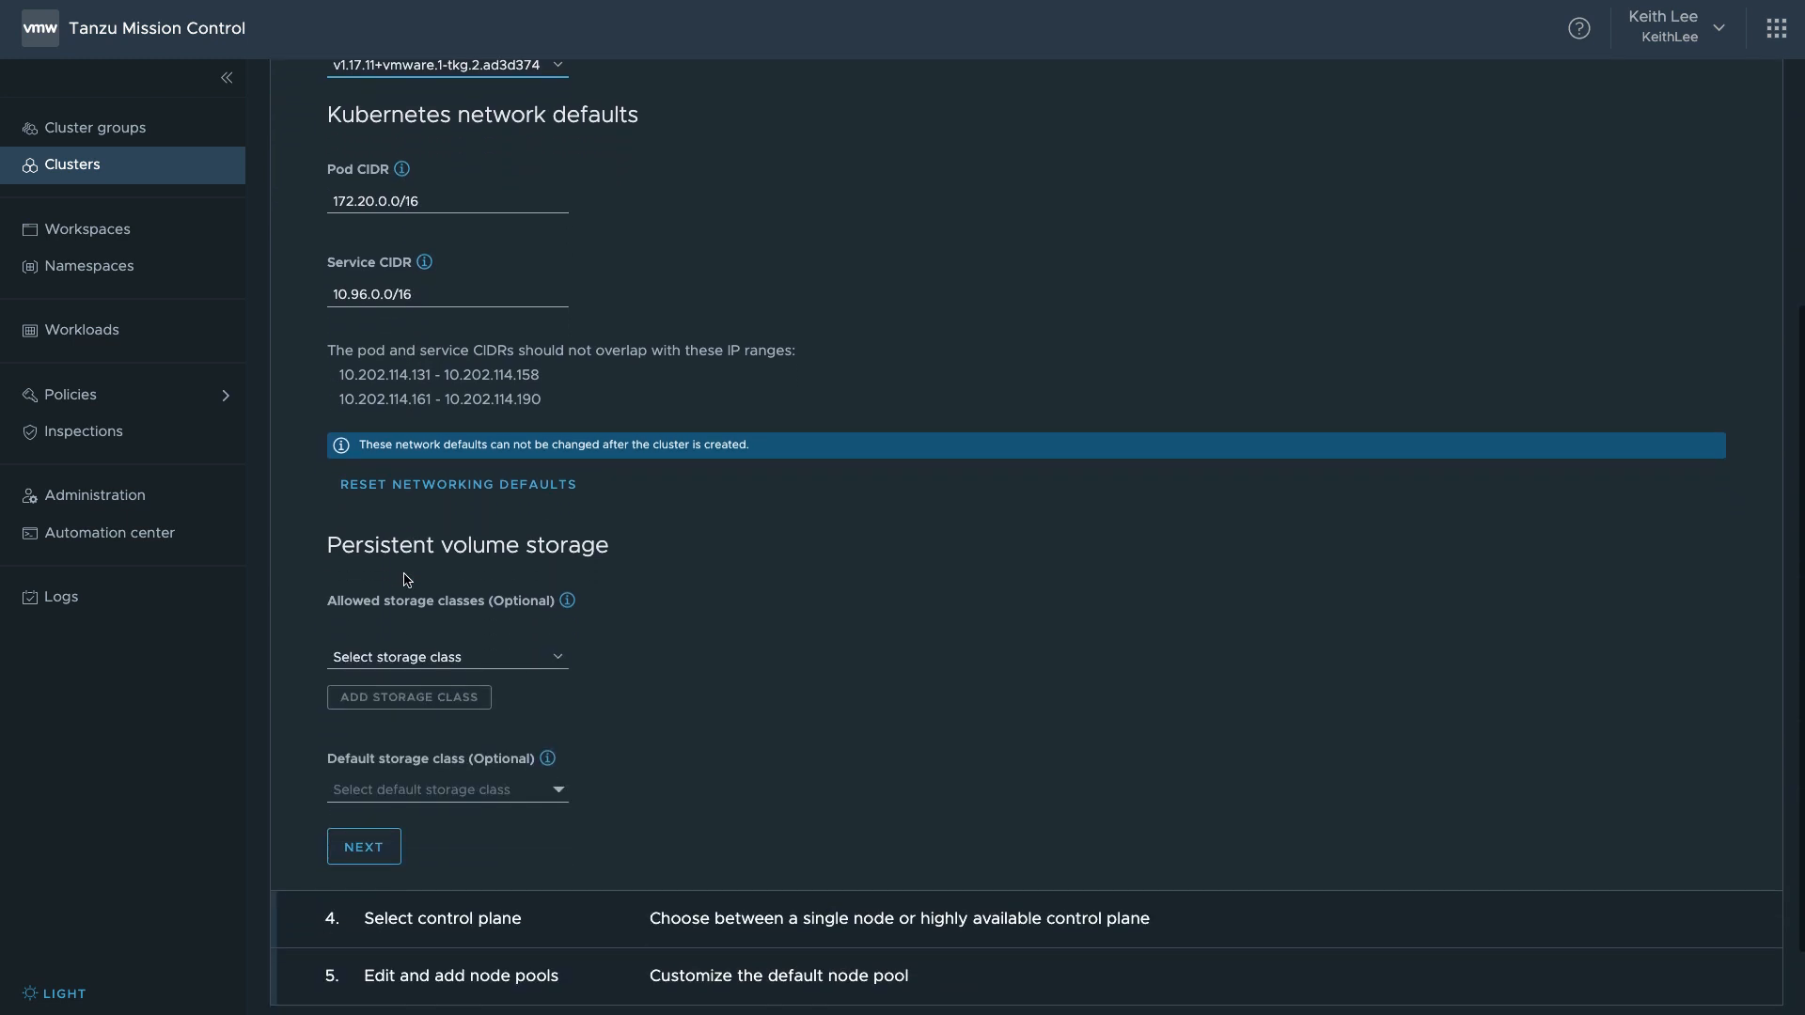
left_click(448, 656)
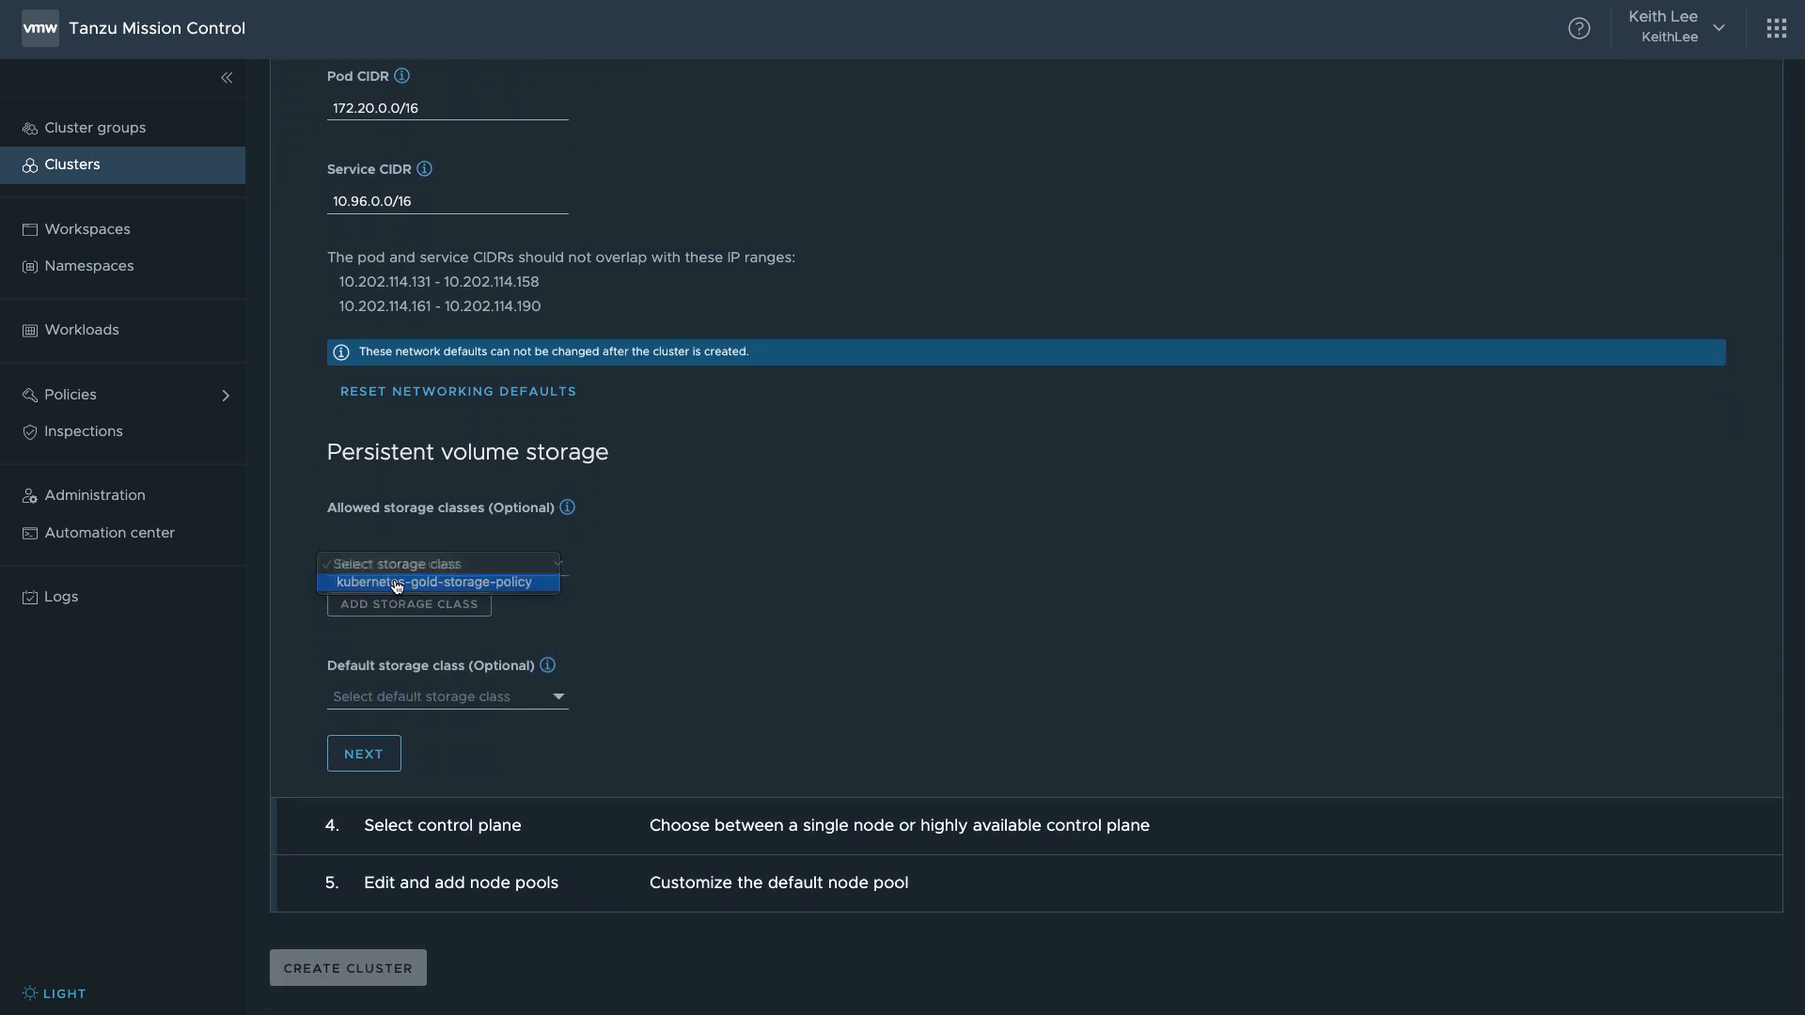
left_click(362, 752)
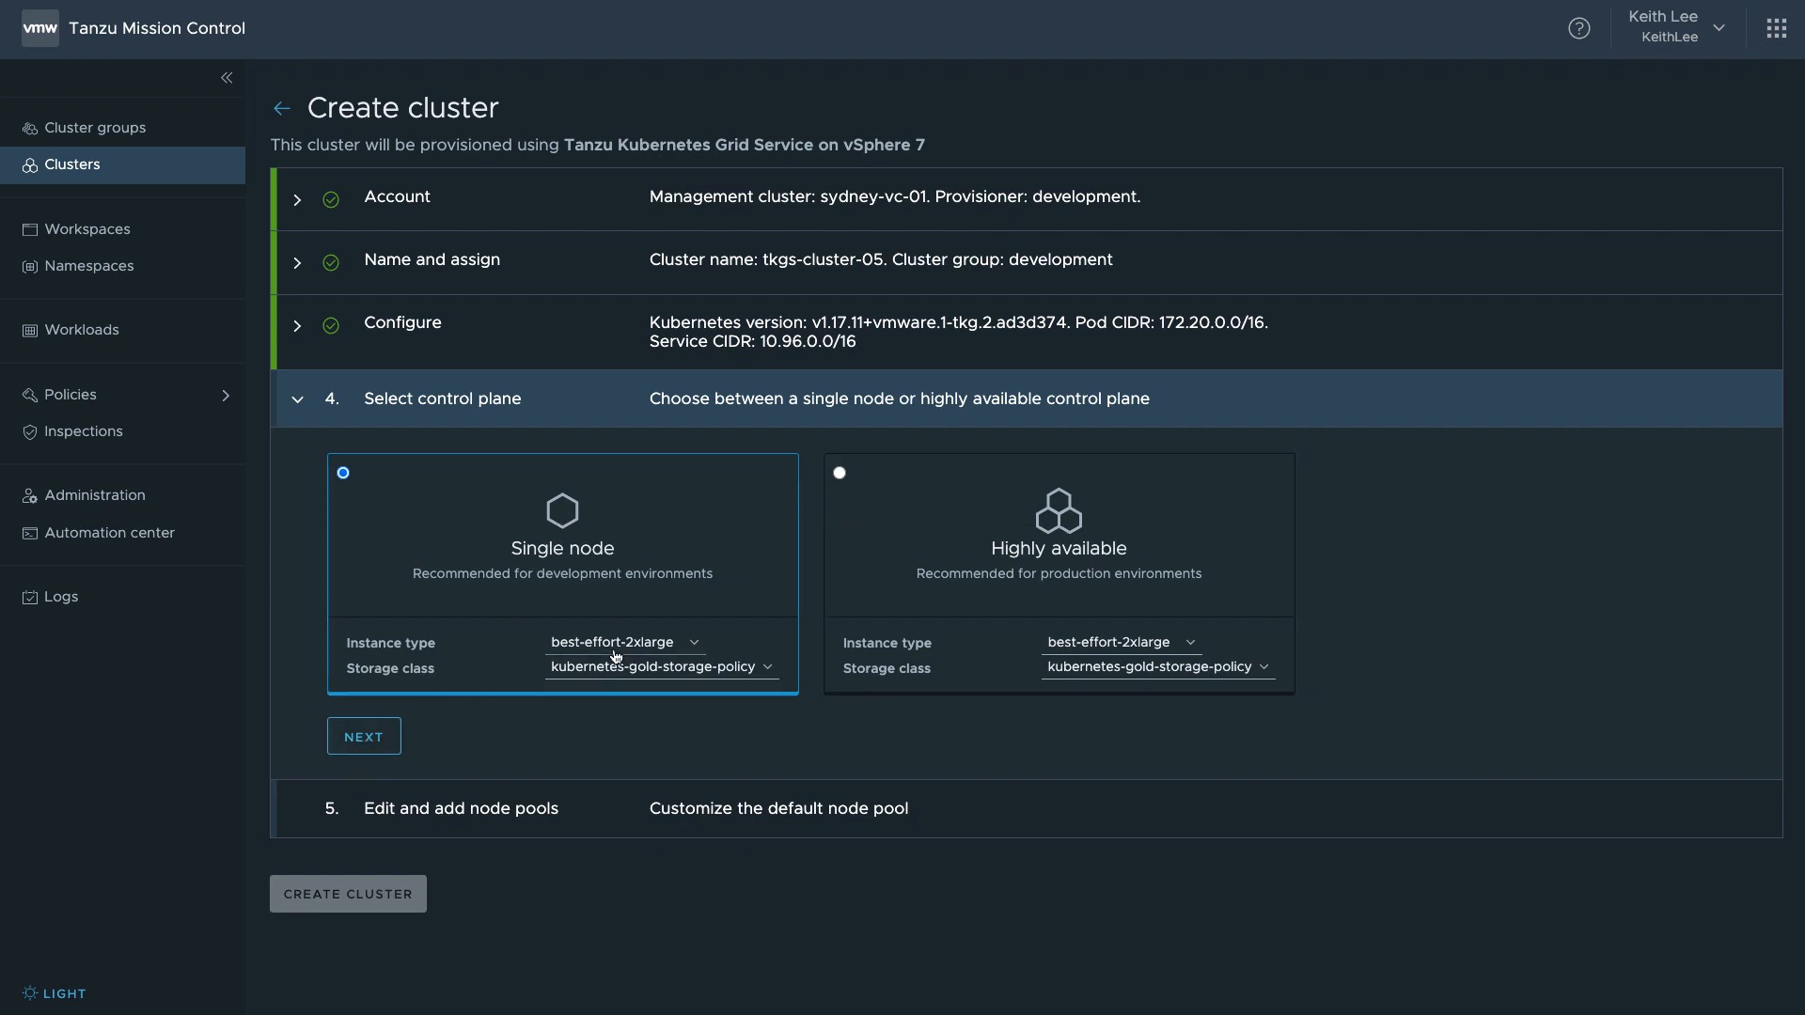
- Choose a single-node control plane, set 3 worker nodes and submit tkgs-cluster-05 for creation
left_click(617, 643)
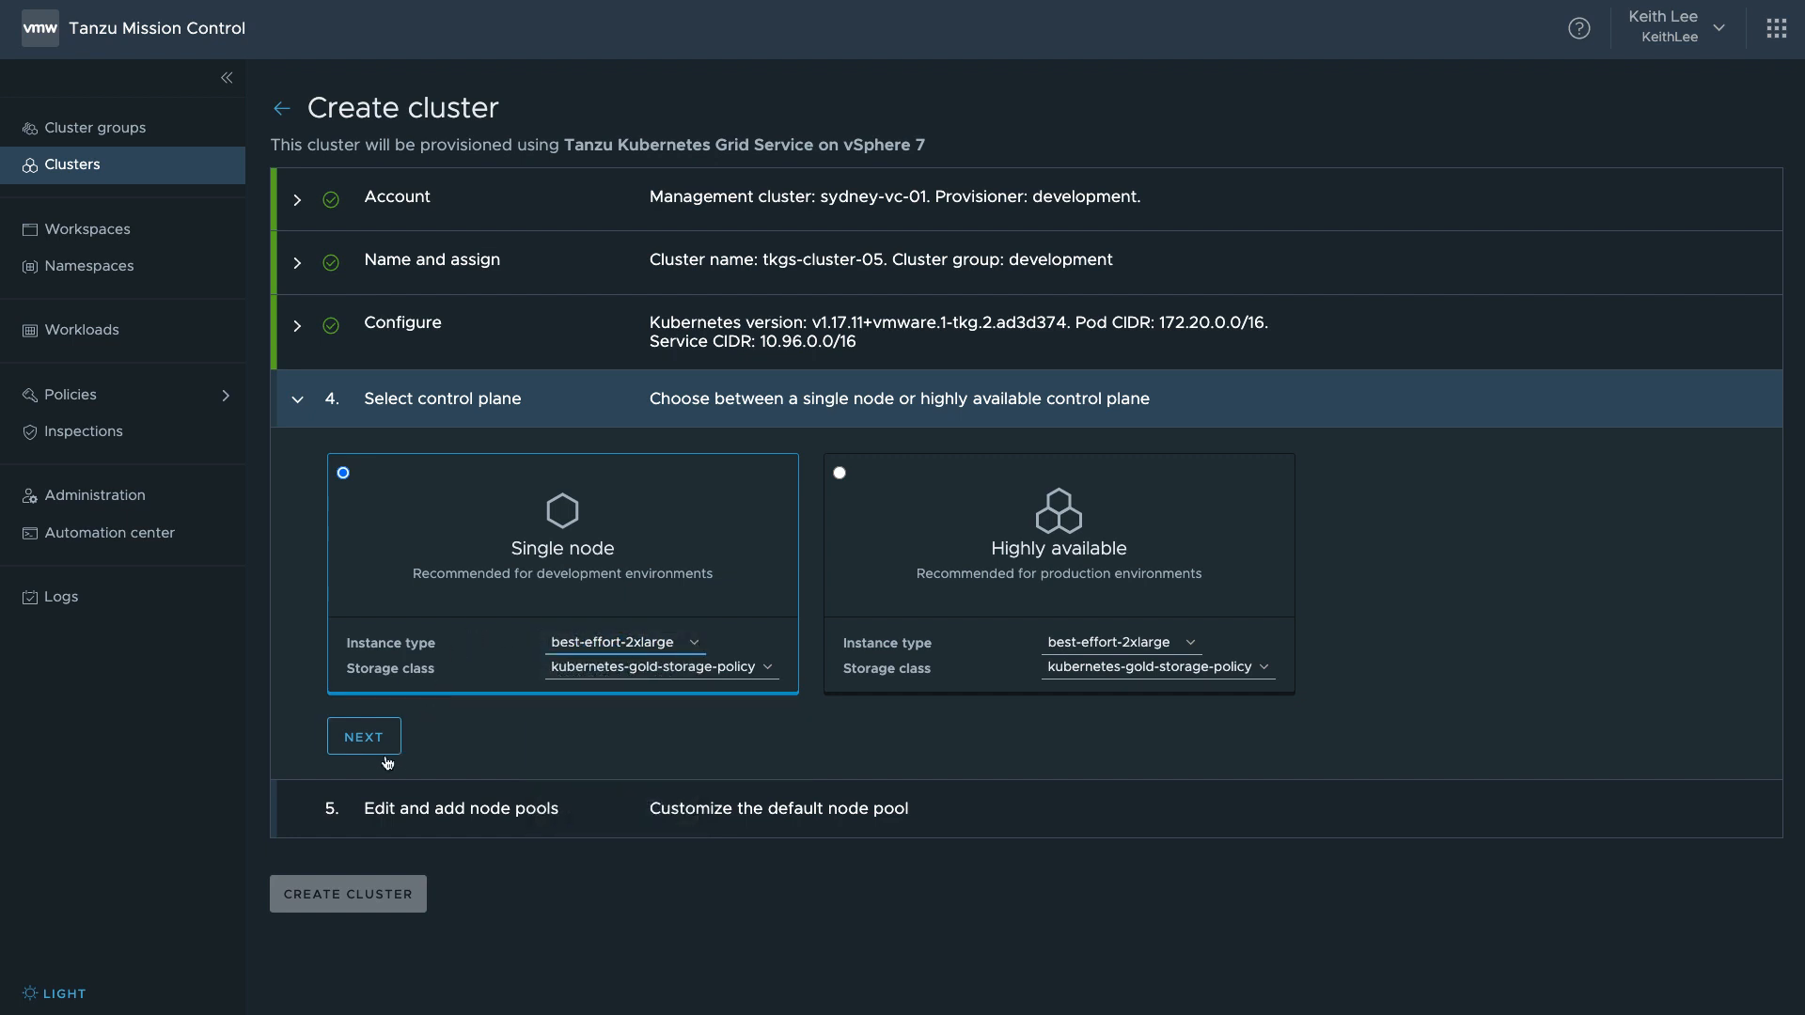
left_click(363, 735)
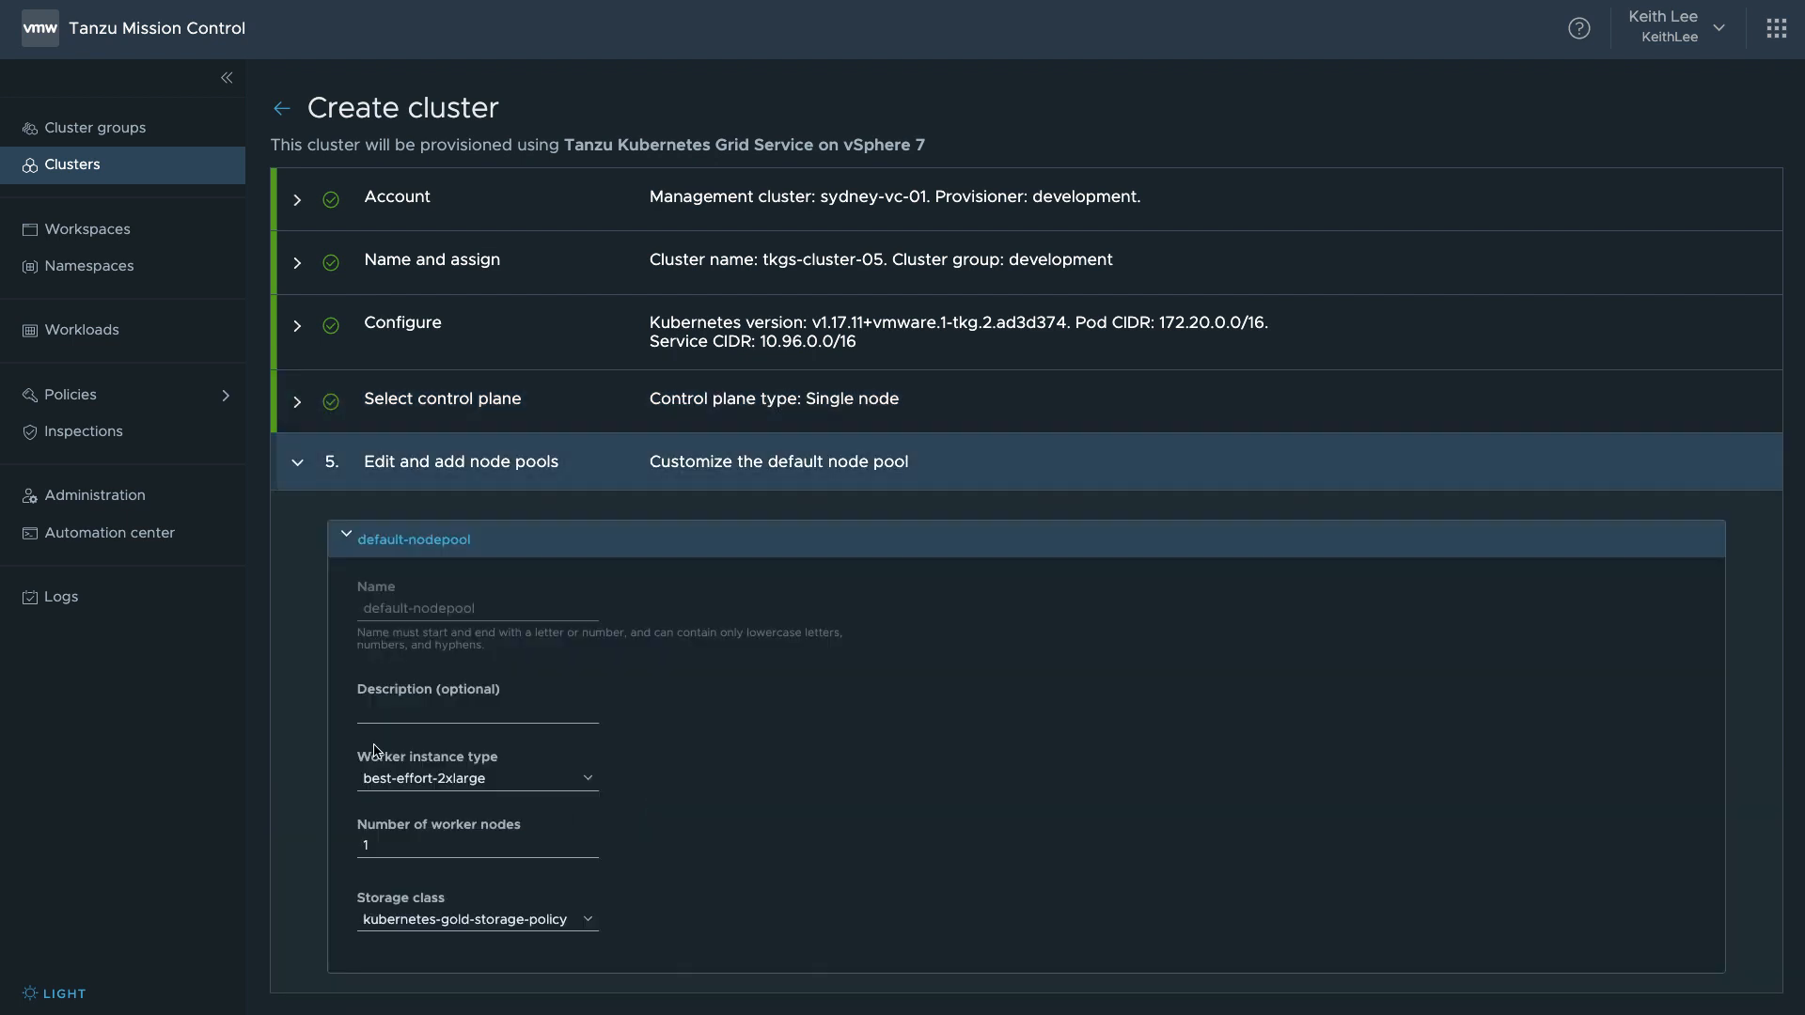
left_click(586, 840)
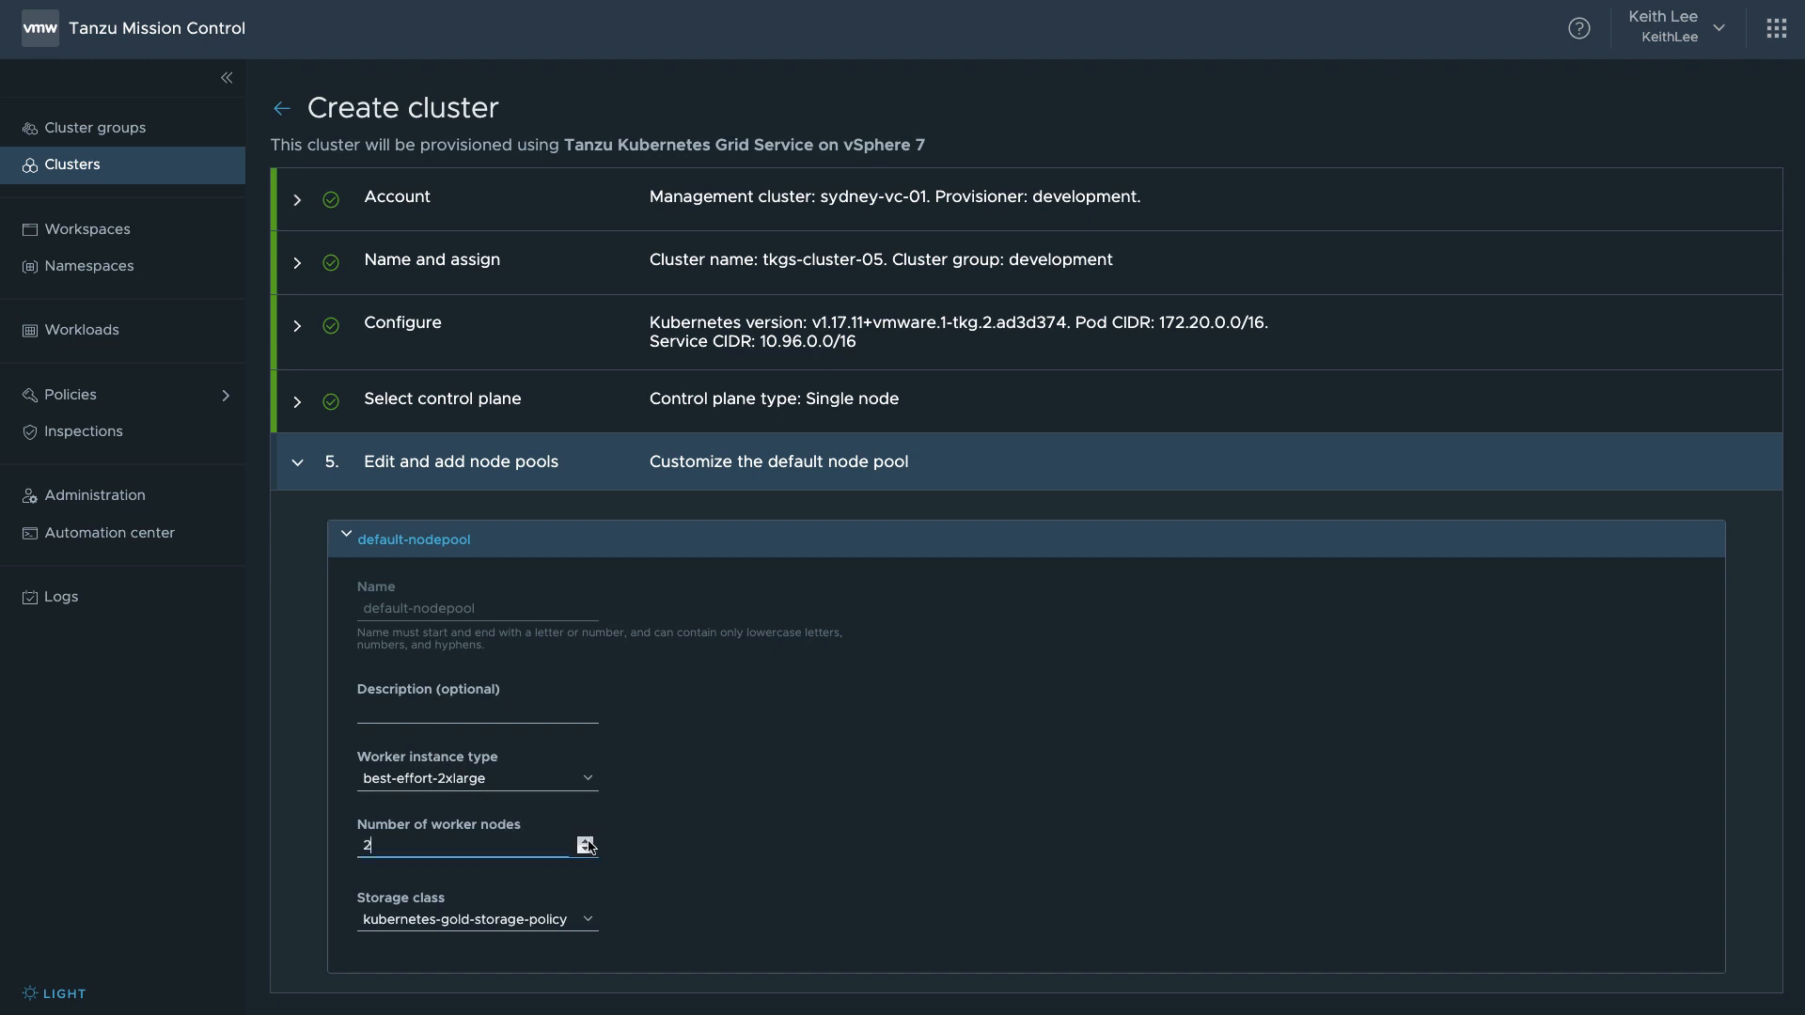
left_click(476, 778)
type("3")
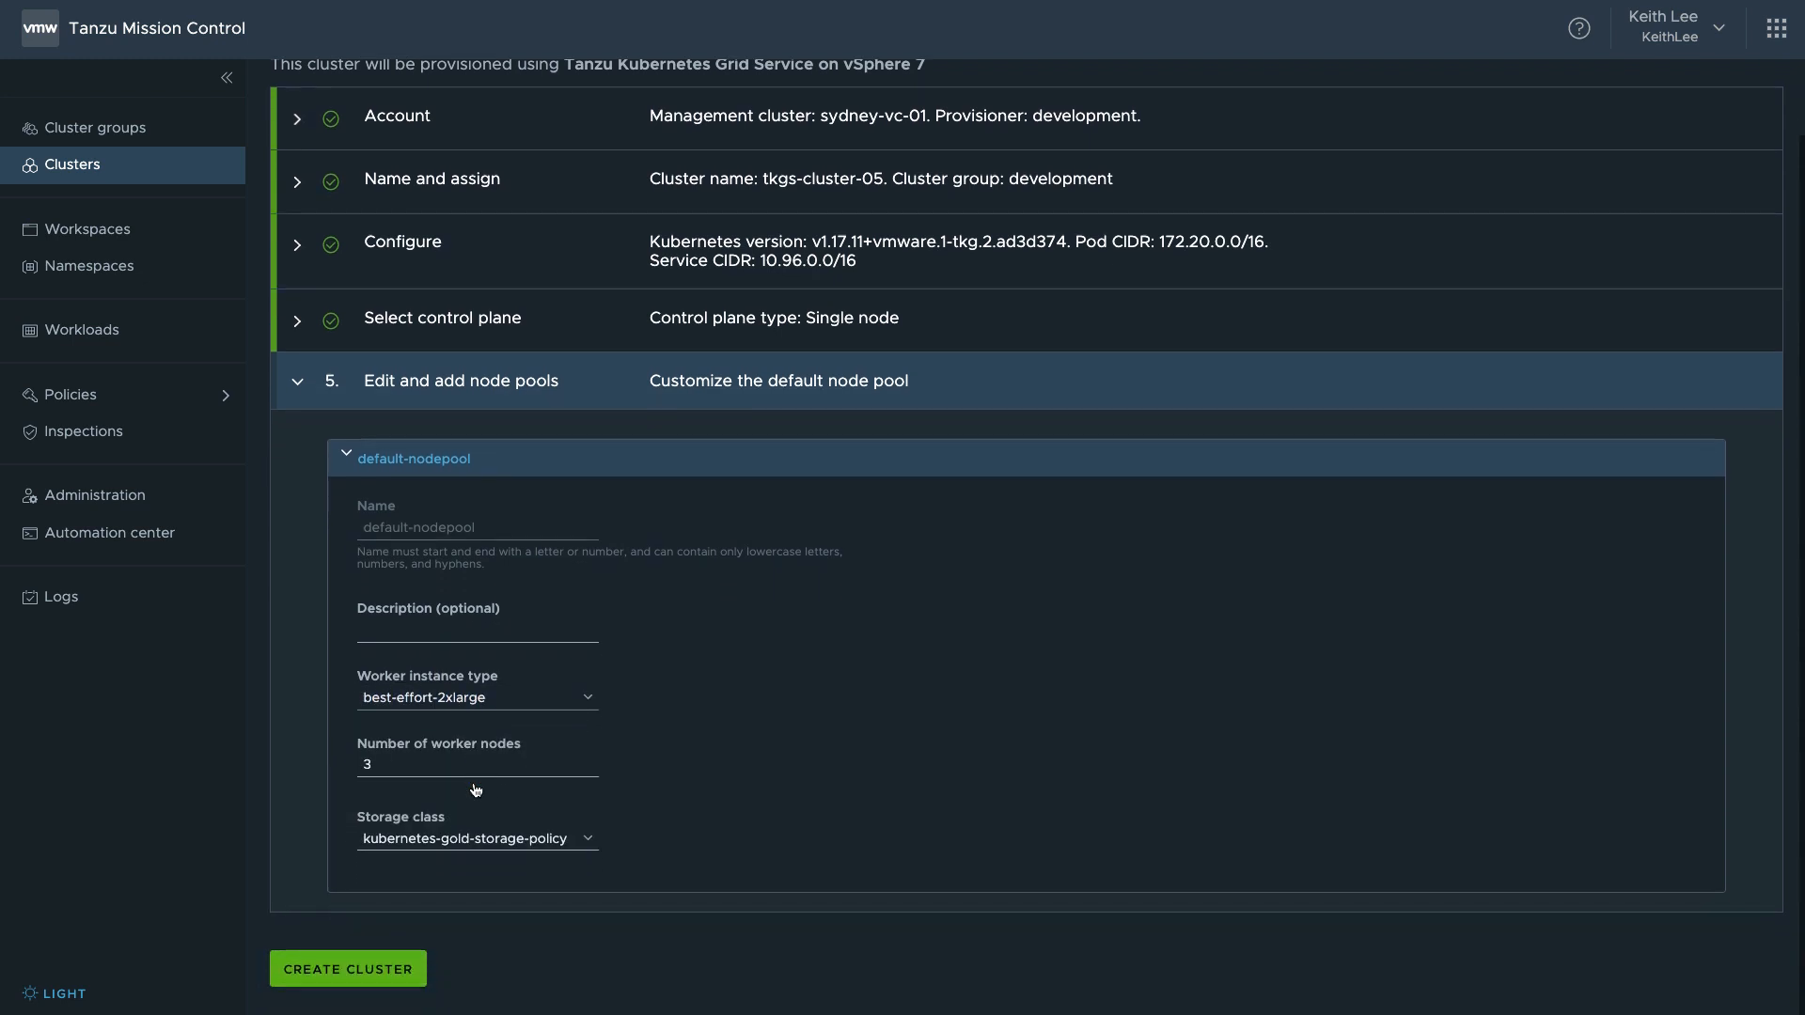
left_click(346, 968)
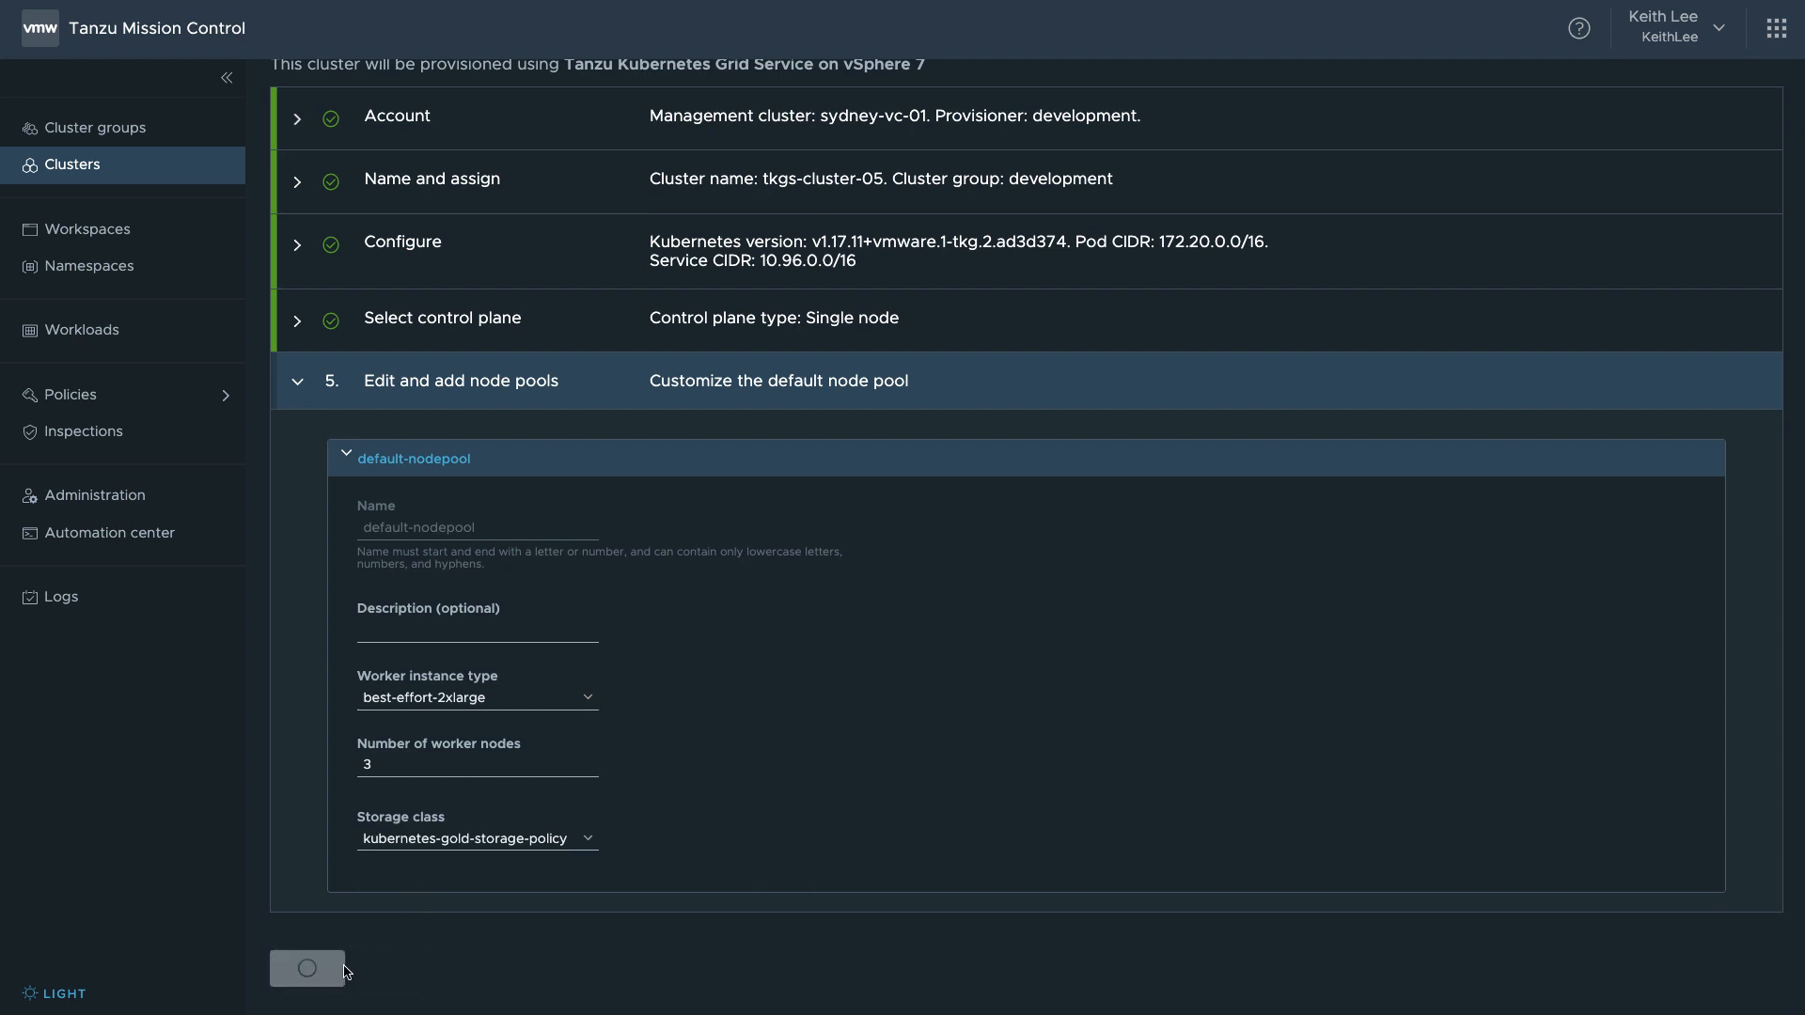
- Wait on the tkgs-cluster-05 page until it reports Healthy with three worker nodes
left_click(307, 968)
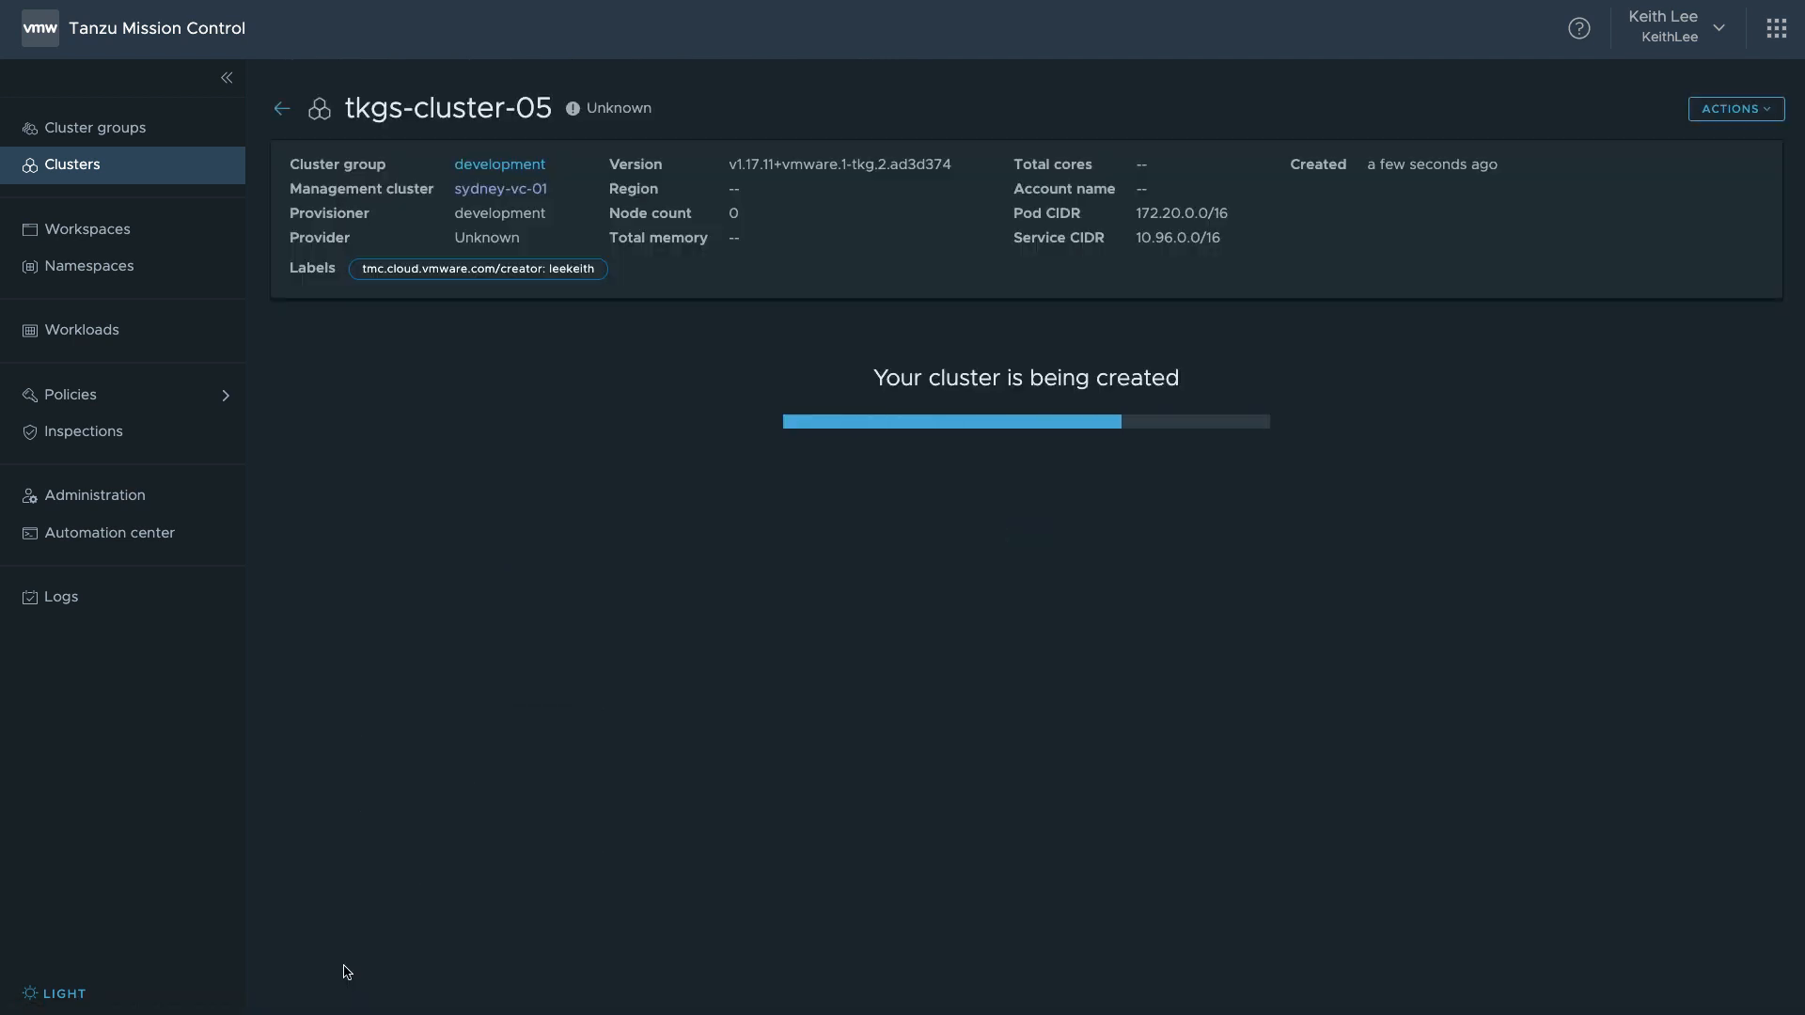
mouse_move(361, 822)
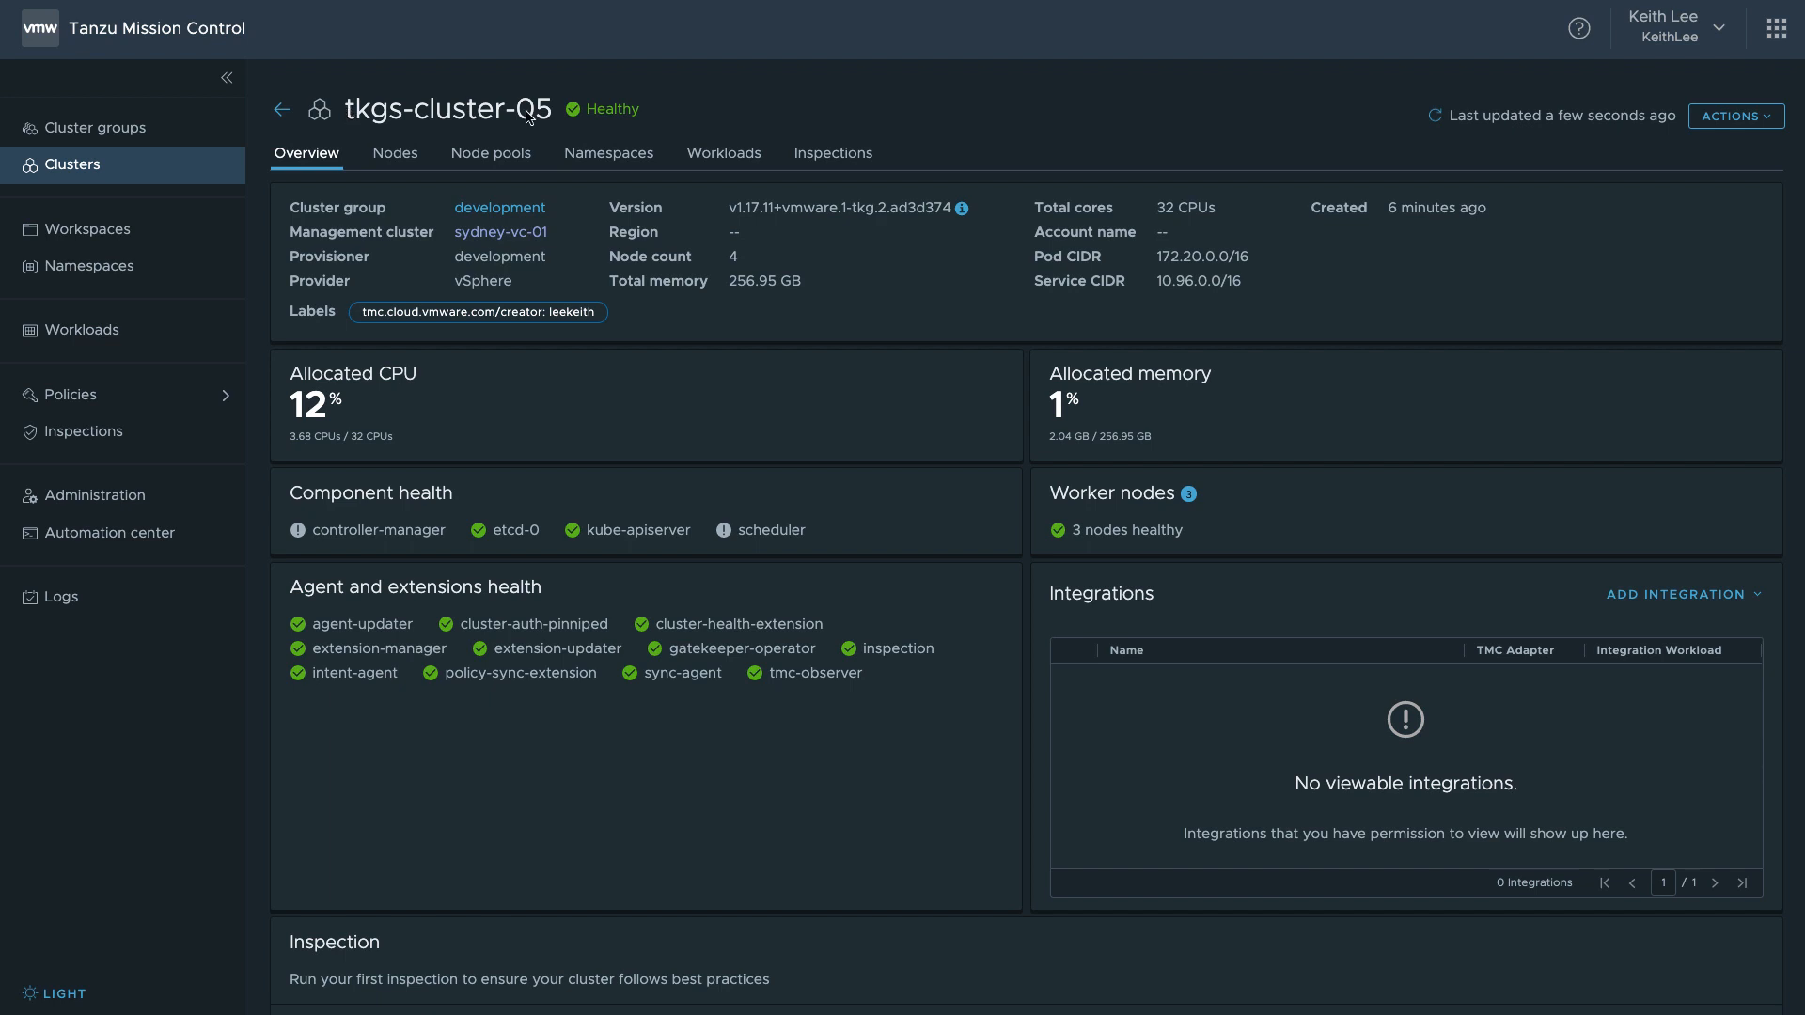
left_click(1736, 115)
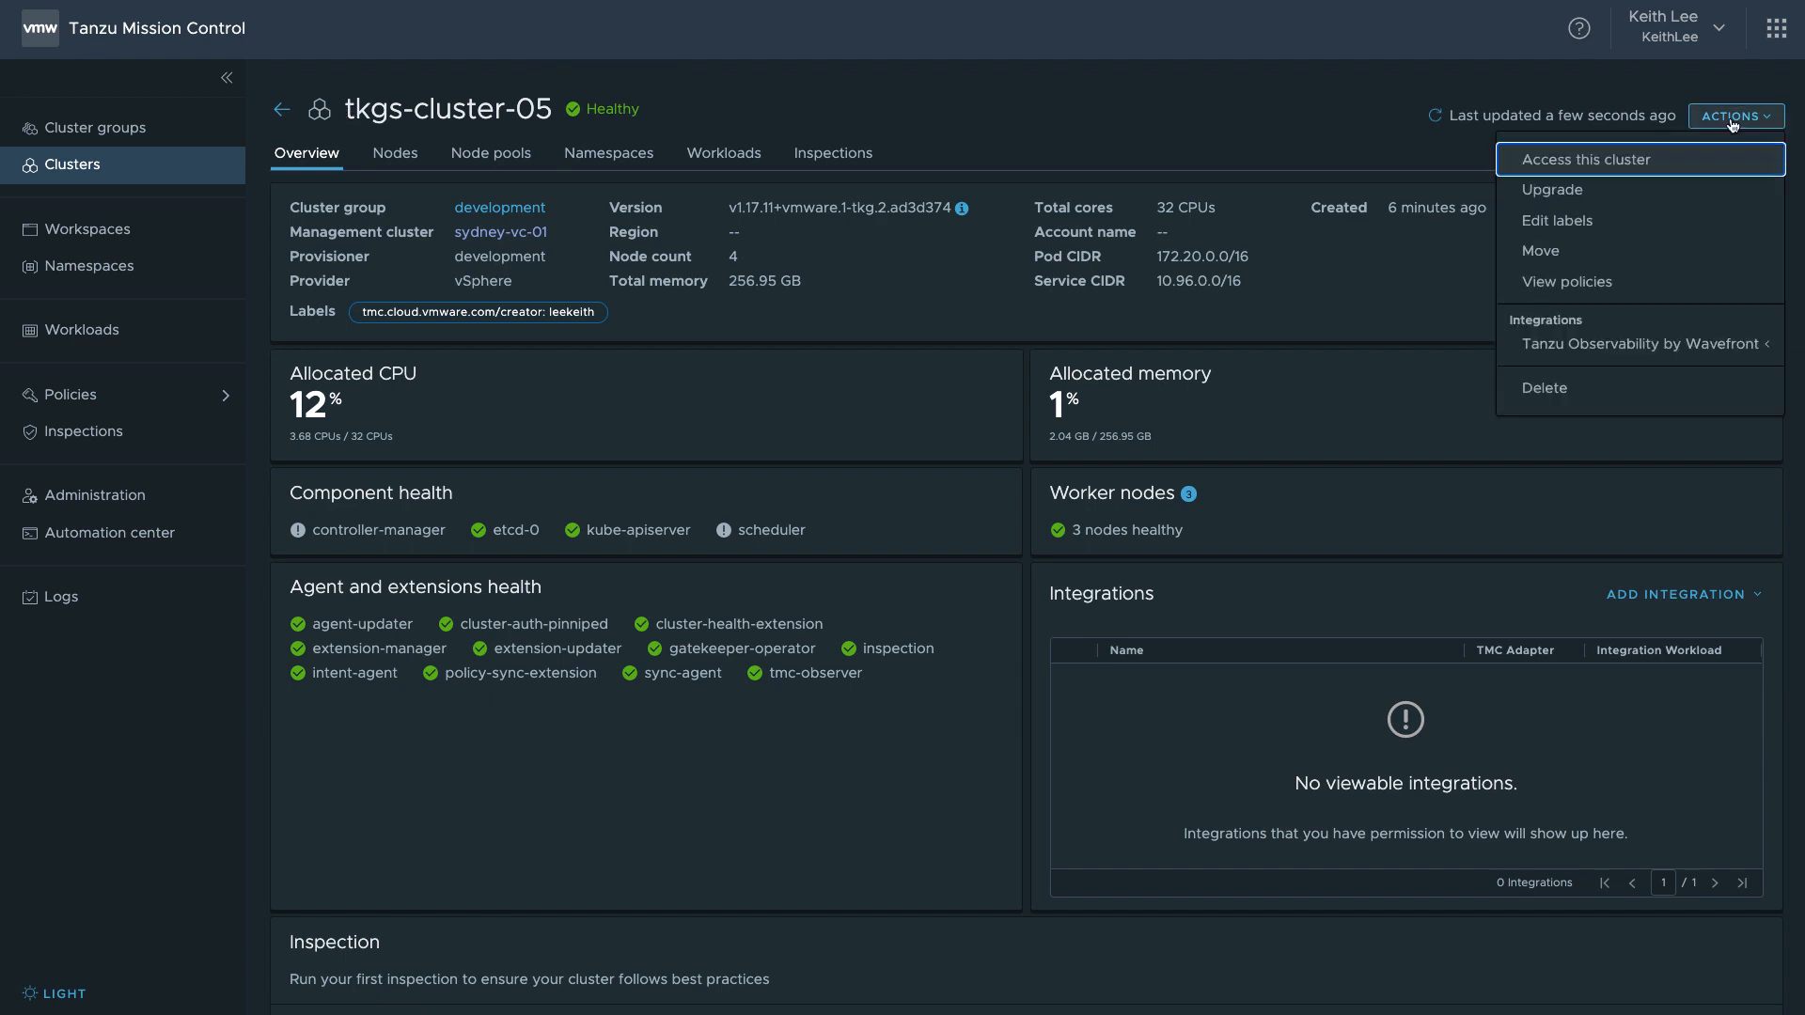
left_click(1553, 190)
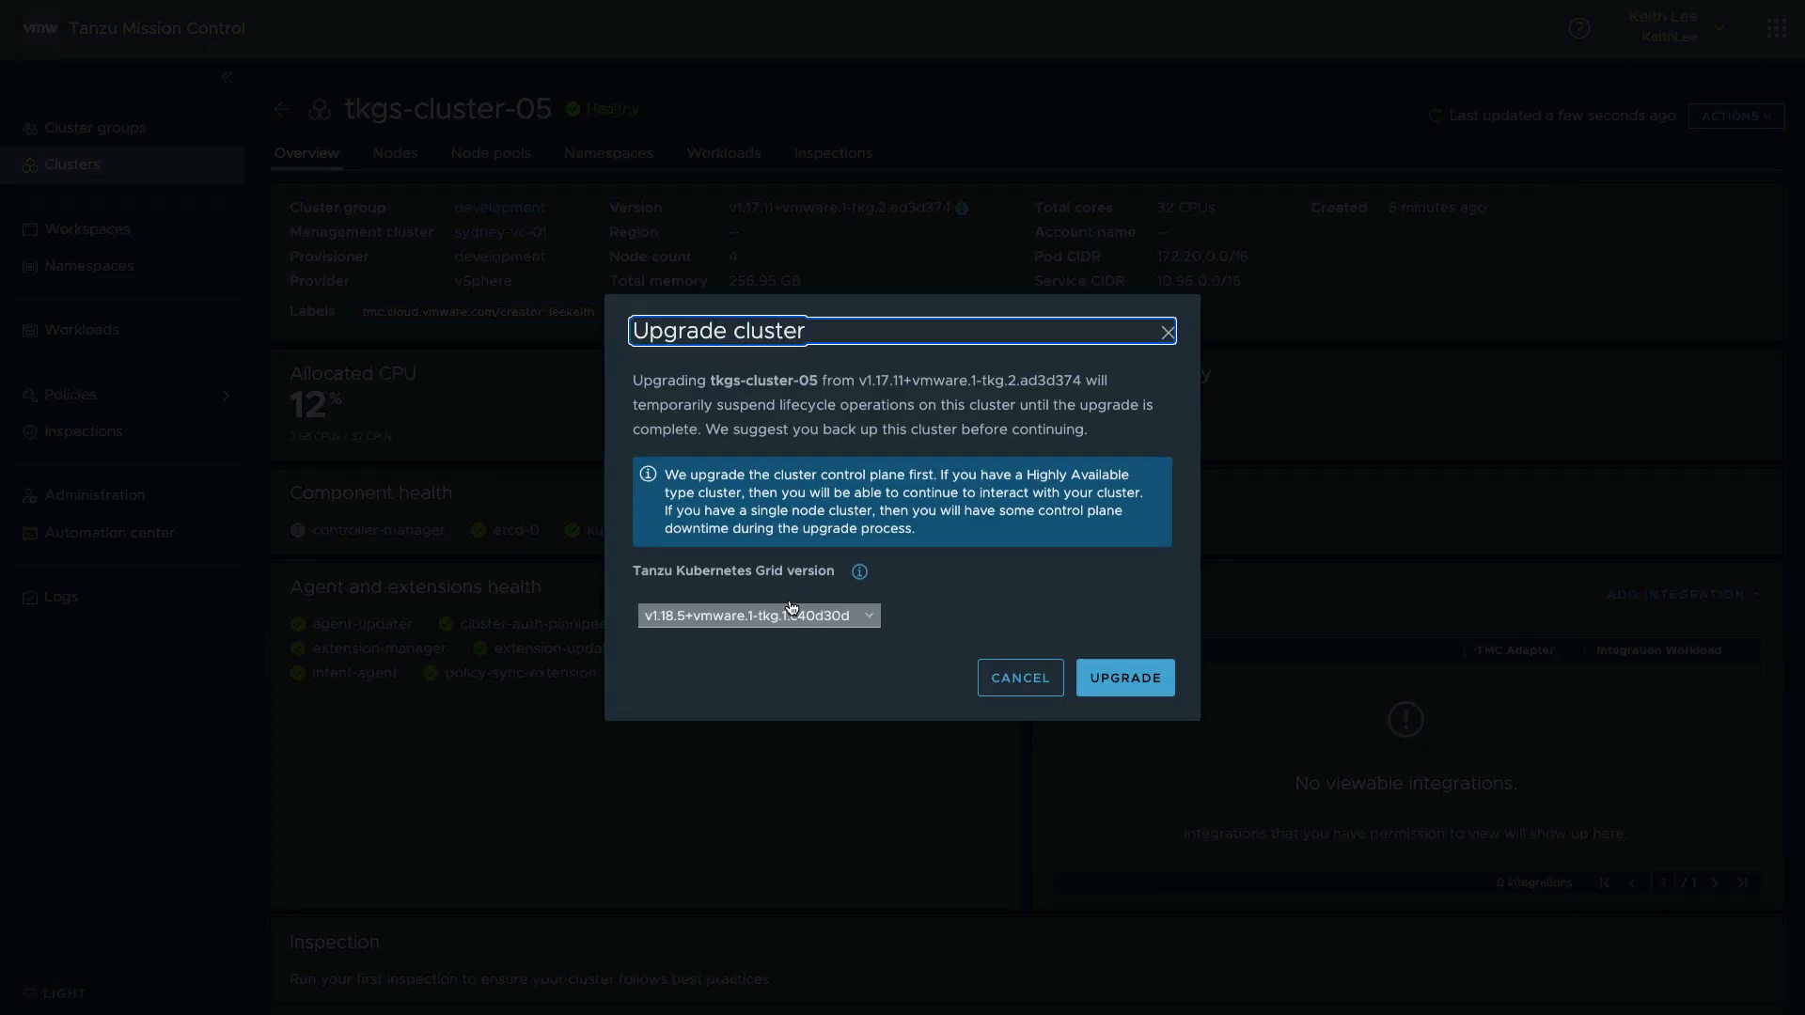
left_click(1017, 677)
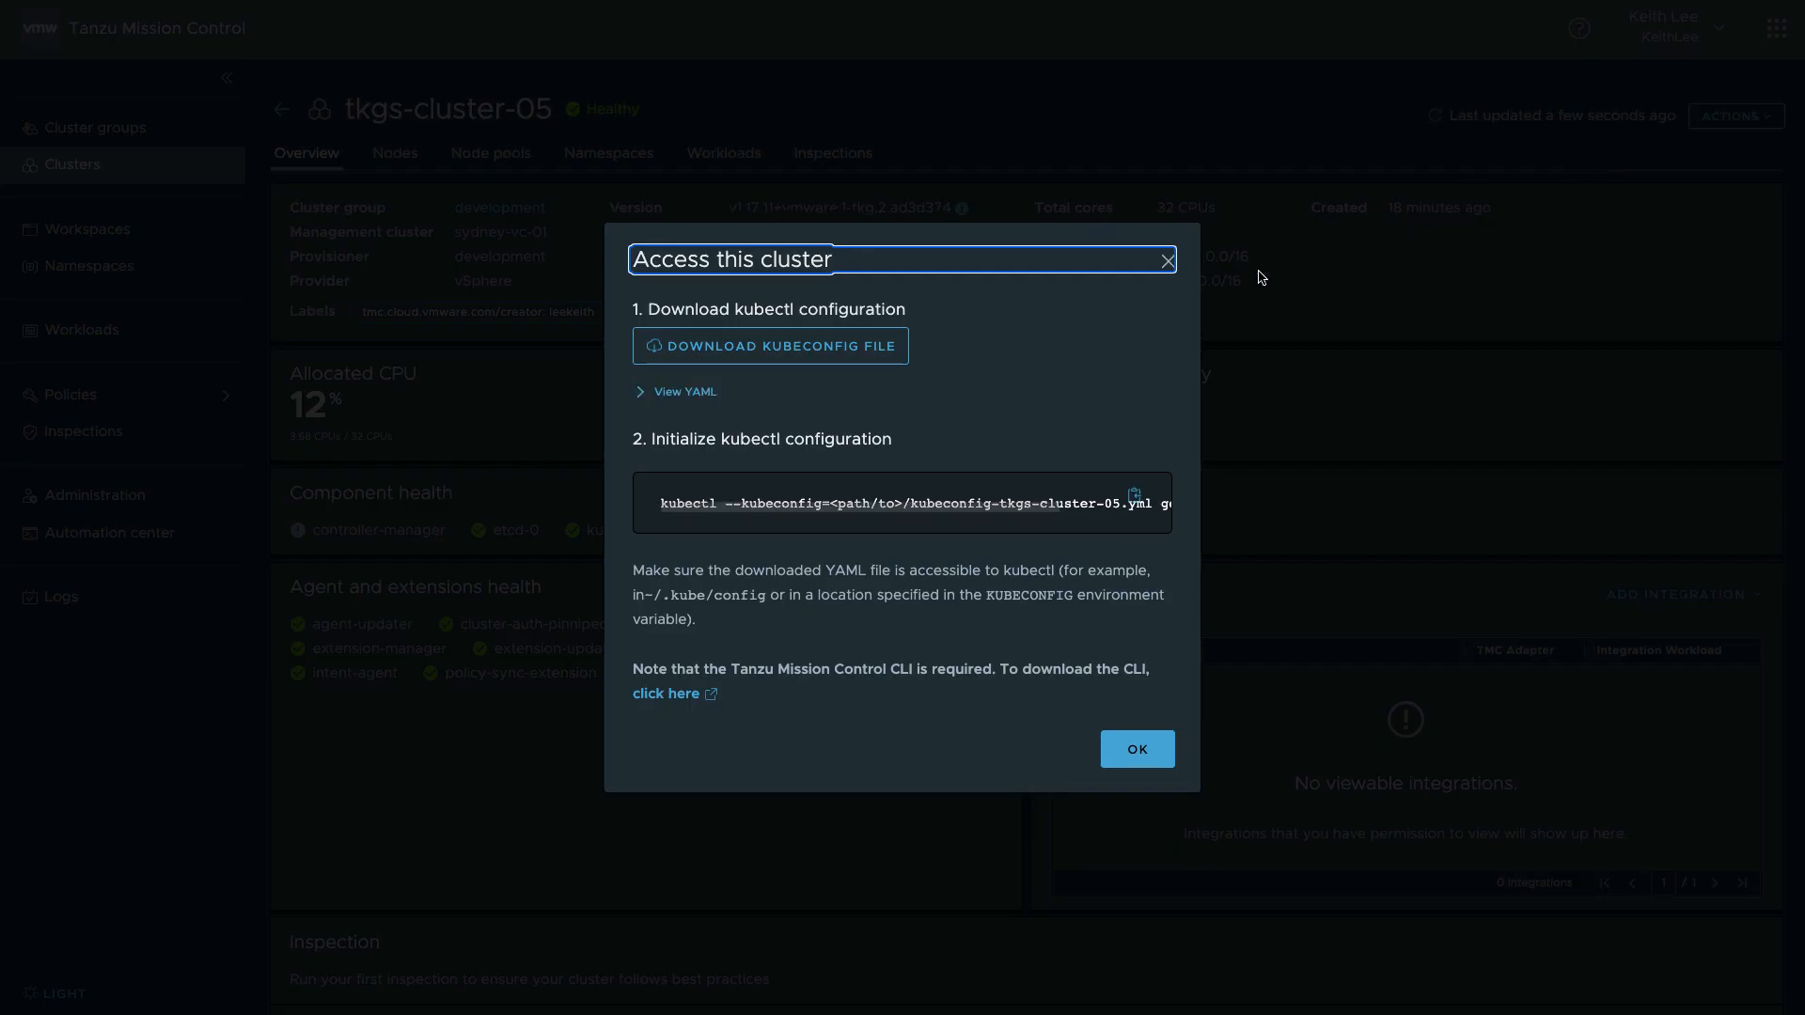
left_click(1135, 750)
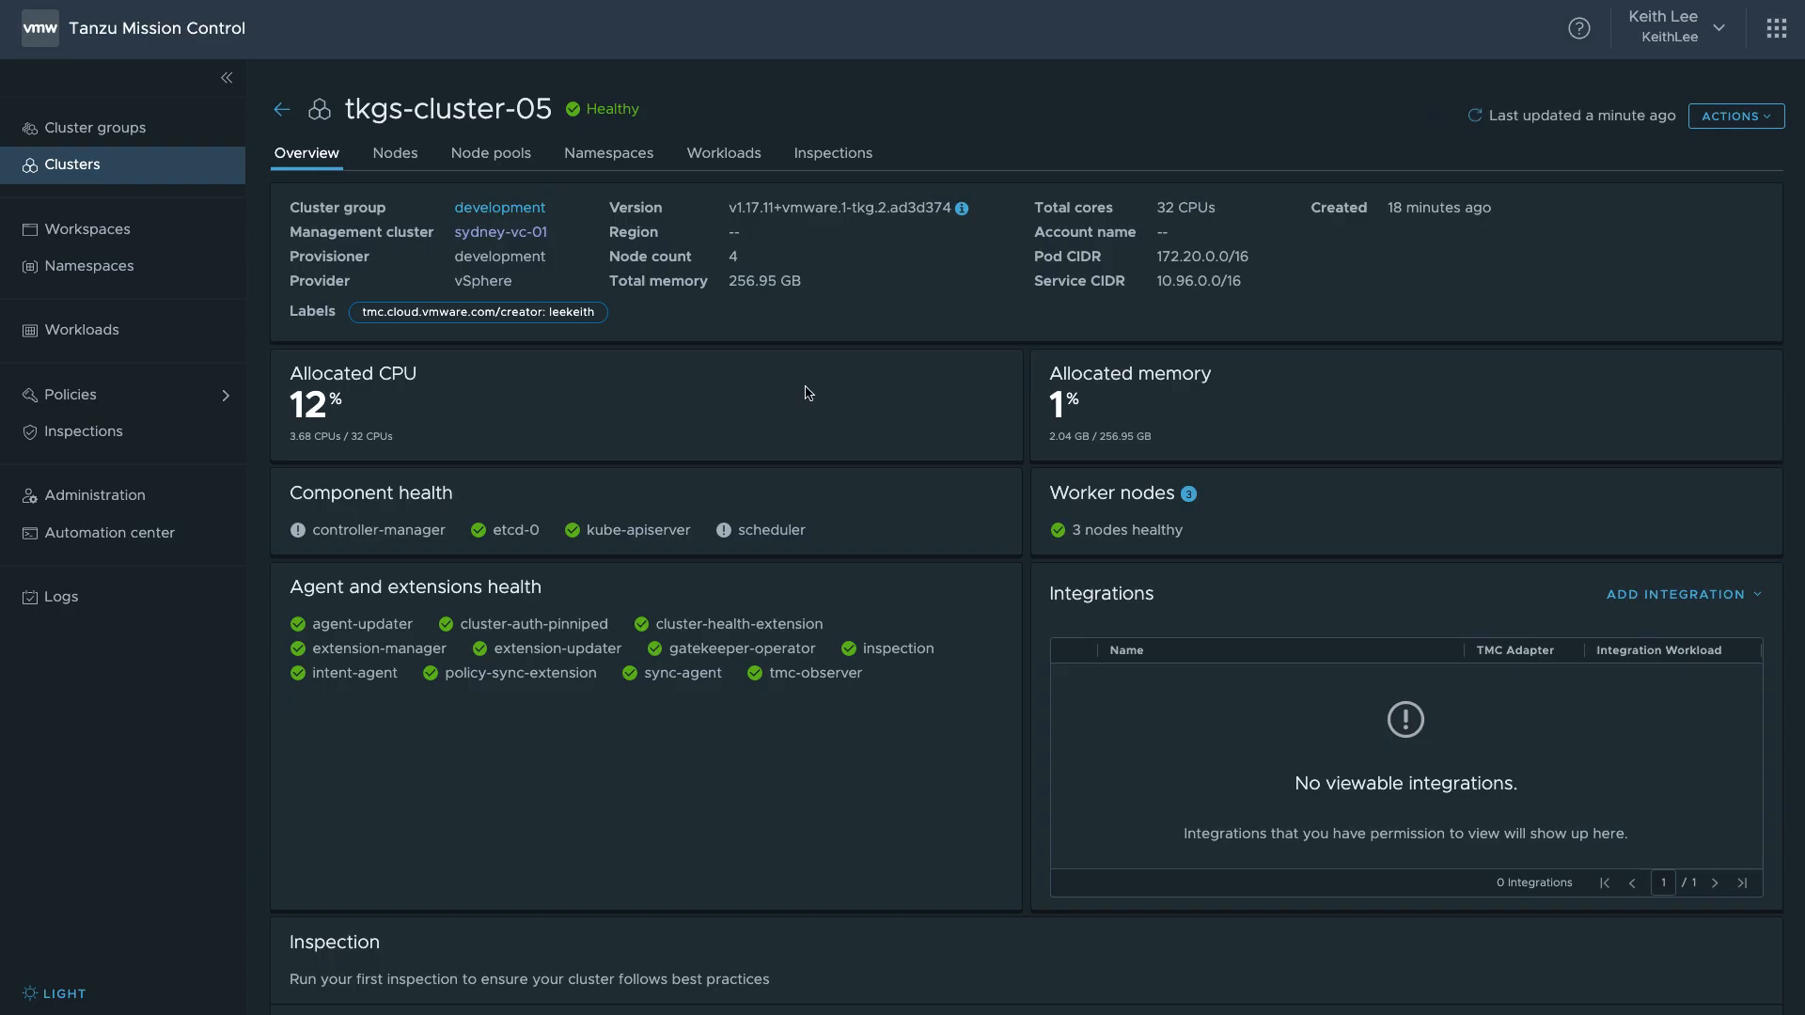
- Try a worker count of 5 on the default node pool, then discard the change and return to Clusters
left_click(489, 152)
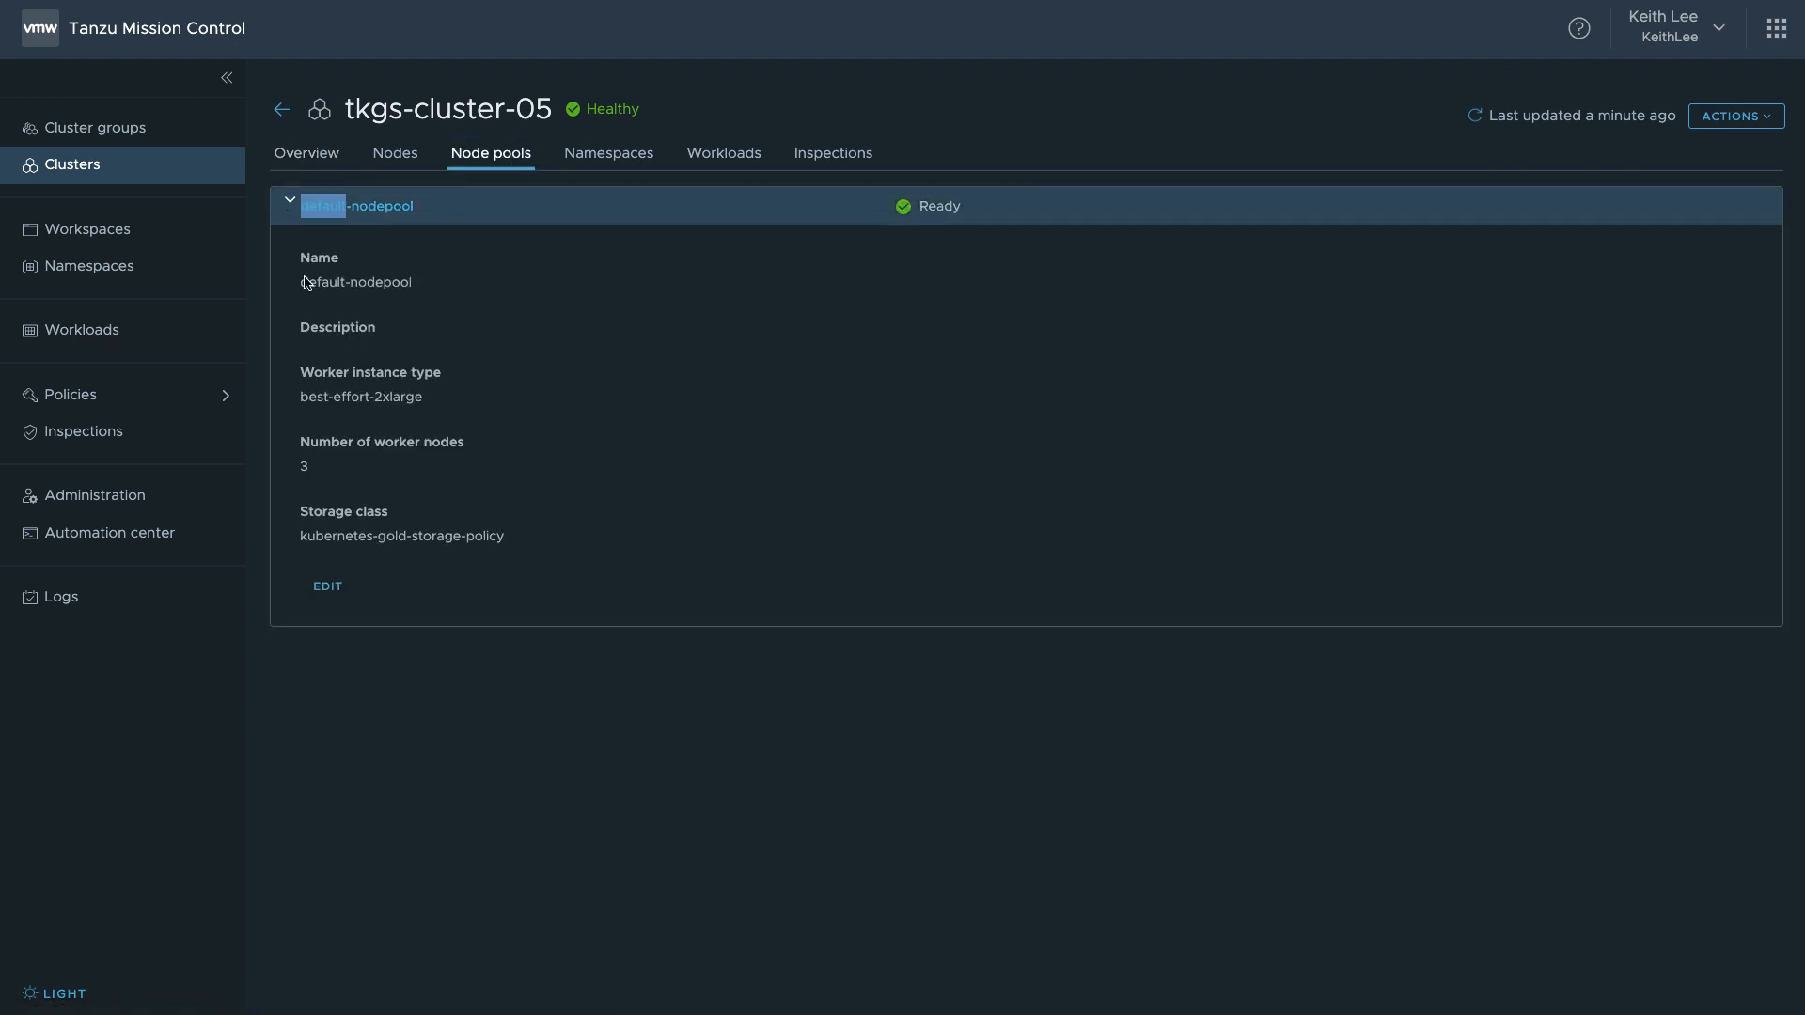
left_click(327, 587)
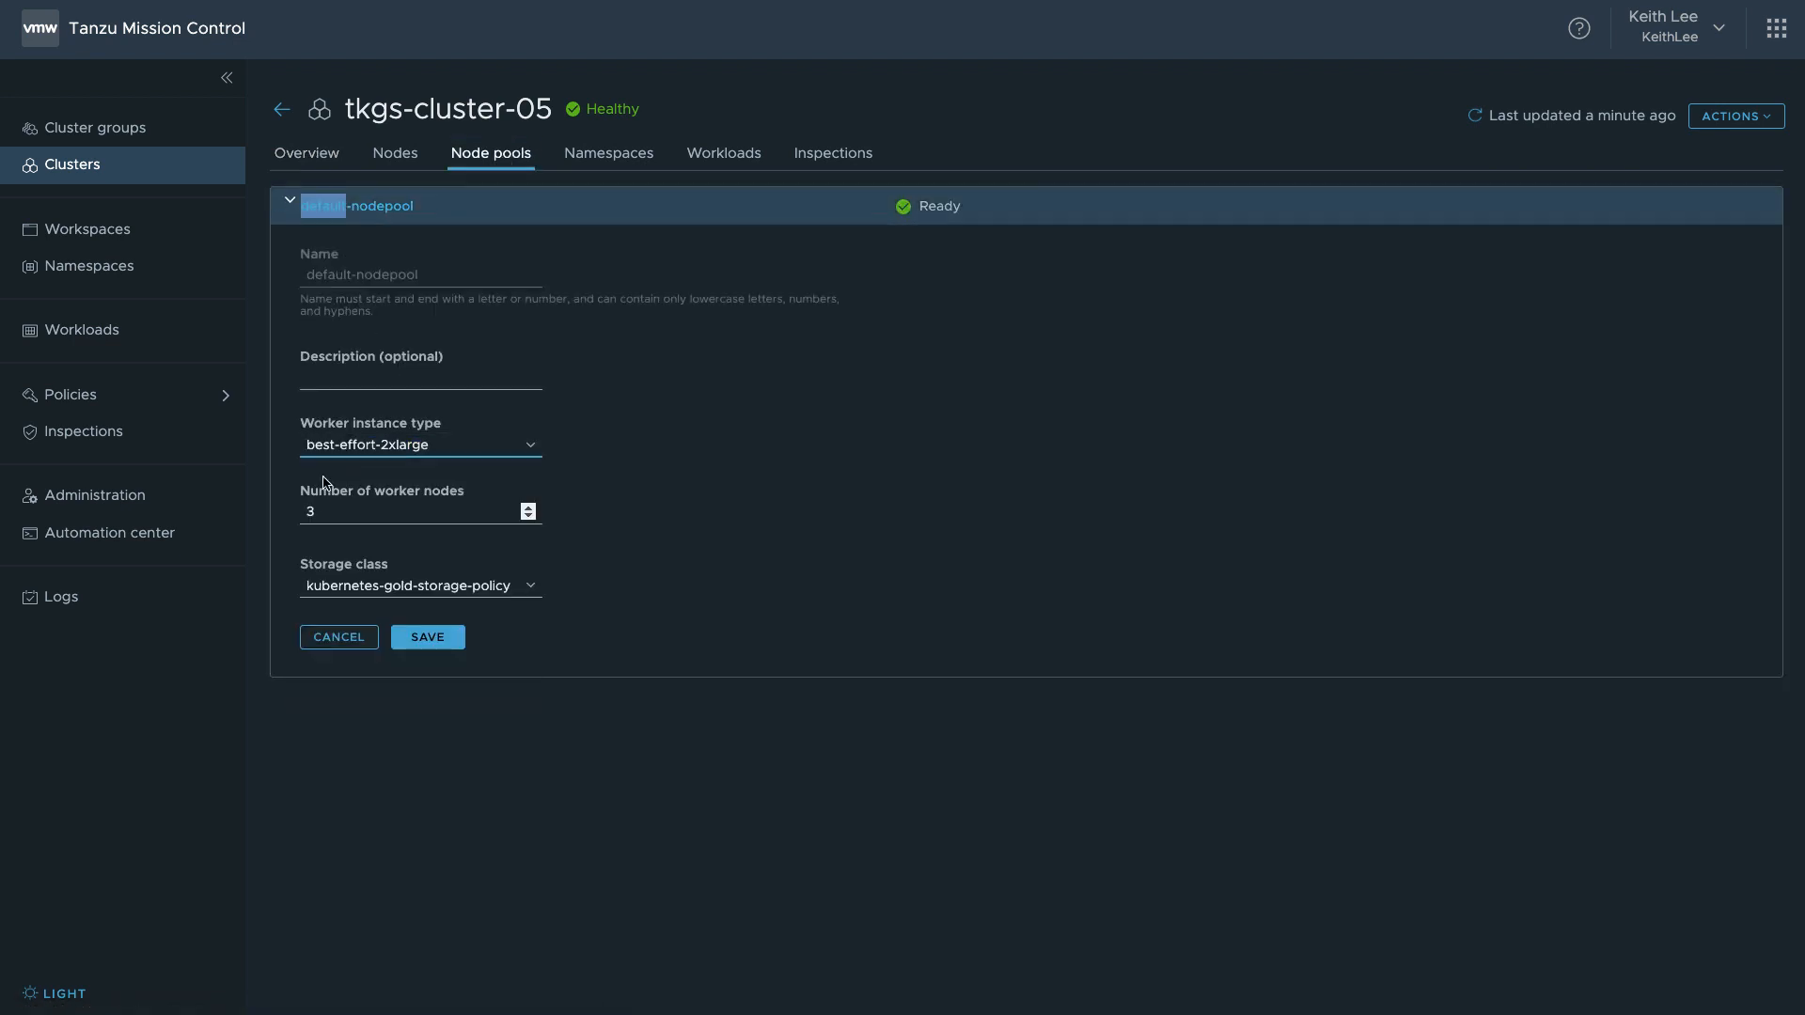
type("5")
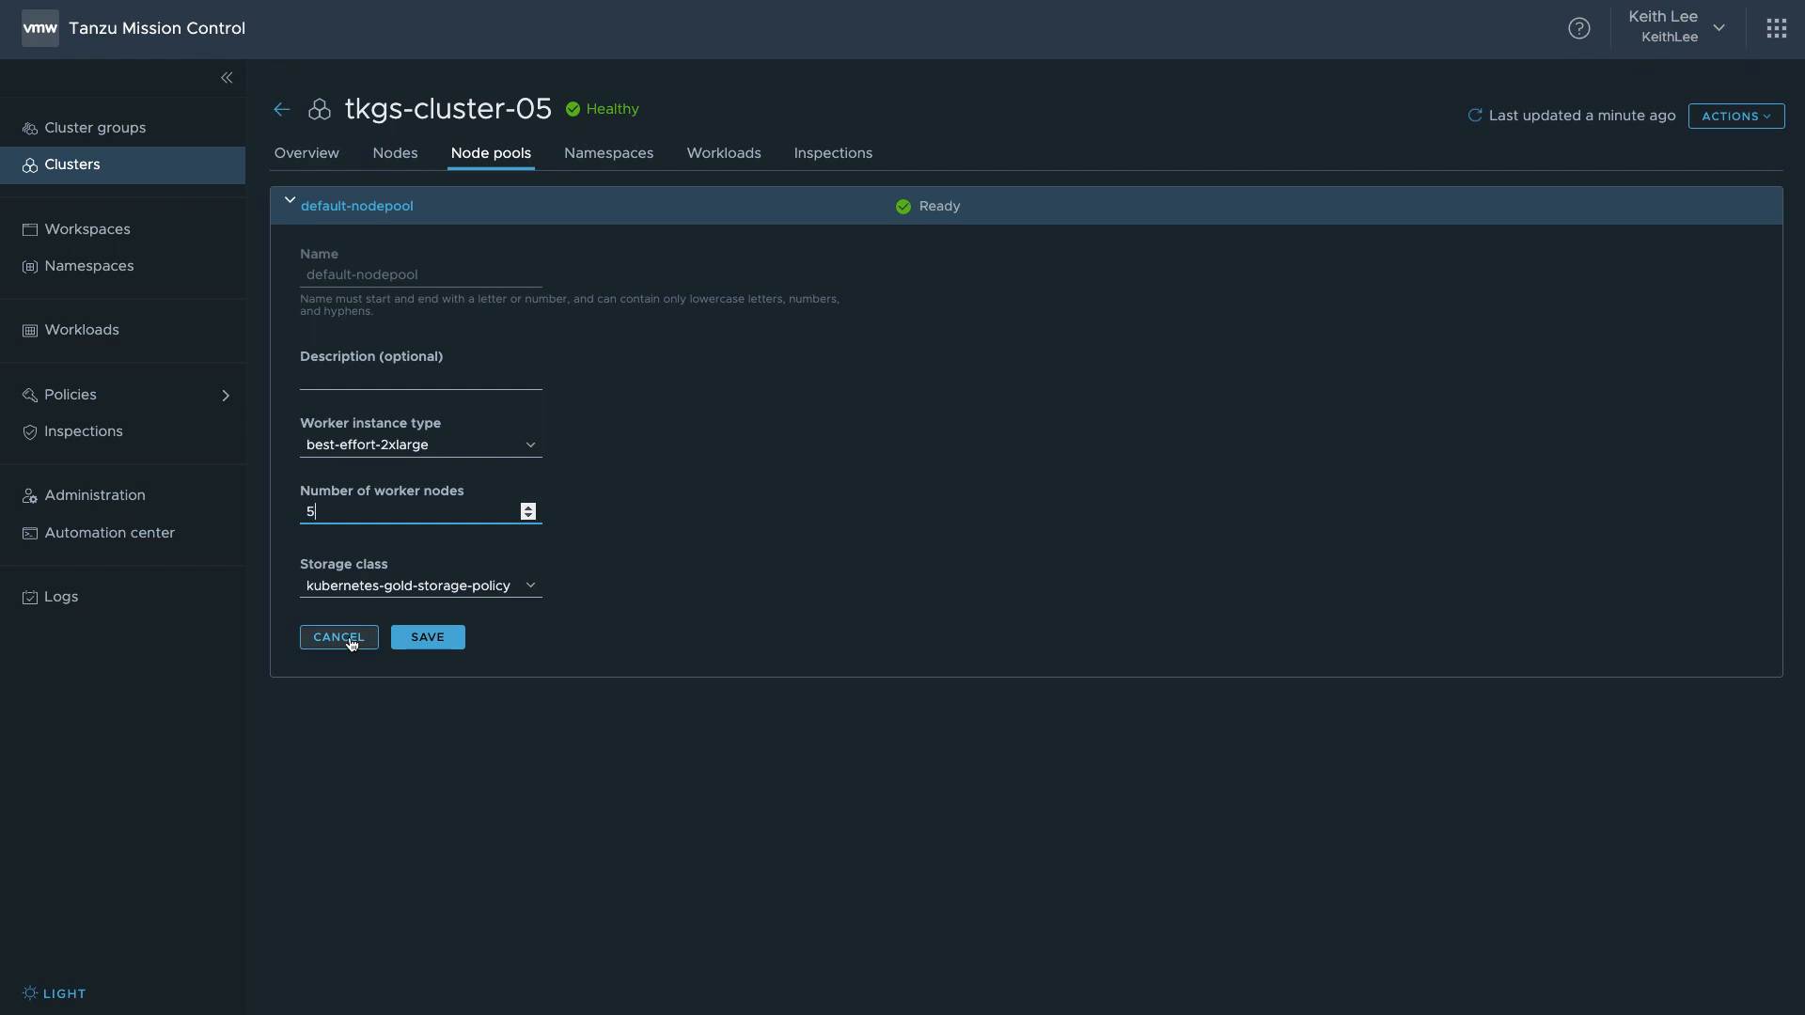
left_click(71, 166)
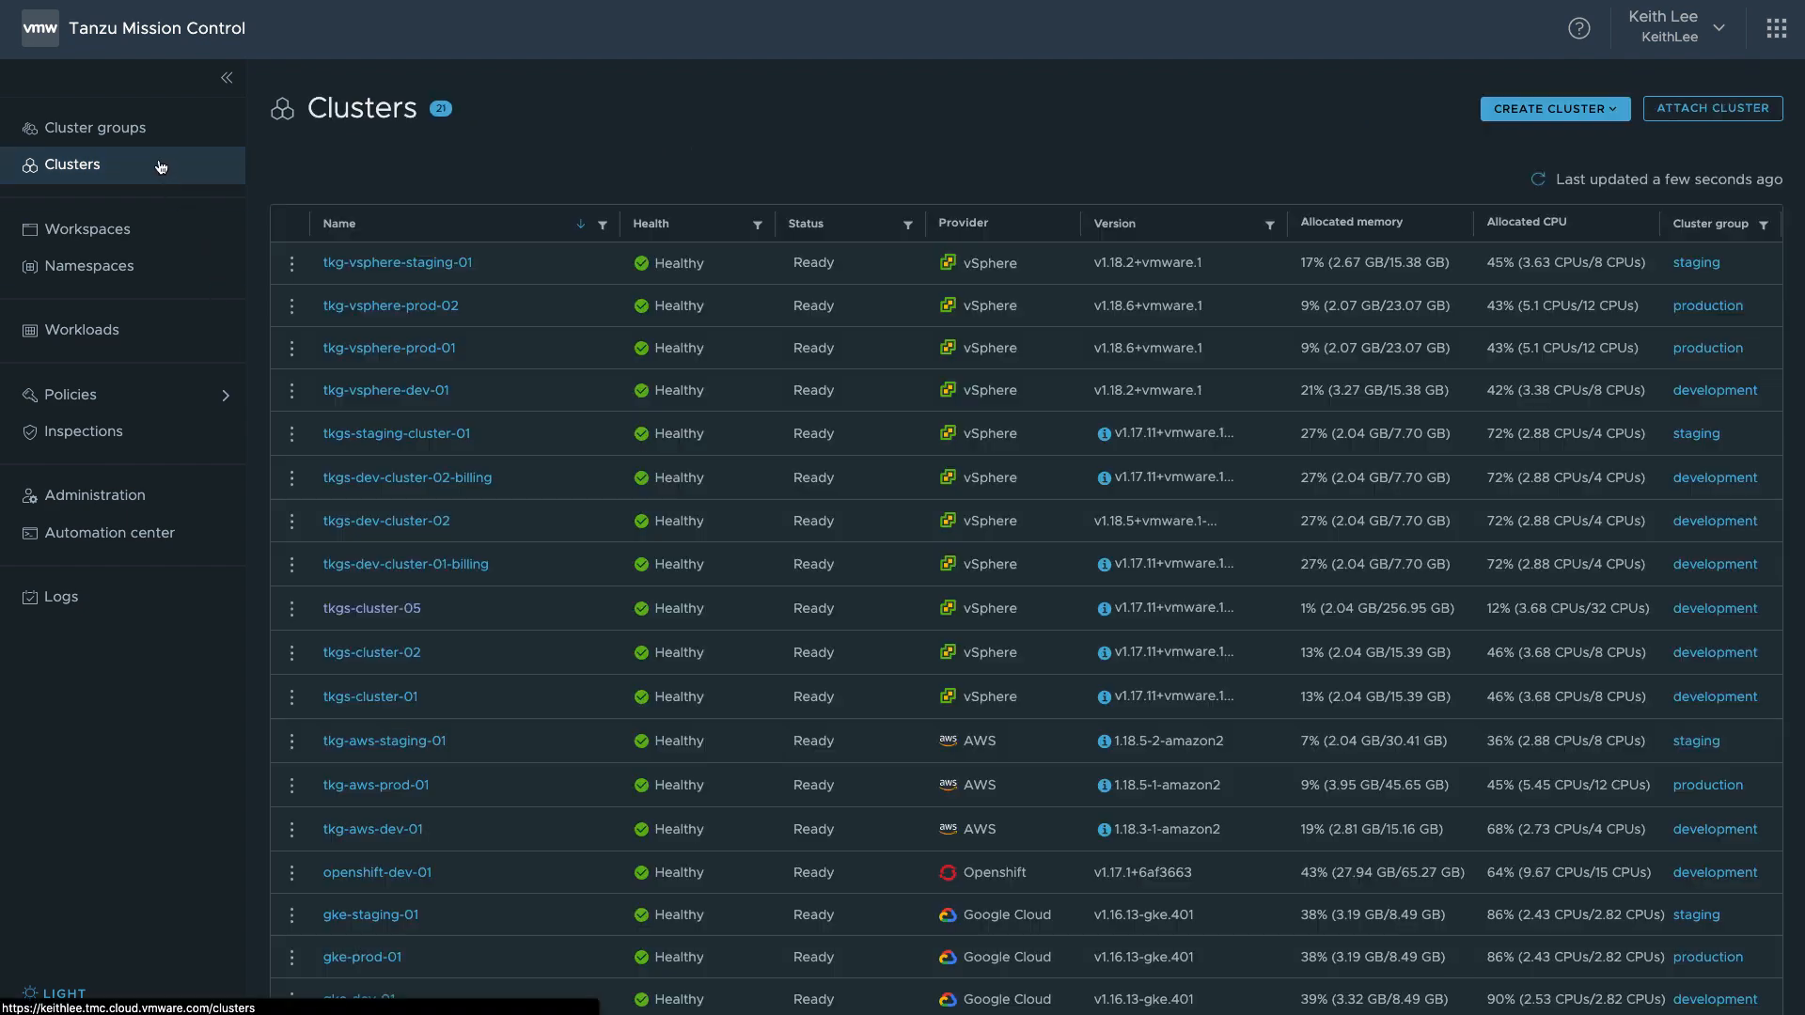